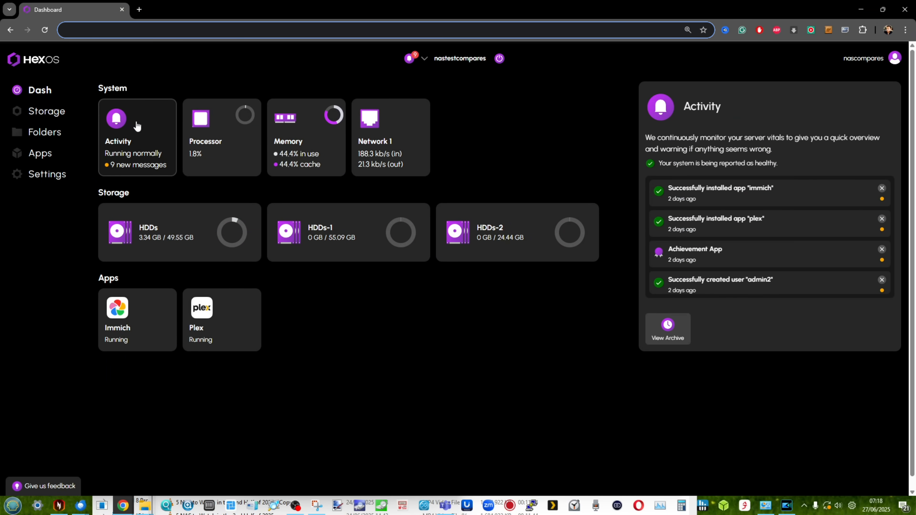
# Review the server's recent activity messages and detailed memory usage from the Dash cards.
pyautogui.click(222, 137)
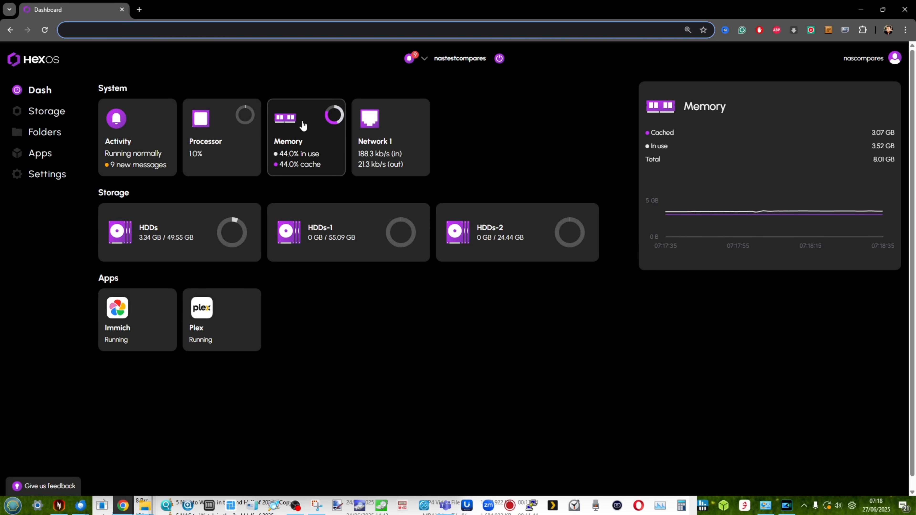
pyautogui.click(390, 123)
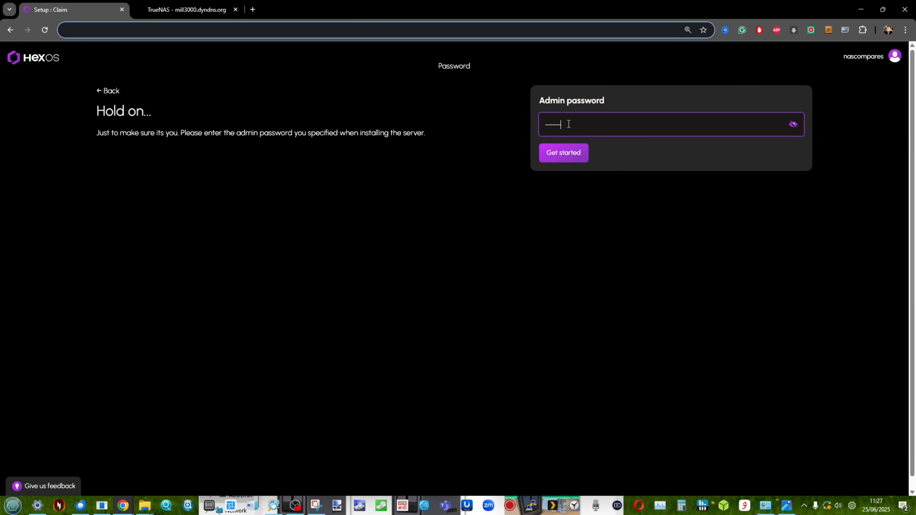
# Verify ownership with the admin password and list the detected storage drives.
pyautogui.click(563, 152)
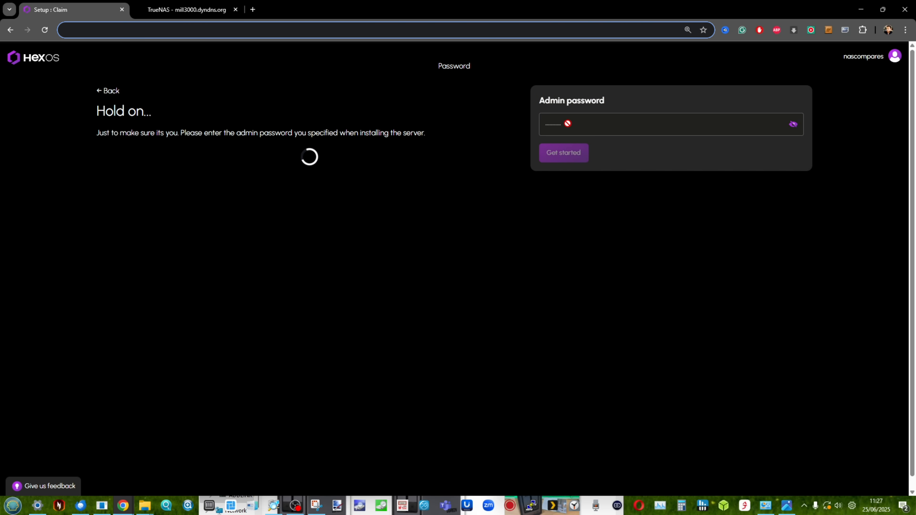
pyautogui.click(561, 153)
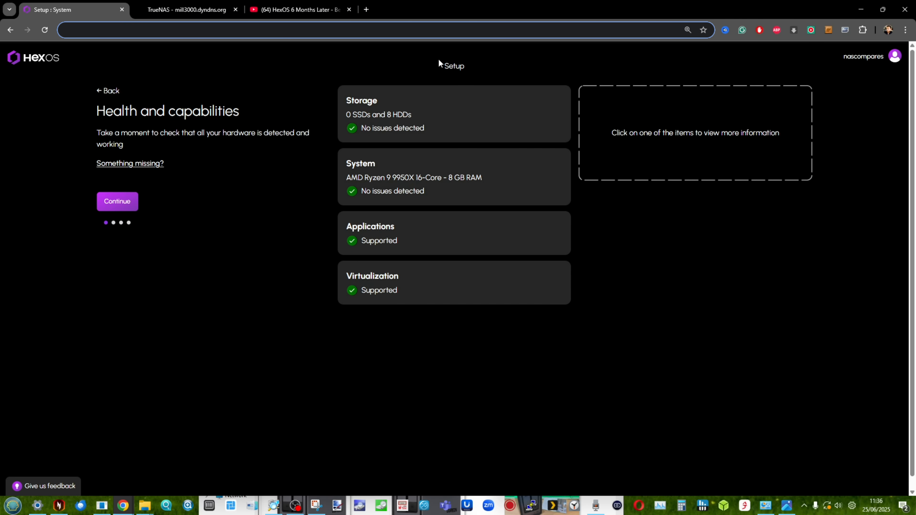
pyautogui.click(450, 114)
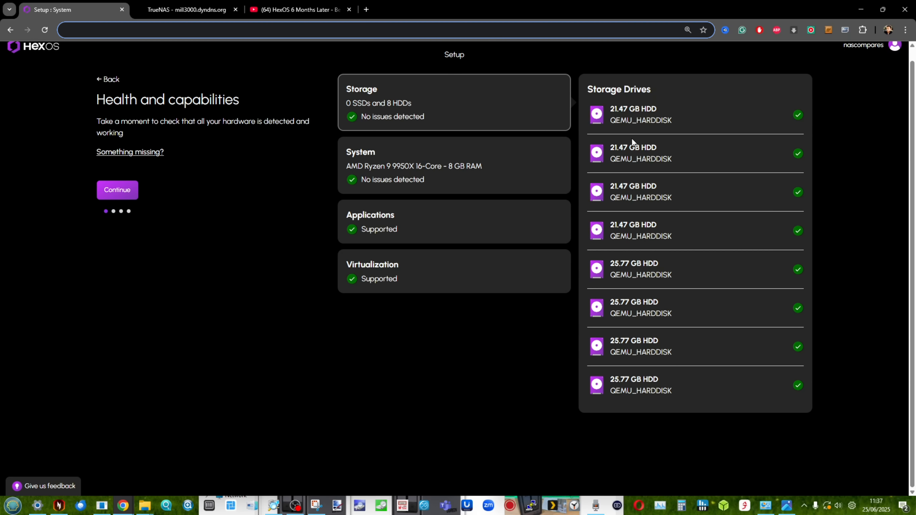
pyautogui.moveTo(636, 338)
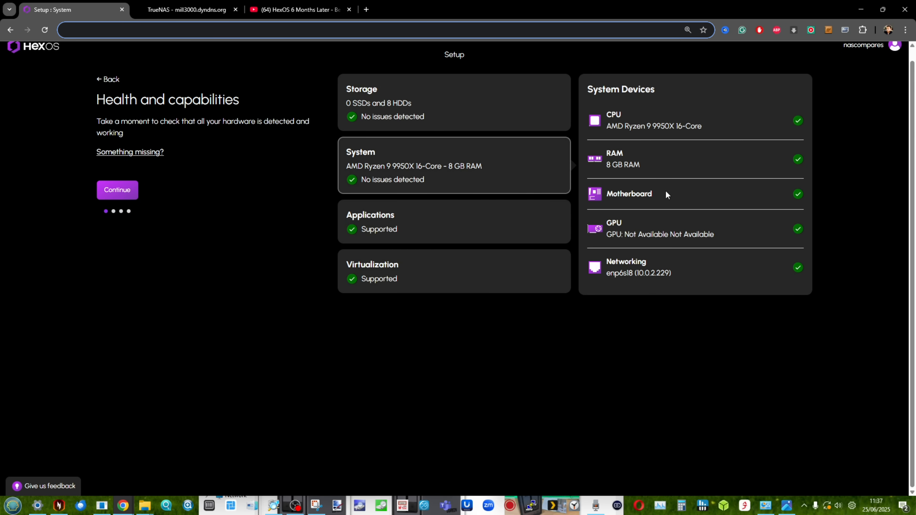
pyautogui.moveTo(296, 146)
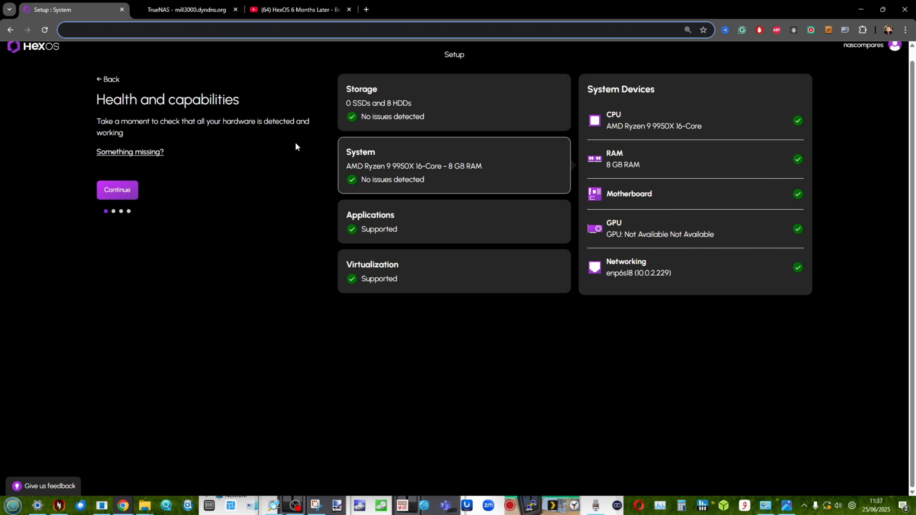
# Read the help for undetected hardware, then continue to the storage pool configuration.
pyautogui.click(130, 152)
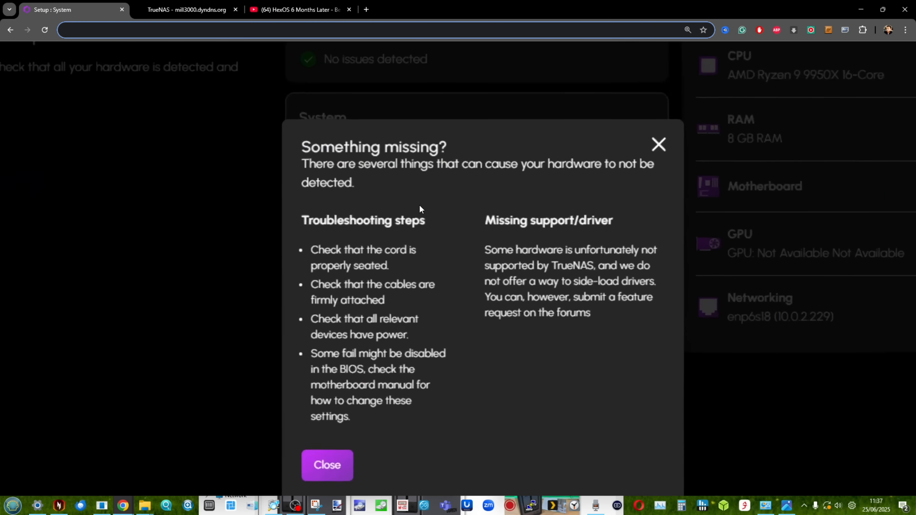
pyautogui.scroll(-3)
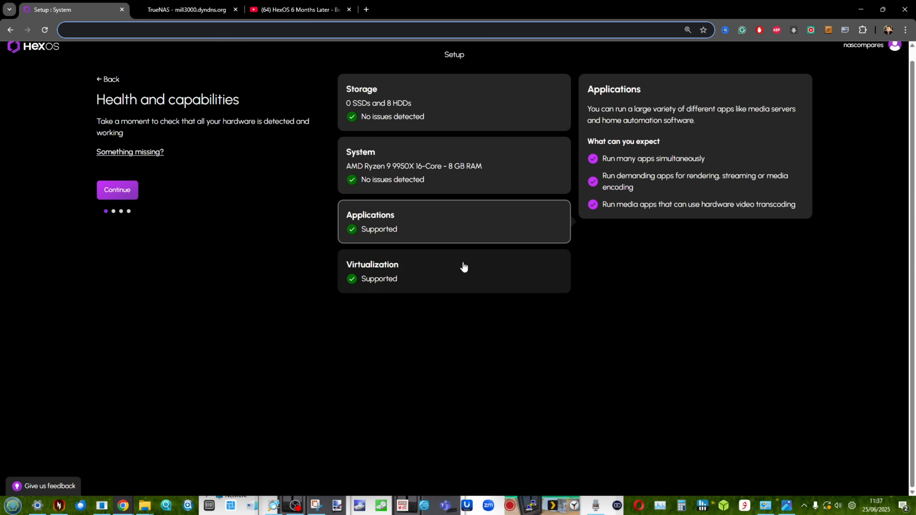
pyautogui.moveTo(464, 270)
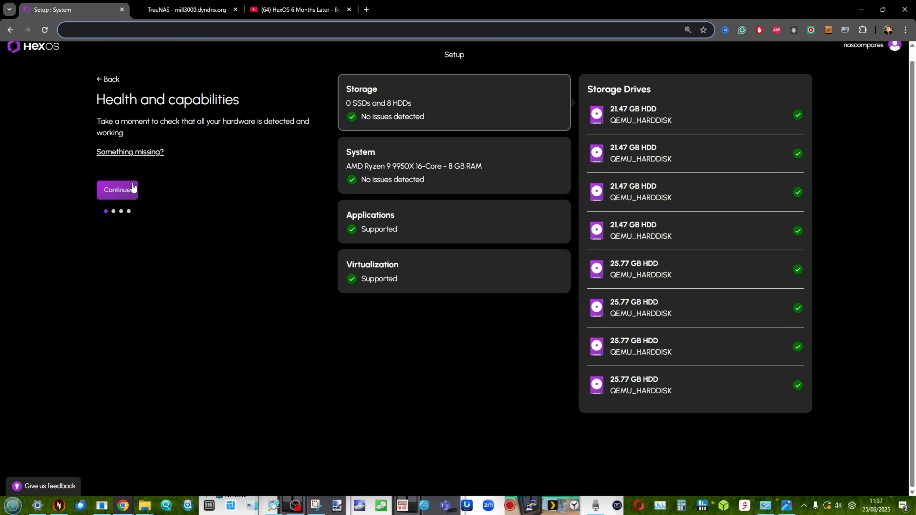
pyautogui.click(117, 189)
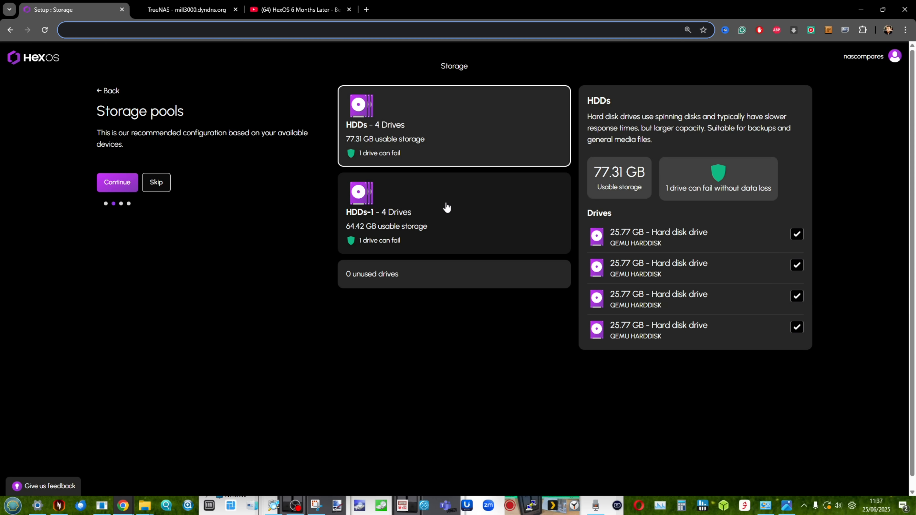
# Reduce the HDDs-1 pool to three drives, leaving one drive unused.
pyautogui.click(447, 211)
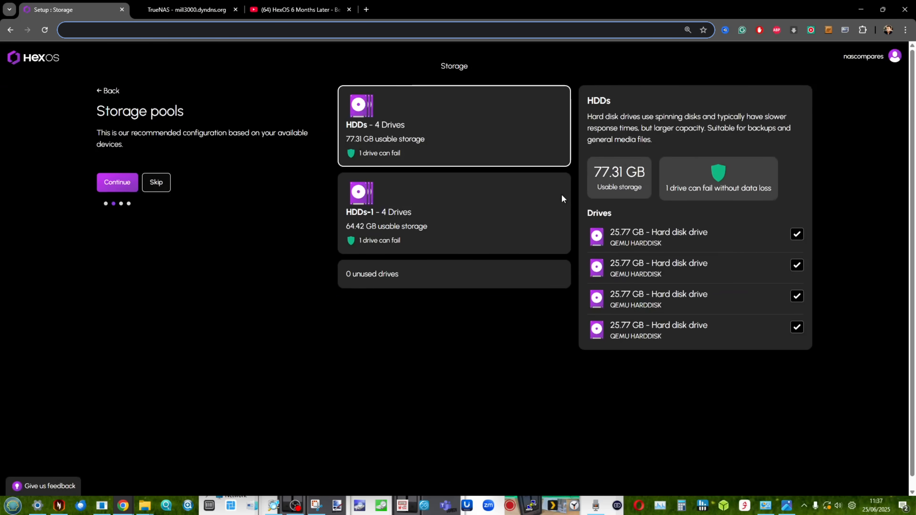
pyautogui.click(454, 211)
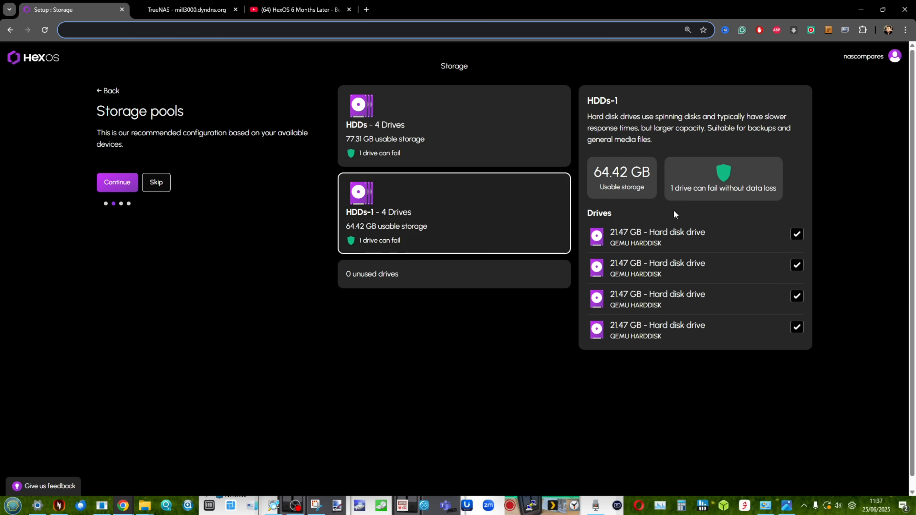
pyautogui.click(796, 234)
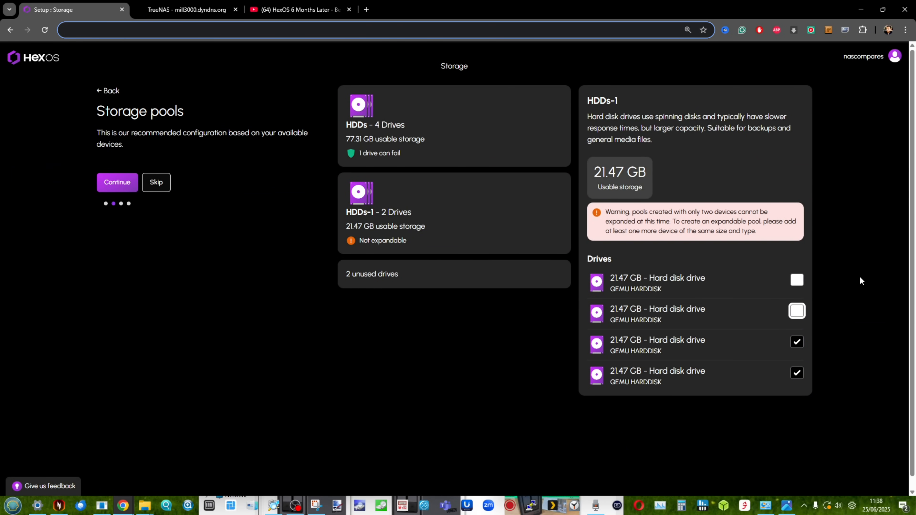
pyautogui.click(796, 311)
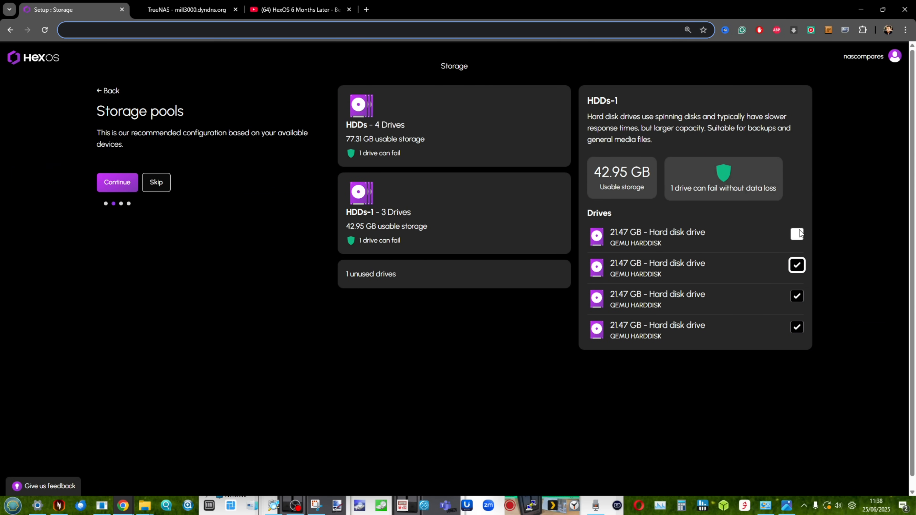
pyautogui.click(797, 234)
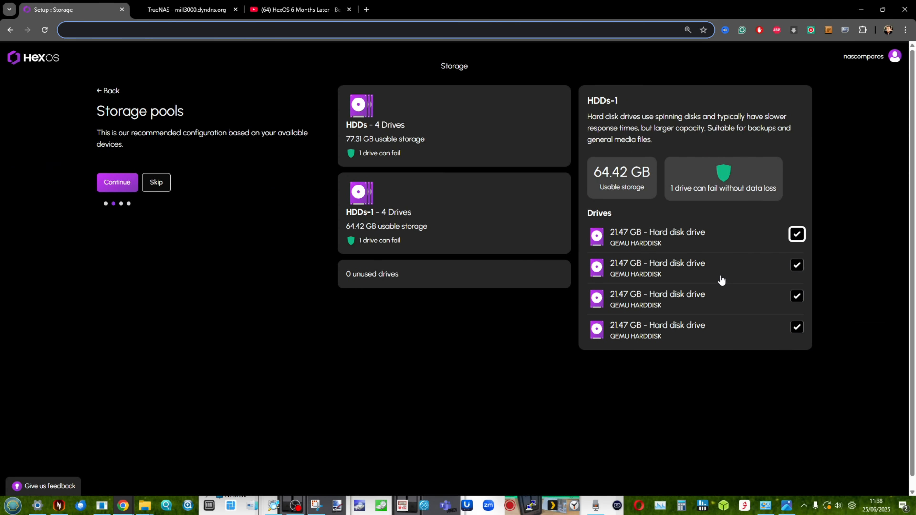
pyautogui.moveTo(549, 235)
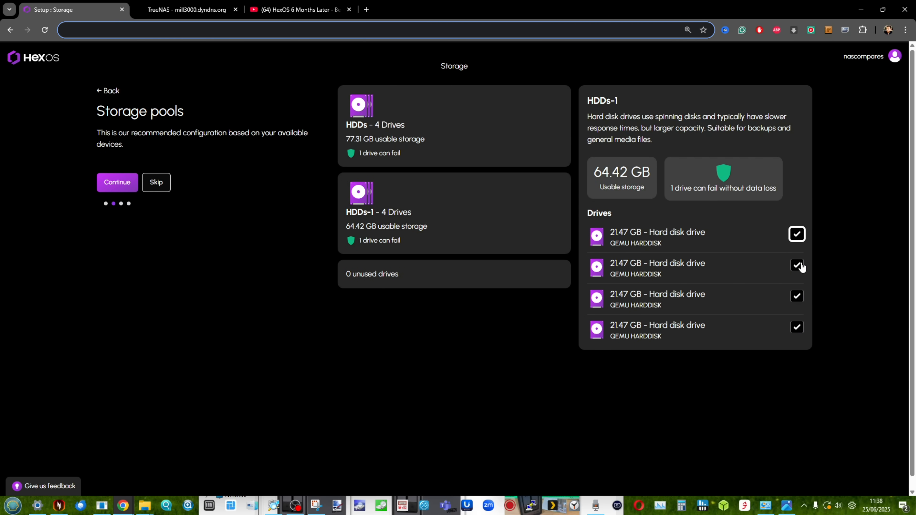
pyautogui.click(796, 327)
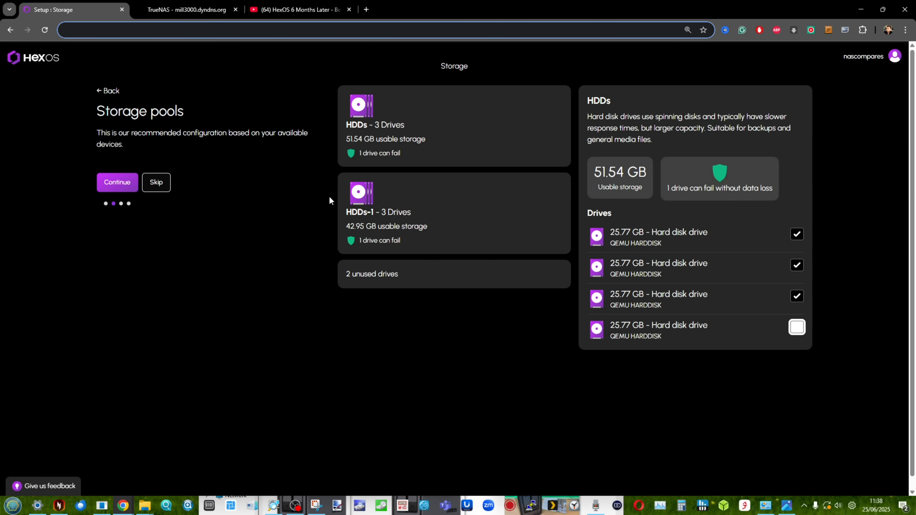
pyautogui.moveTo(326, 205)
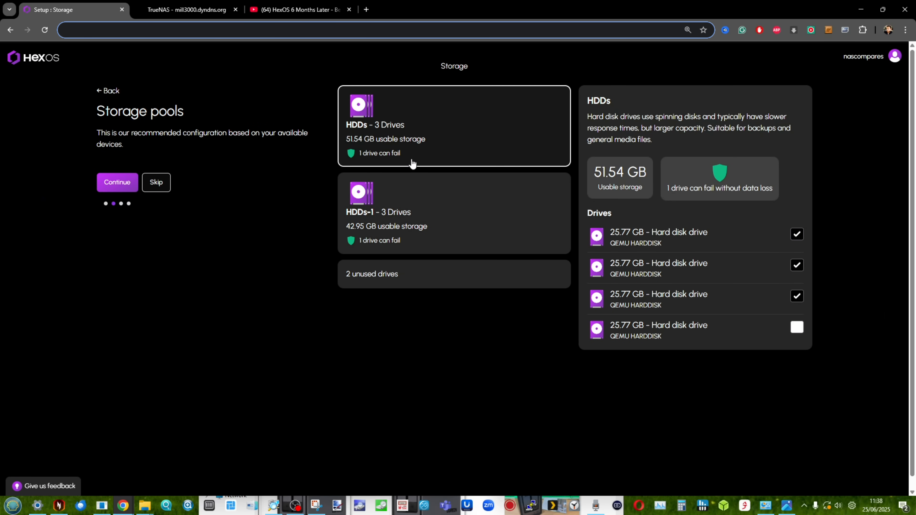
# Compare the drive selections of the HDDs and HDDs-1 pools, 51.54 GB and 42.95 GB usable.
pyautogui.click(454, 212)
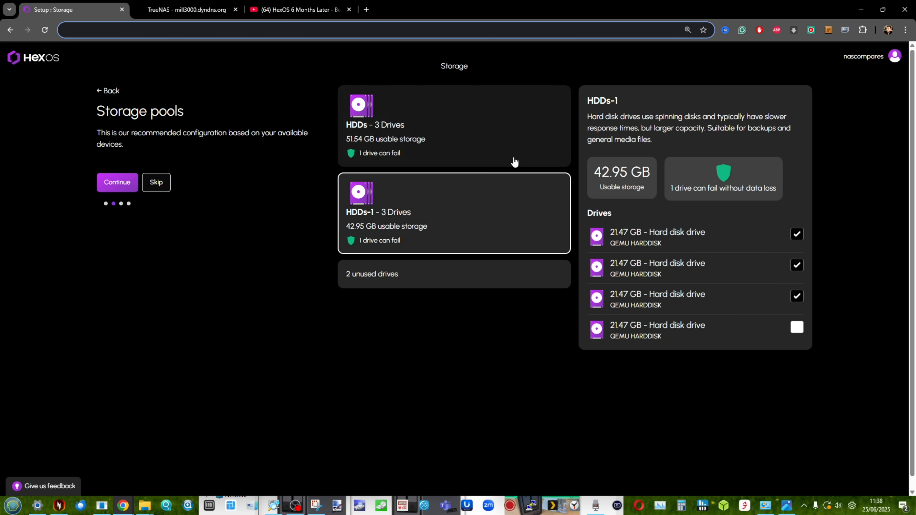
pyautogui.click(454, 125)
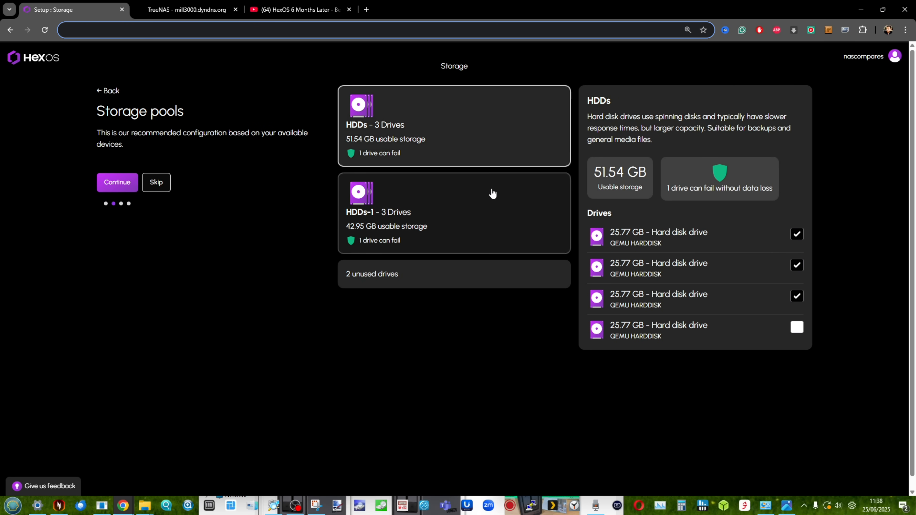
pyautogui.click(454, 212)
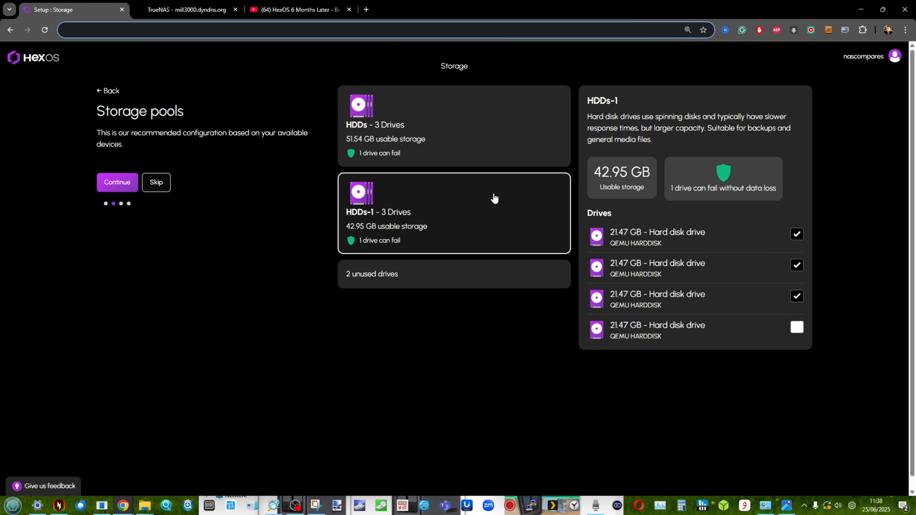
pyautogui.moveTo(458, 159)
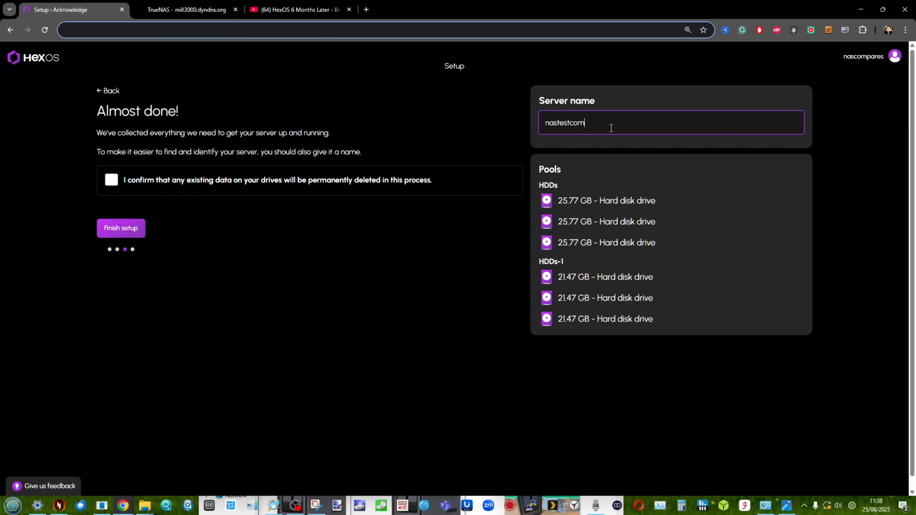
# Name the server nastestcompares, confirm drive data will be erased, and finish setup to provision the drives.
pyautogui.write('pares')
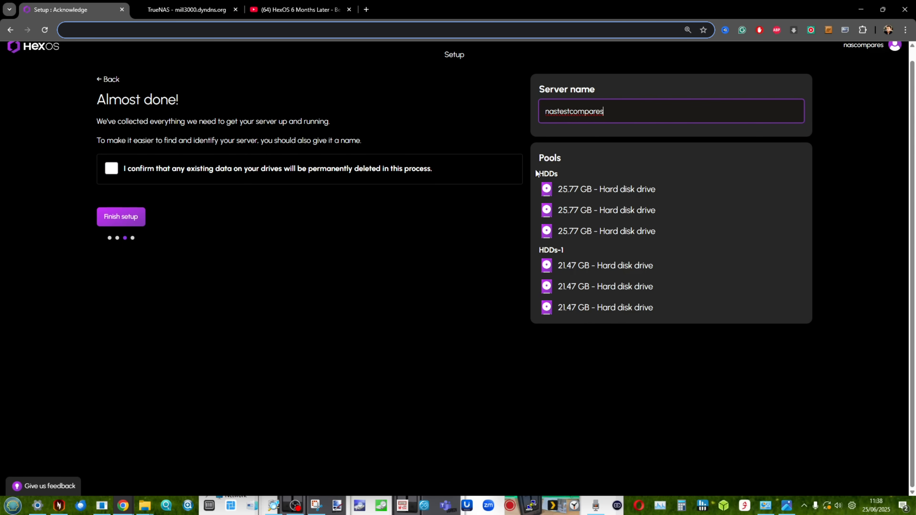
pyautogui.click(111, 168)
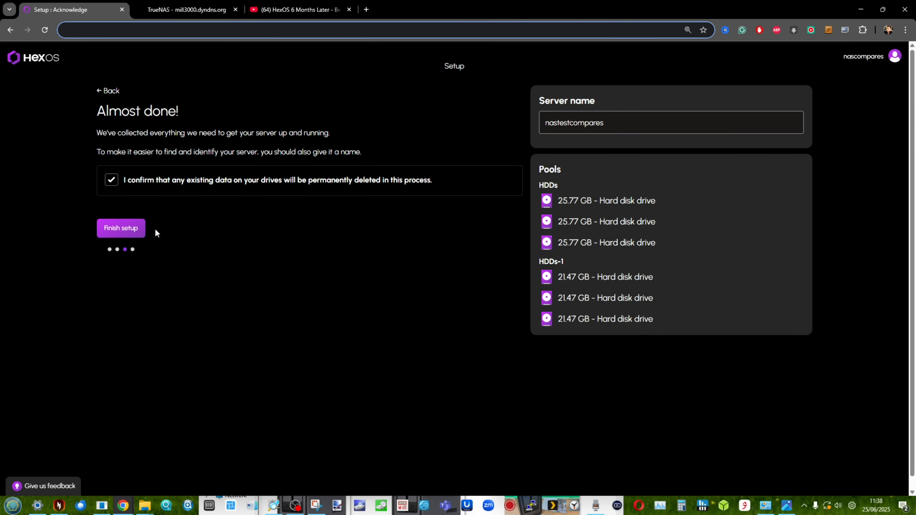
pyautogui.moveTo(121, 232)
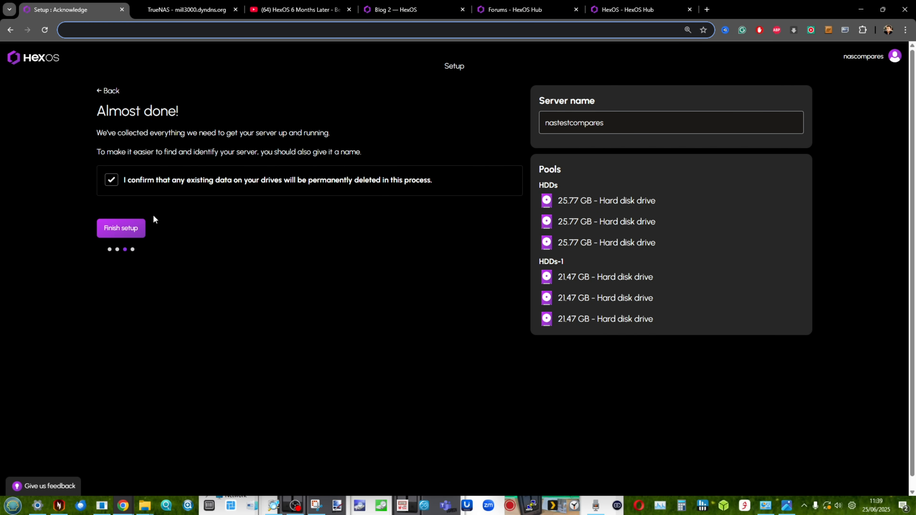
pyautogui.click(120, 228)
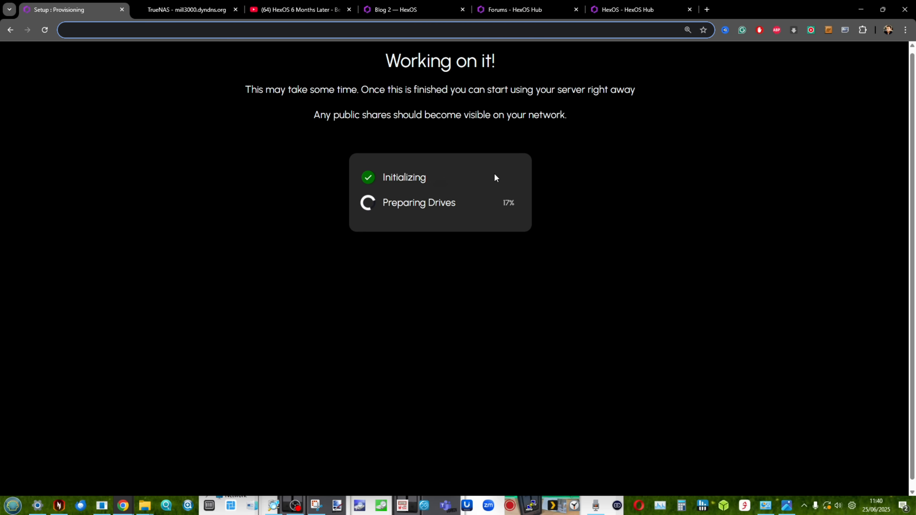
pyautogui.click(299, 9)
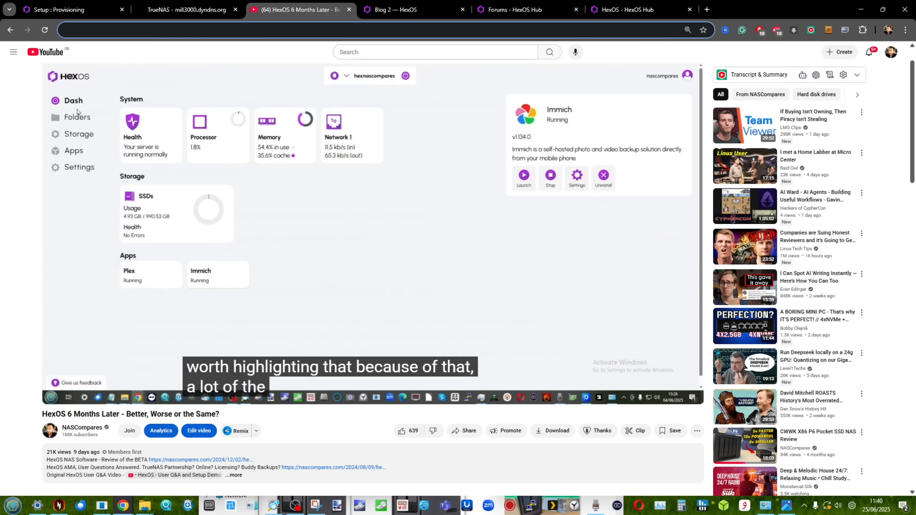
# Browse the HexOS blog page and return to the HexOS review video.
pyautogui.click(77, 116)
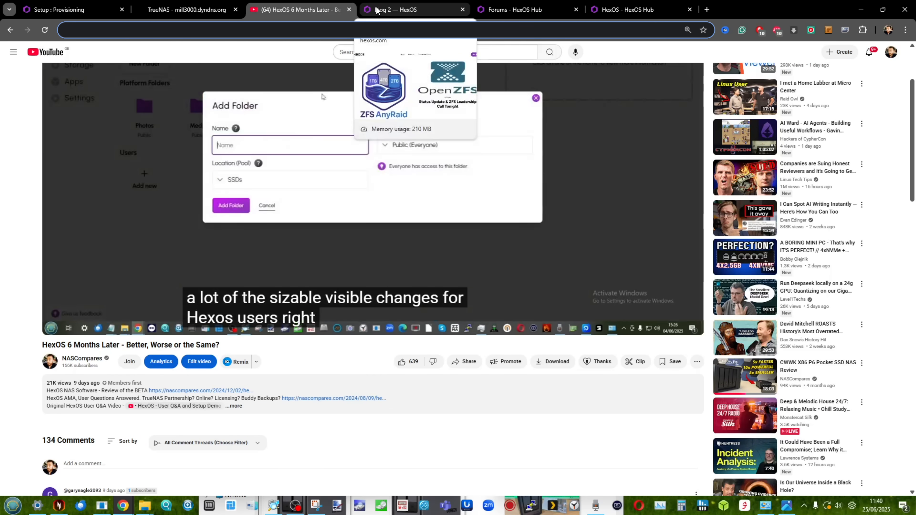
pyautogui.click(409, 10)
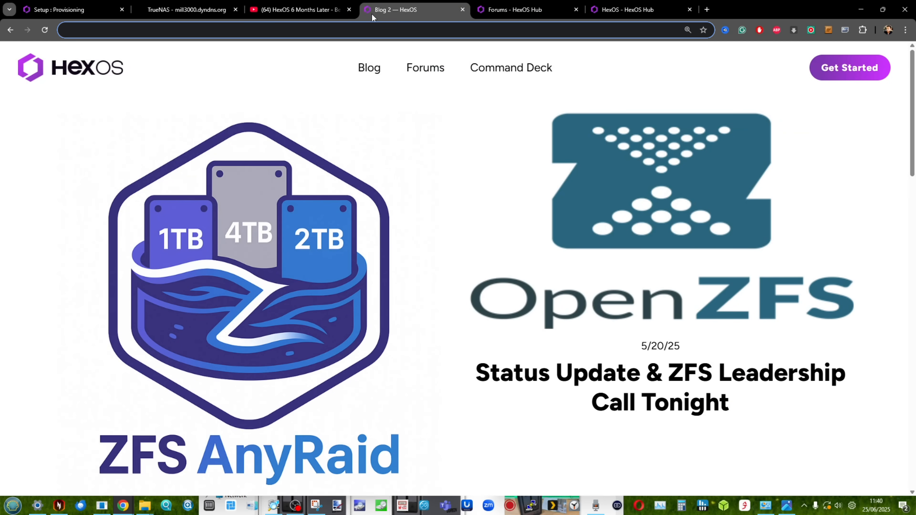
pyautogui.scroll(-3)
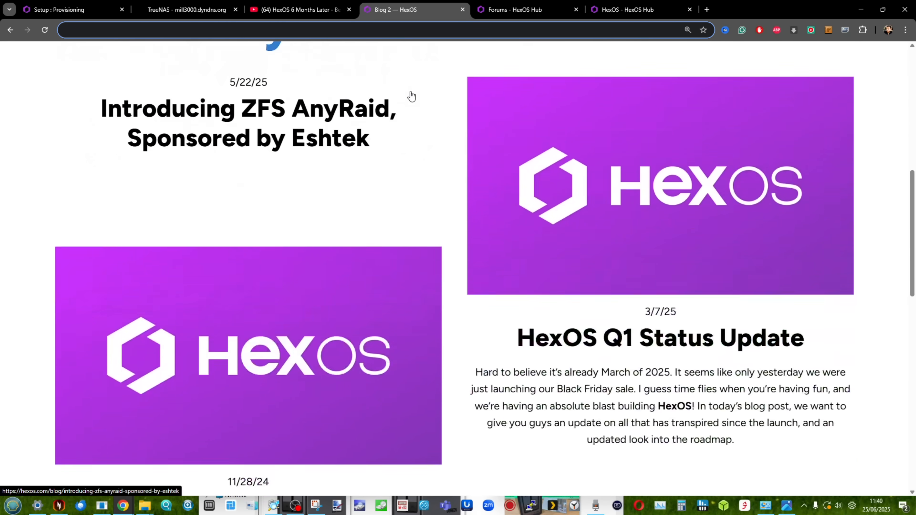
pyautogui.scroll(3)
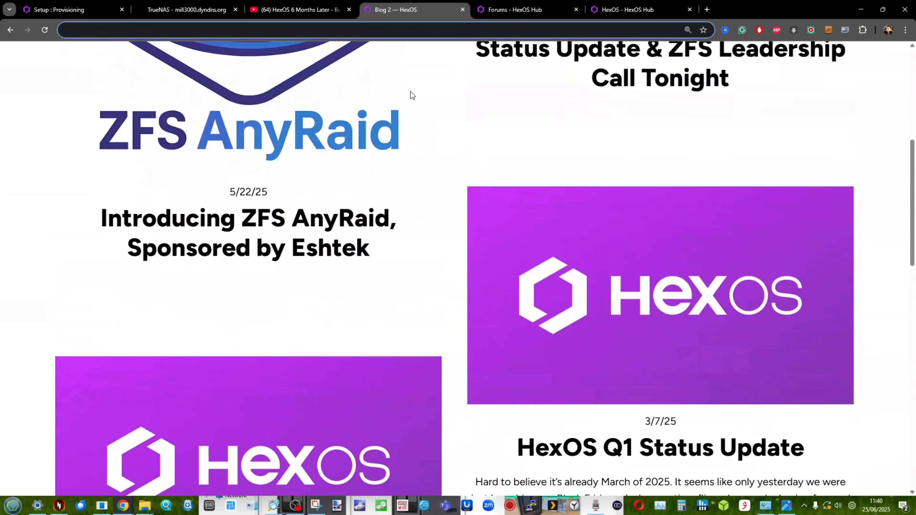
pyautogui.click(298, 10)
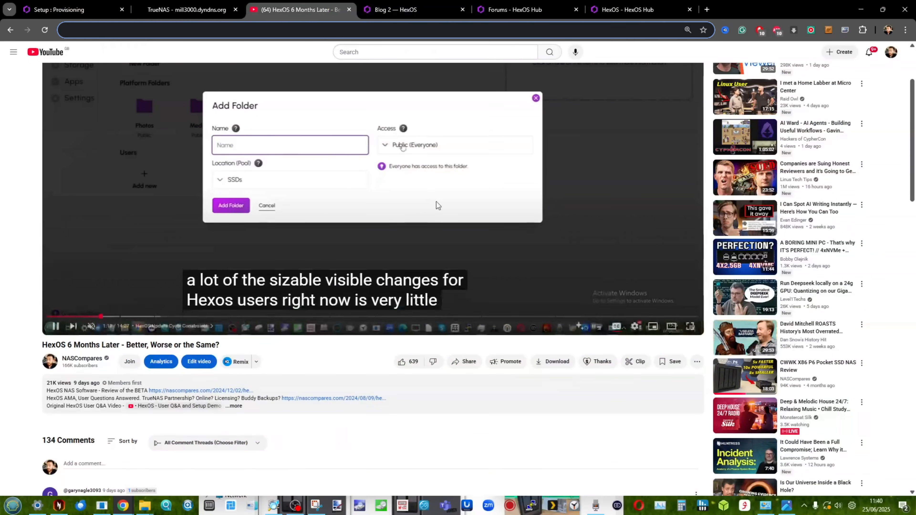
# Visit the HexOS Hub forums and blog, ending on the store listing with the Lifetime product.
pyautogui.click(512, 10)
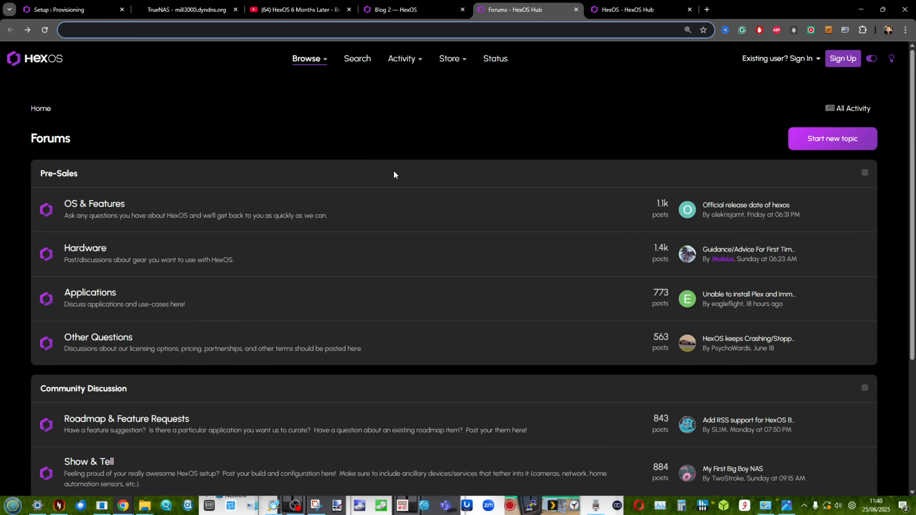
pyautogui.click(409, 10)
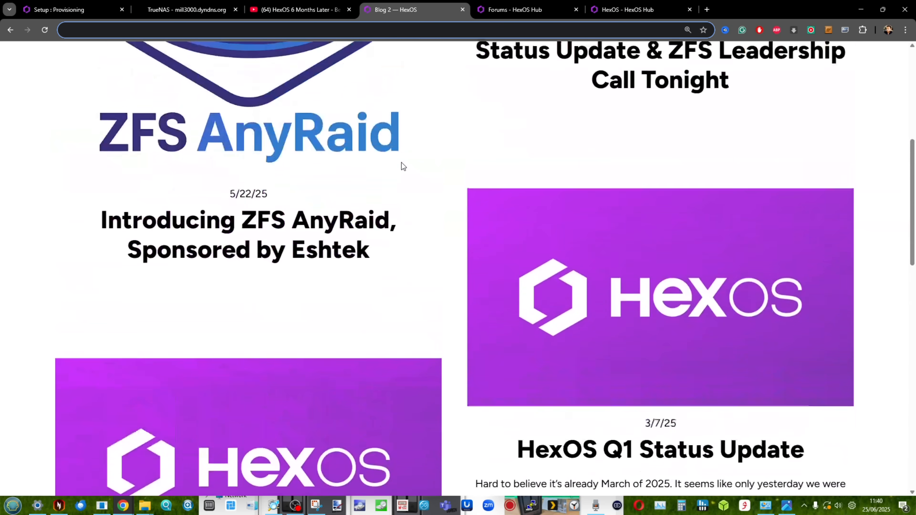
pyautogui.click(625, 9)
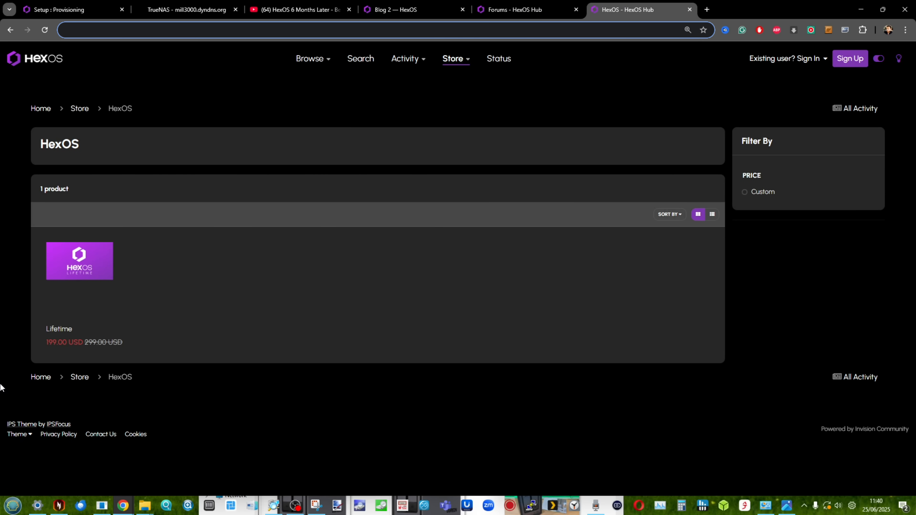
# View the Lifetime licence product page and its 199.00 USD price, then return to the setup provisioning progress.
pyautogui.click(79, 260)
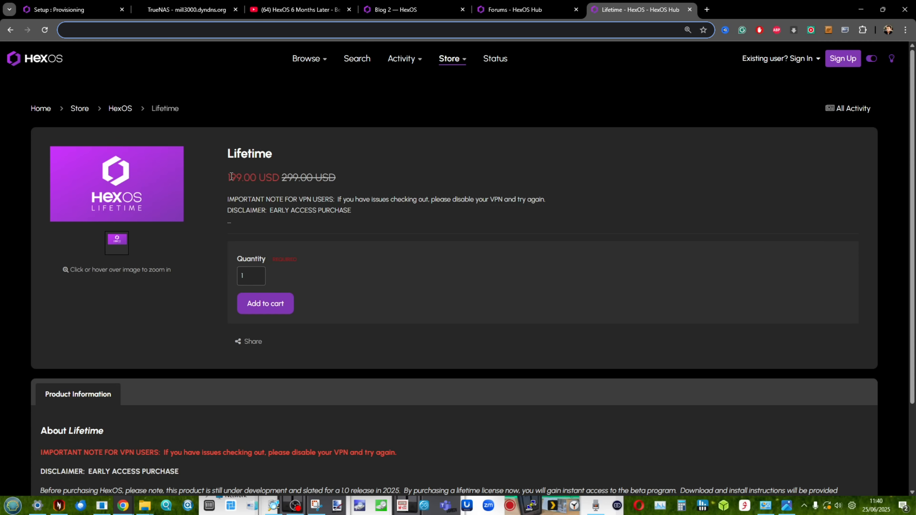
pyautogui.moveTo(282, 180)
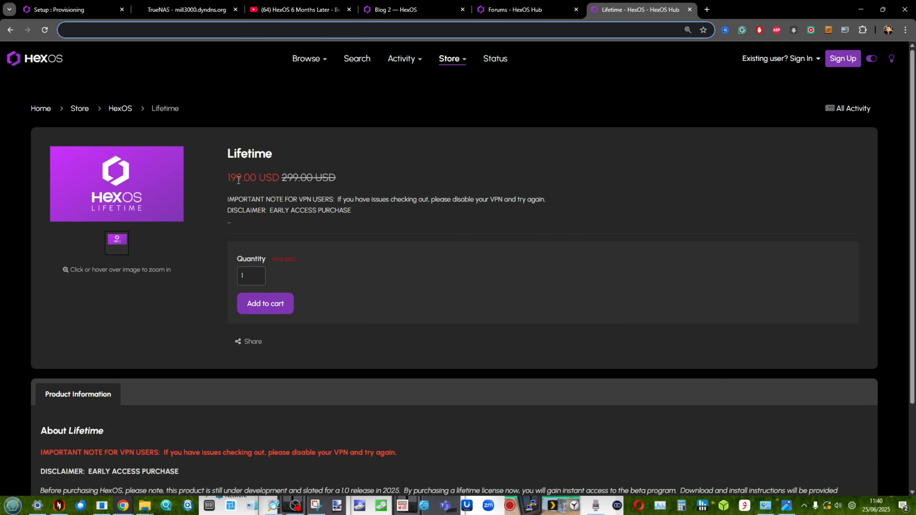
pyautogui.doubleClick(241, 177)
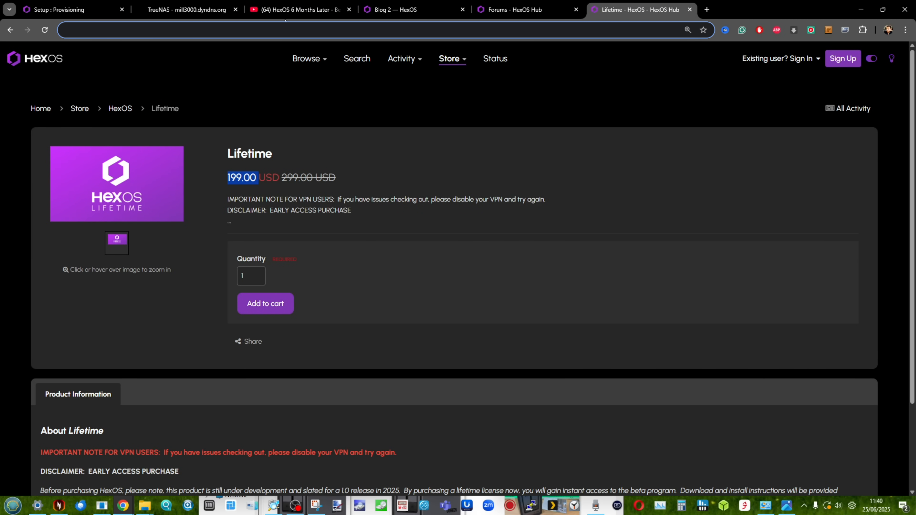
pyautogui.click(415, 9)
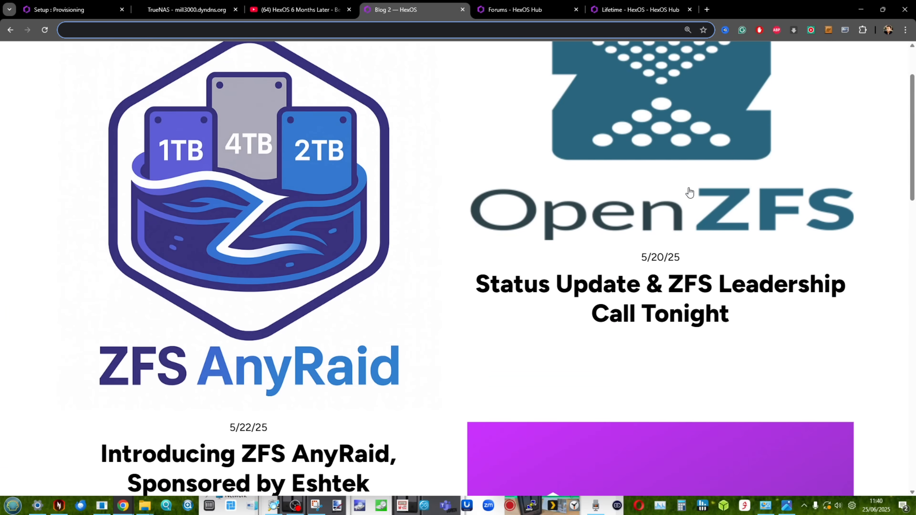
pyautogui.click(58, 9)
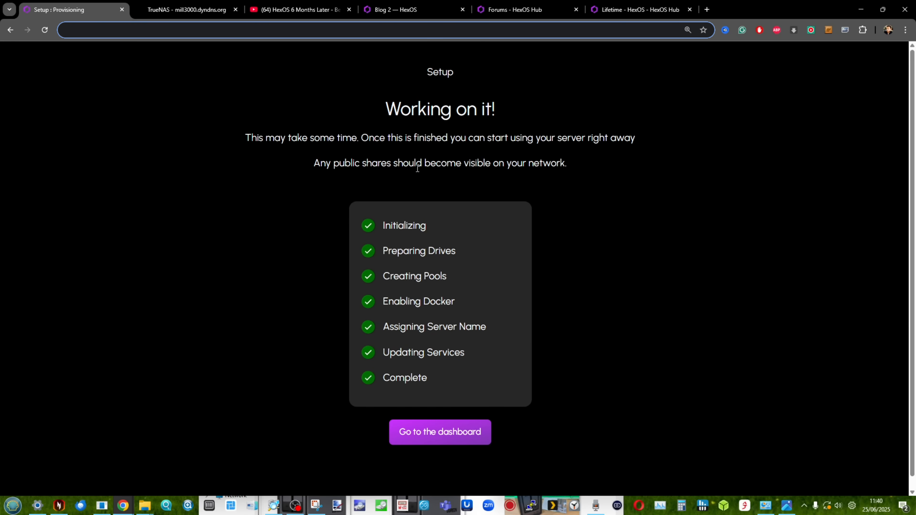
# Go from the completed setup checklist to the nastestcompares server dashboard.
pyautogui.scroll(-3)
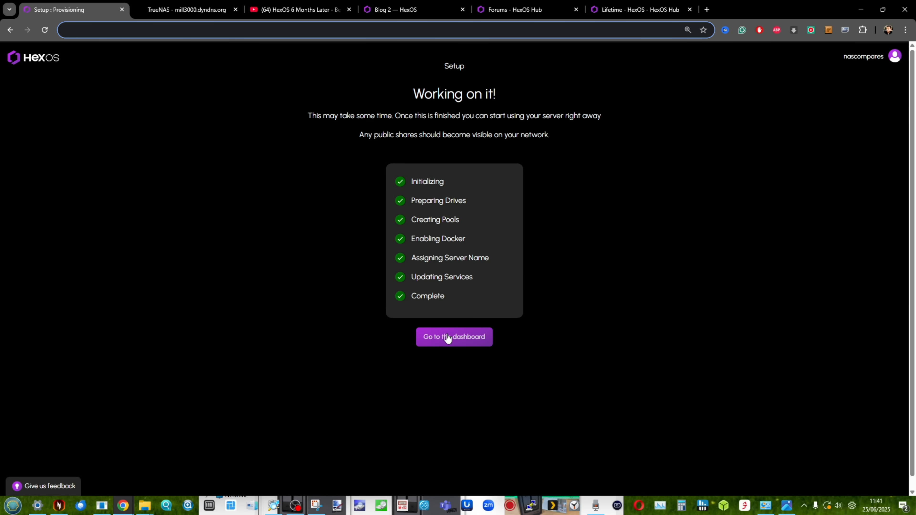
pyautogui.click(454, 337)
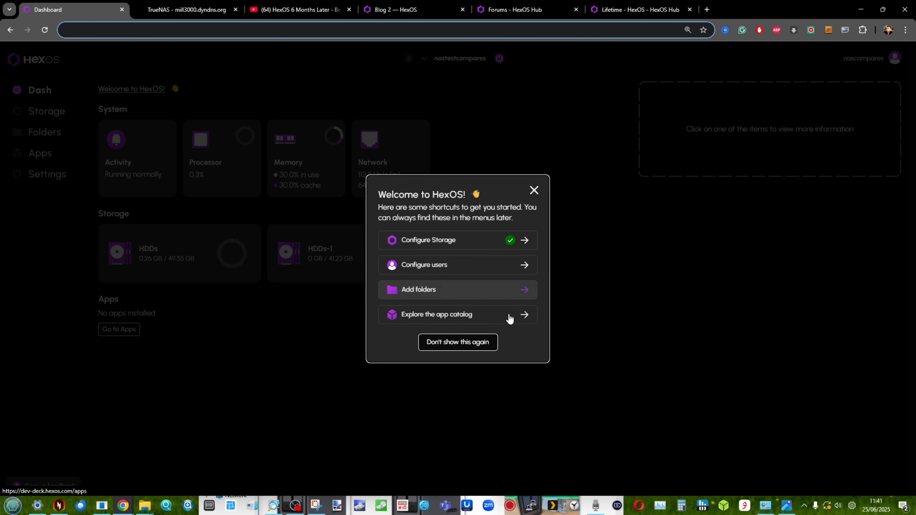
# Dismiss the welcome popup, view the activity archive, and show the HDDs-1 pool details with three healthy drives.
pyautogui.click(533, 190)
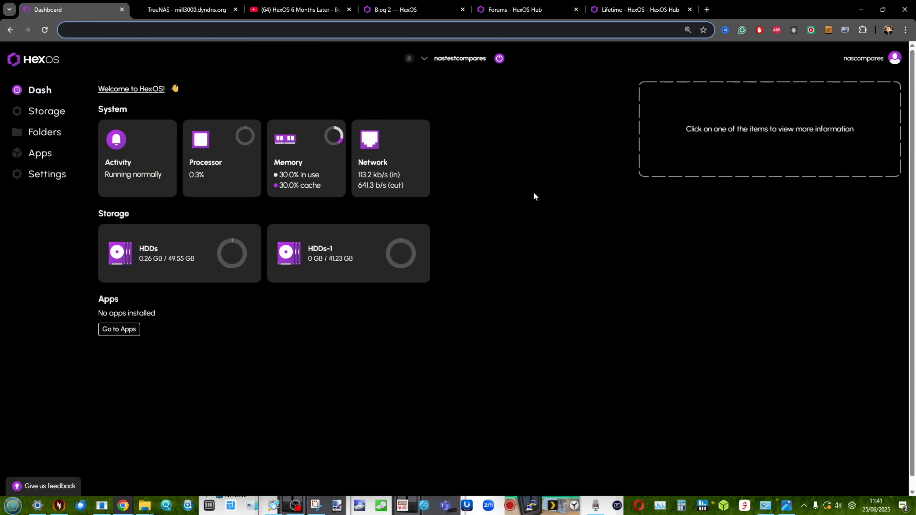
pyautogui.moveTo(304, 182)
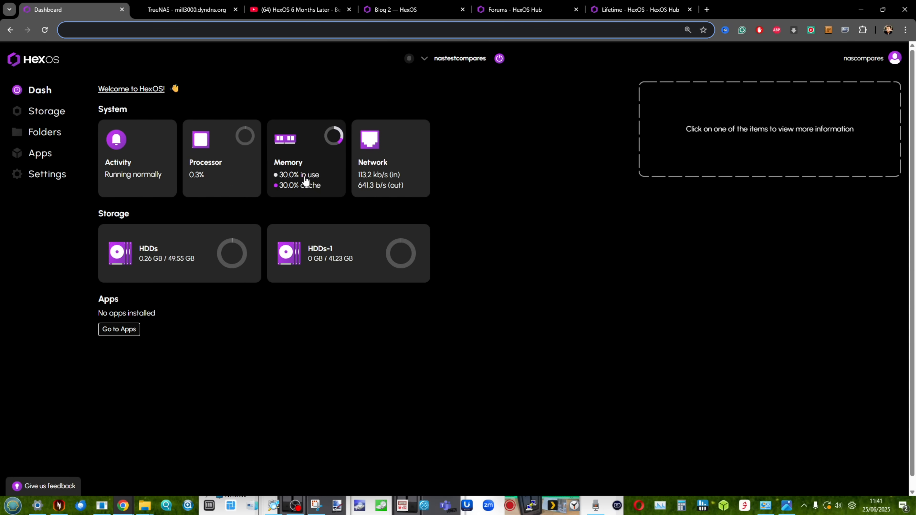
pyautogui.moveTo(580, 260)
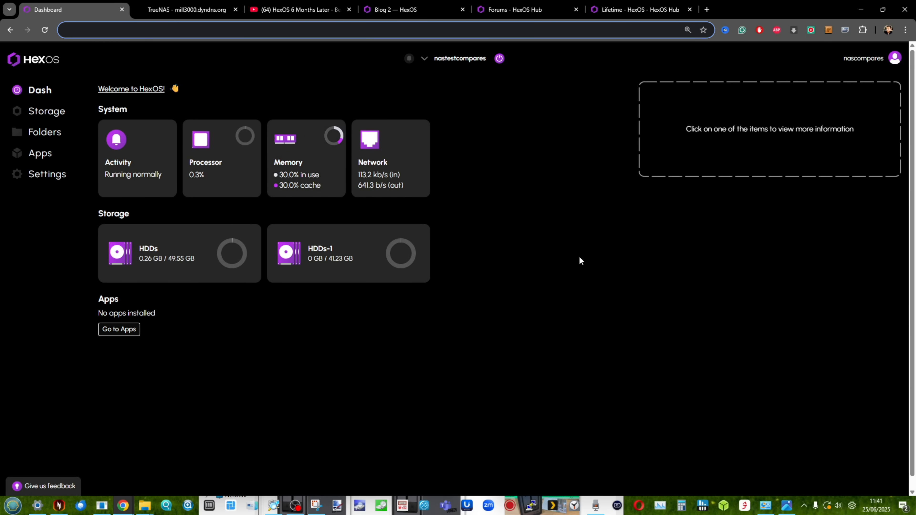
pyautogui.moveTo(23, 136)
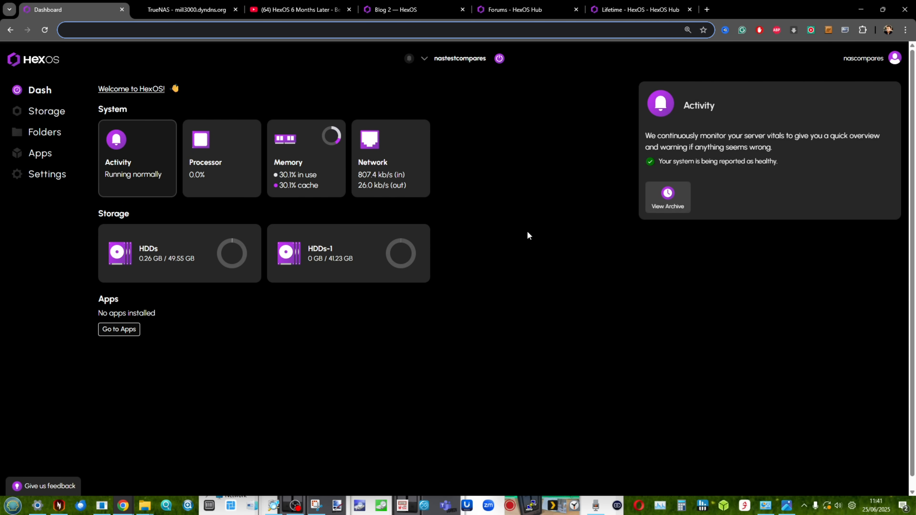
pyautogui.click(668, 197)
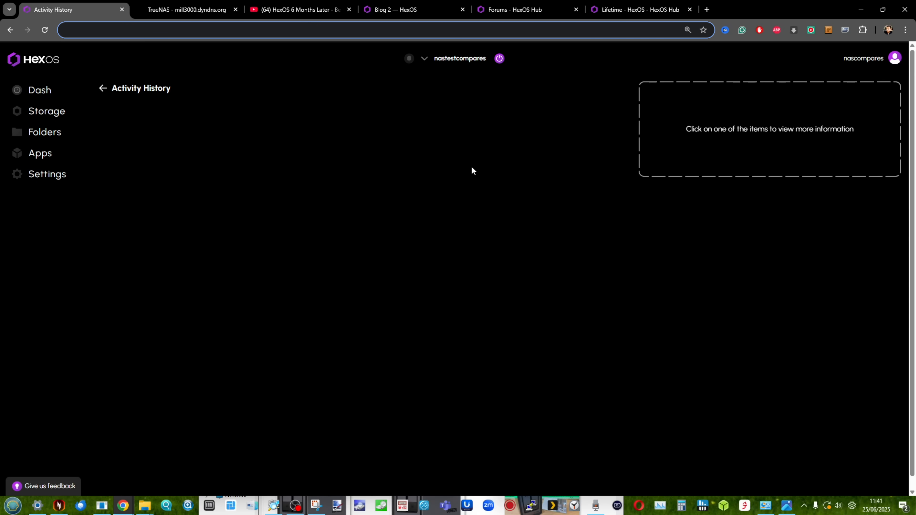
pyautogui.moveTo(16, 63)
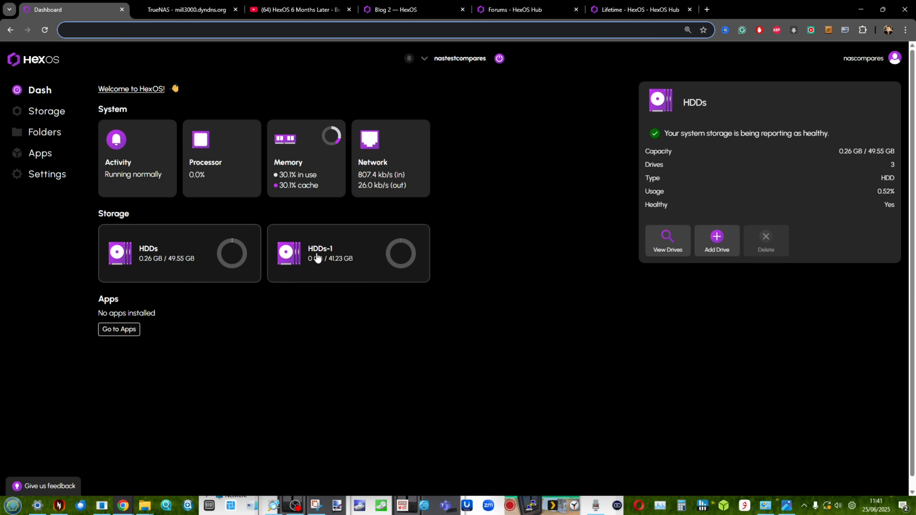
pyautogui.click(348, 253)
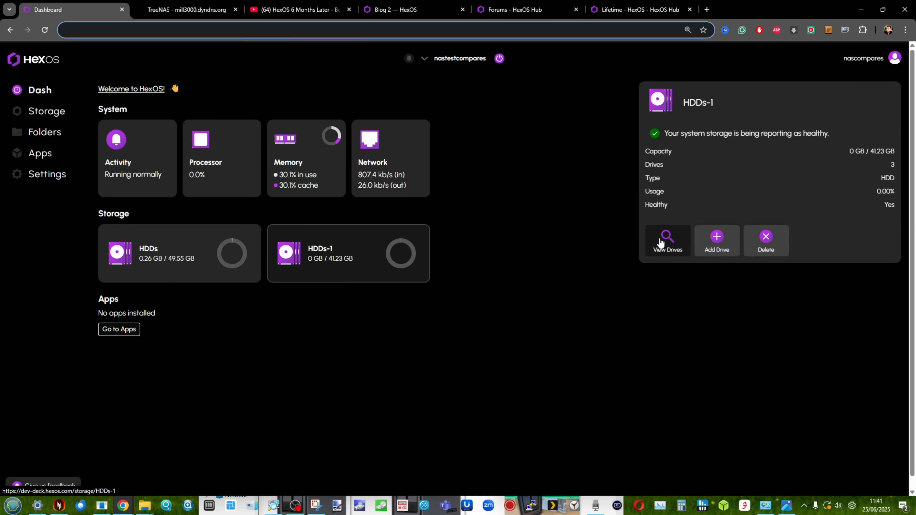
# Expand the HDDs-1 pool with the unused 21.47 GB sdf hard disk and confirm.
pyautogui.click(716, 240)
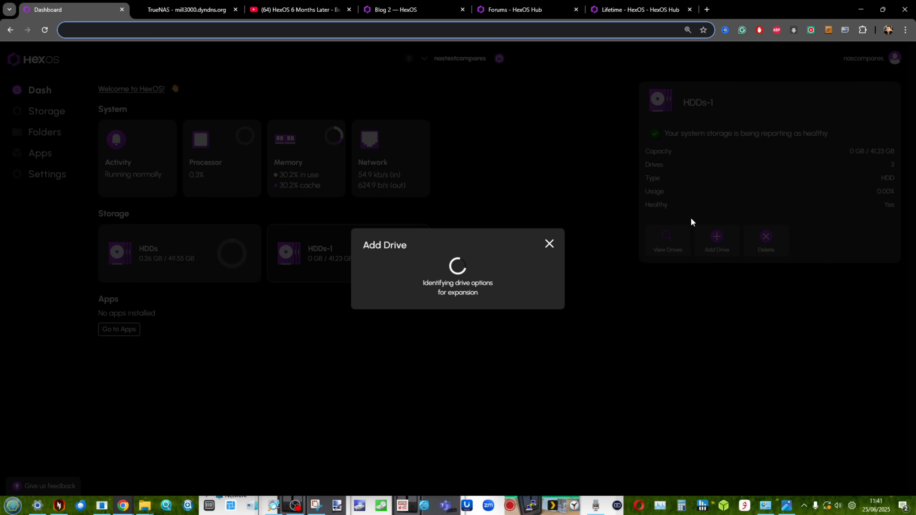
pyautogui.moveTo(684, 222)
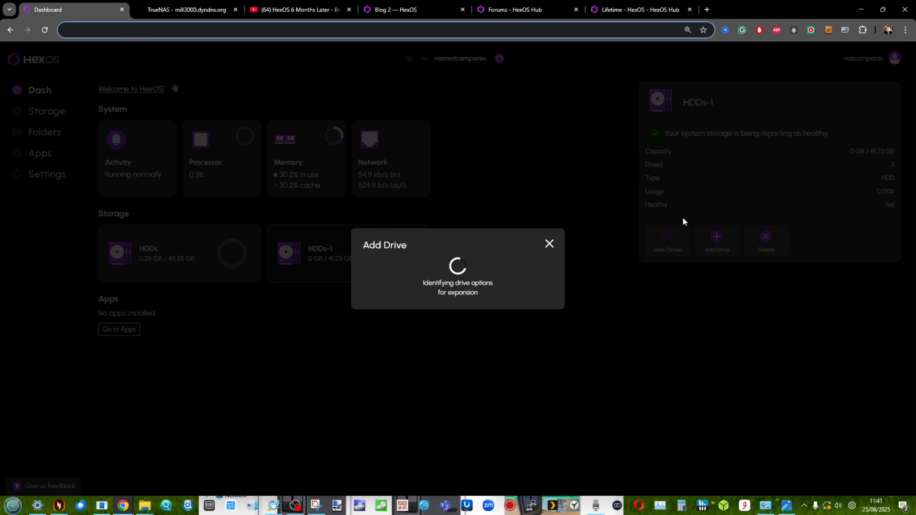
pyautogui.moveTo(672, 216)
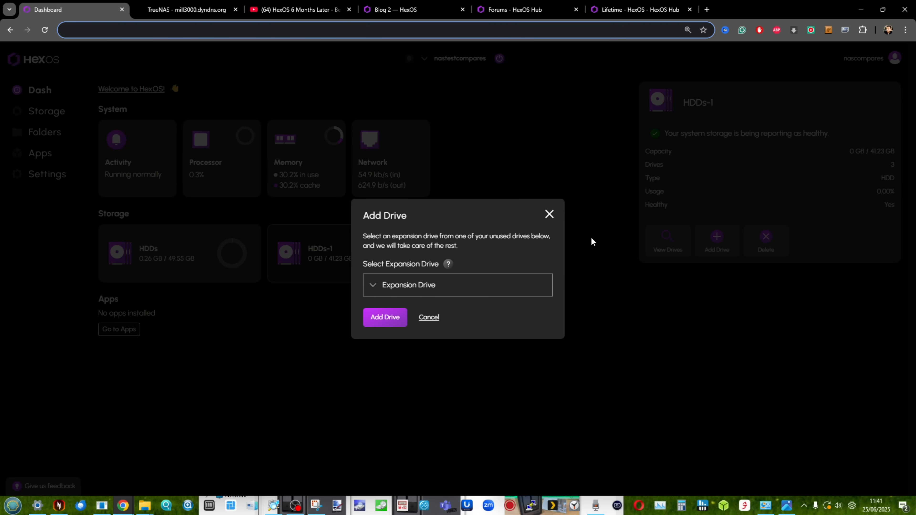
pyautogui.click(458, 286)
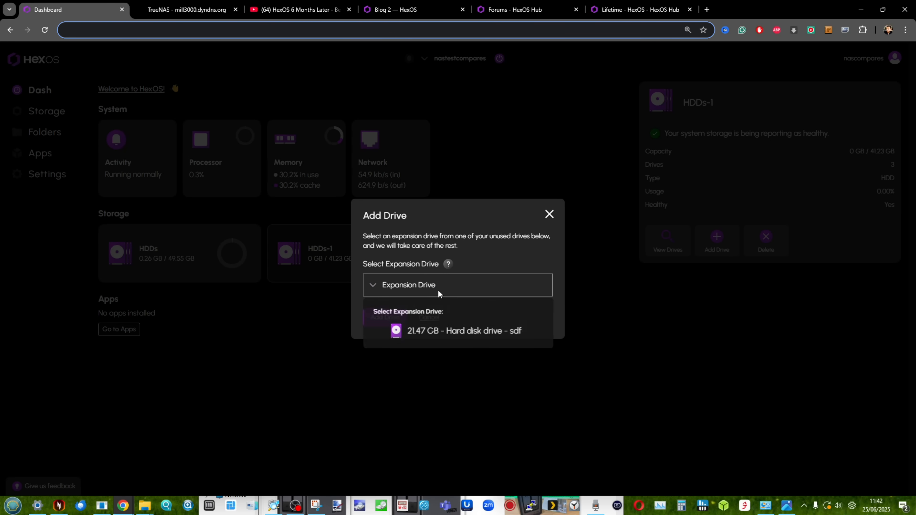
pyautogui.click(463, 330)
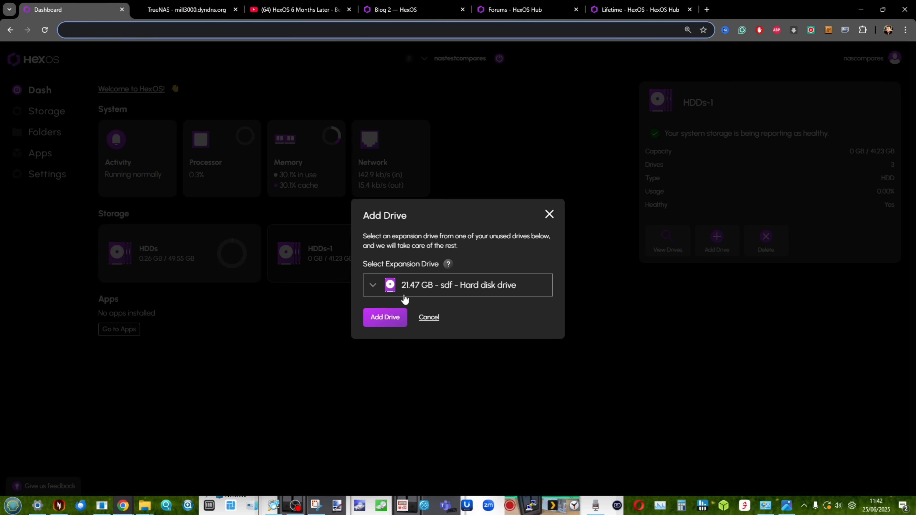
pyautogui.click(385, 318)
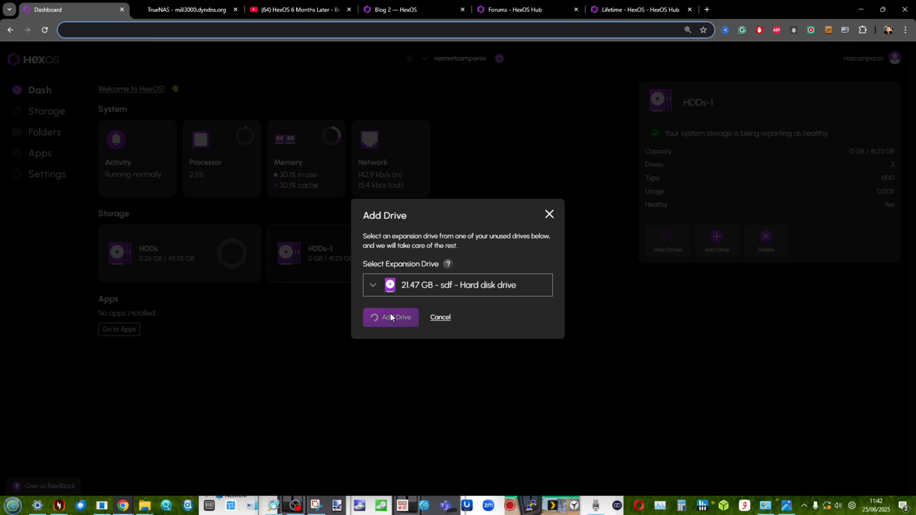
pyautogui.click(391, 318)
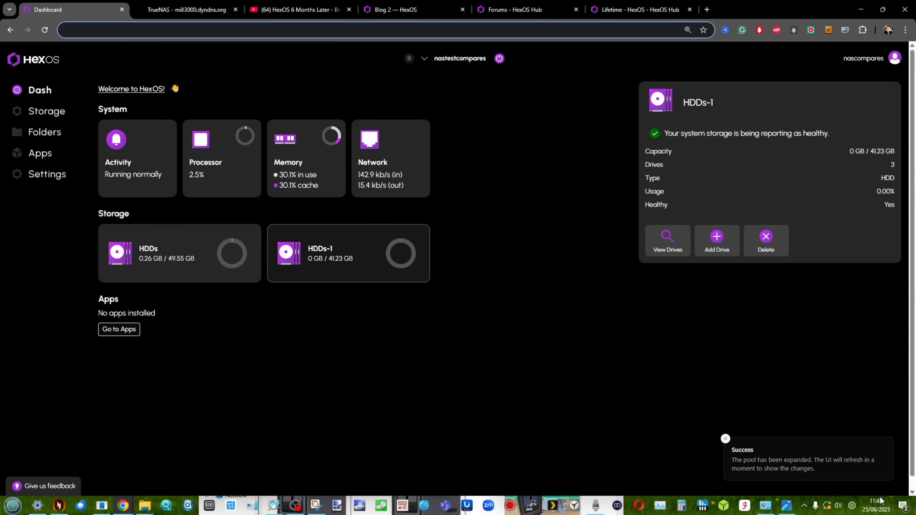
pyautogui.moveTo(480, 342)
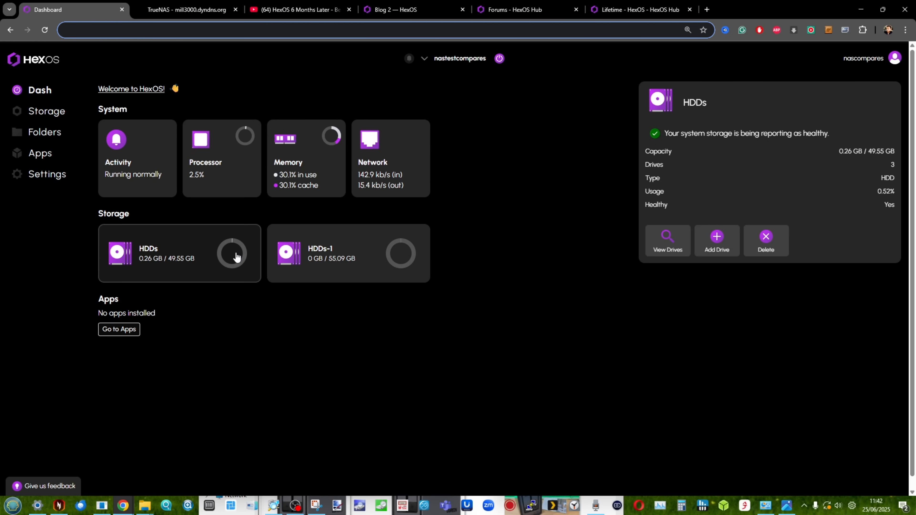
# Reload the dashboard, dismiss the welcome popup, and go to the Storage Pools page.
pyautogui.click(348, 253)
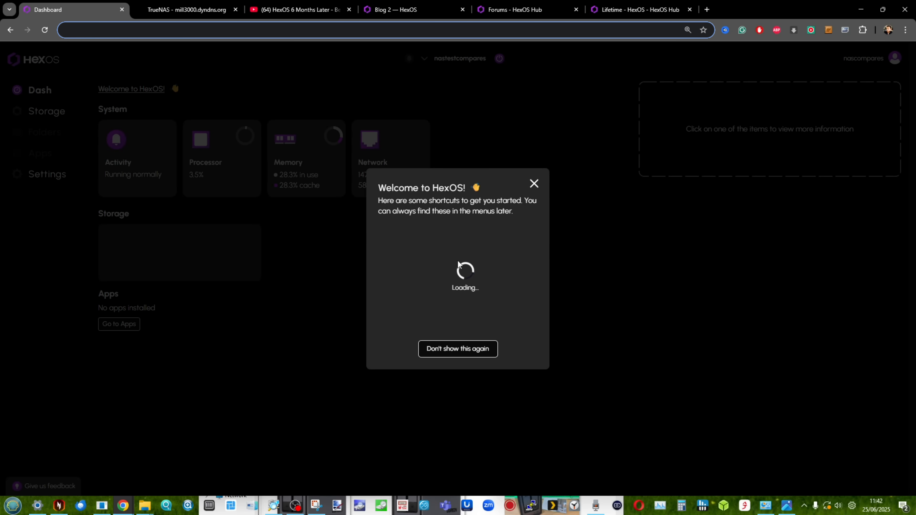
pyautogui.click(533, 183)
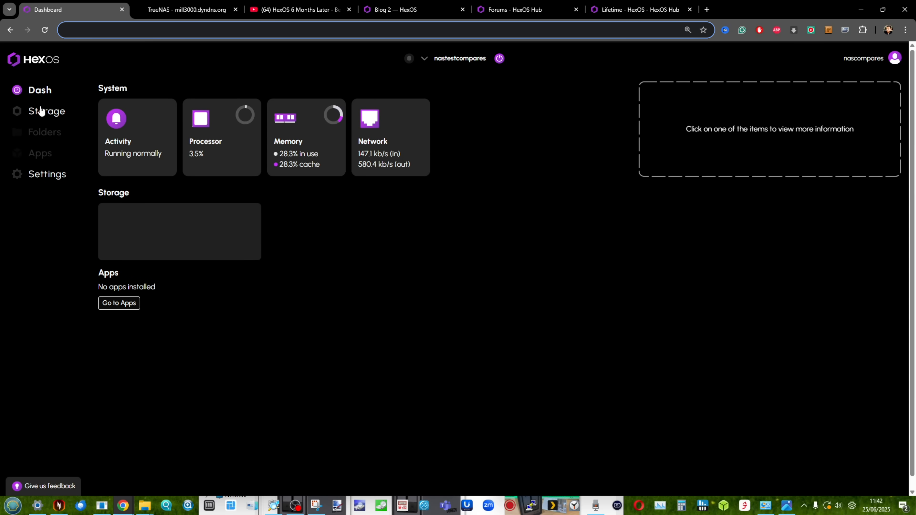
pyautogui.click(46, 112)
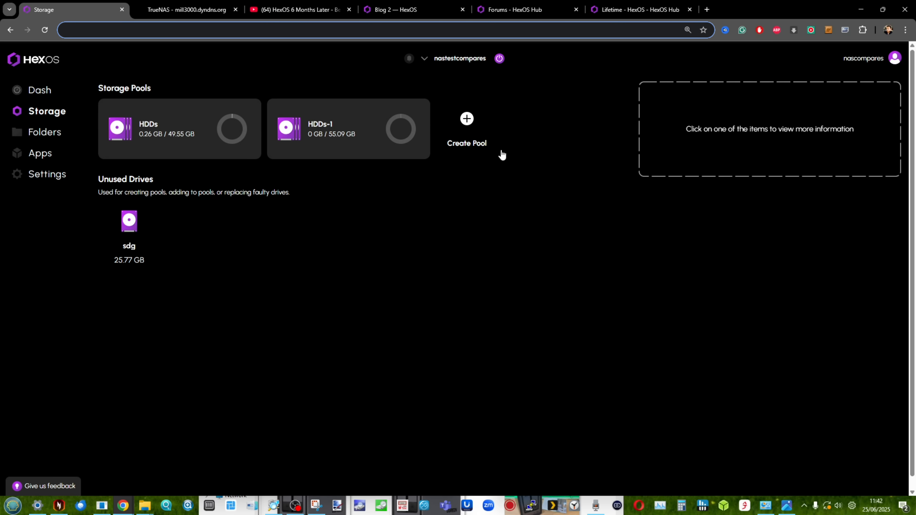
# View the four drives of the expanded HDDs-1 pool, then return to the storage pools overview.
pyautogui.click(348, 129)
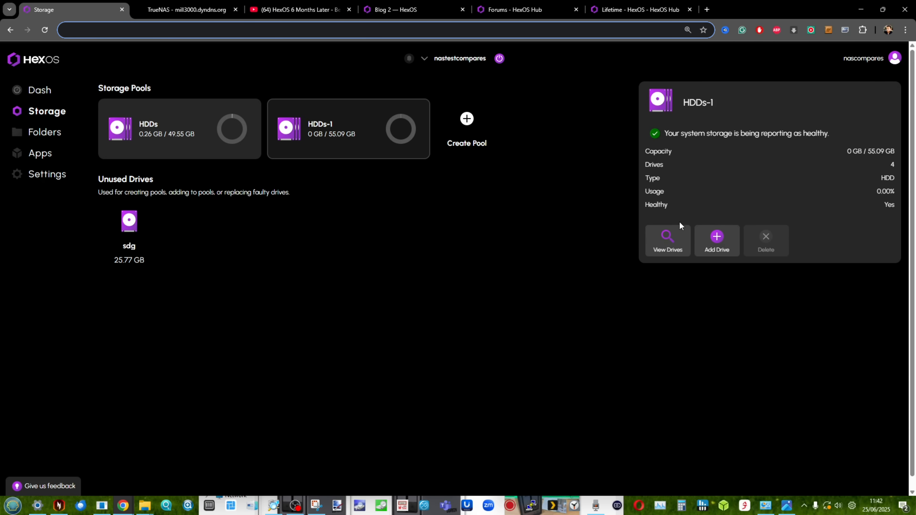
pyautogui.click(667, 240)
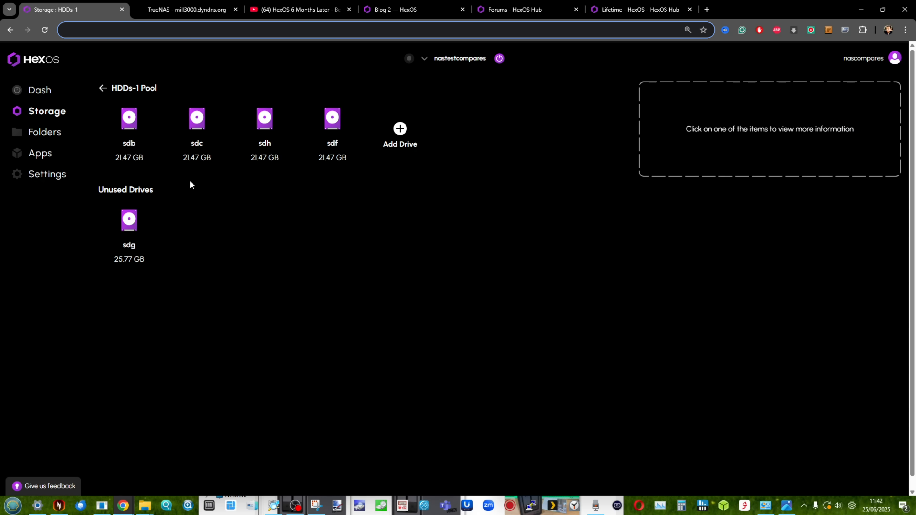
pyautogui.moveTo(297, 144)
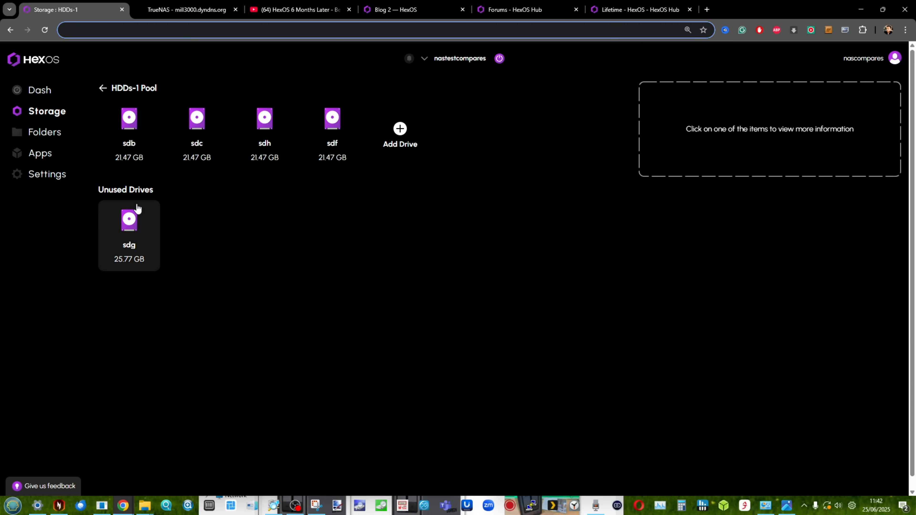
pyautogui.click(103, 88)
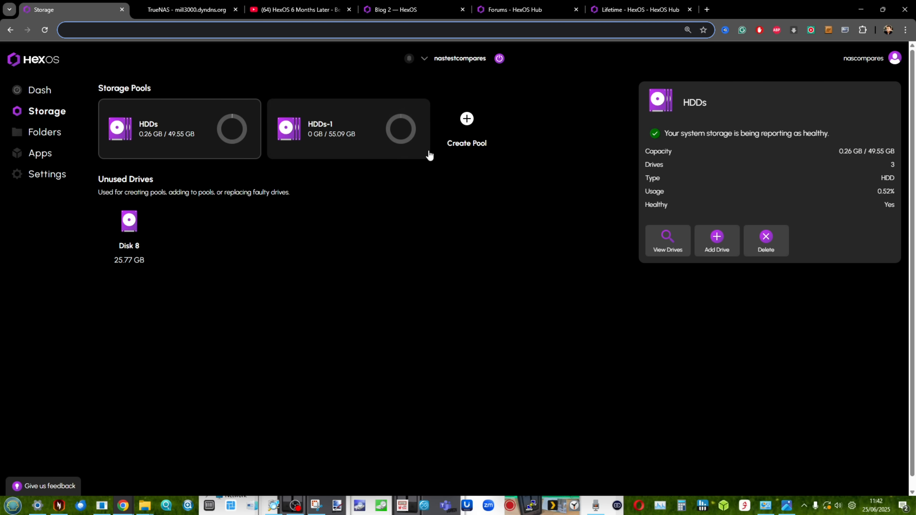
# Create a new single-drive pool from the unused 25.77 GB disk, accepting data loss.
pyautogui.click(467, 122)
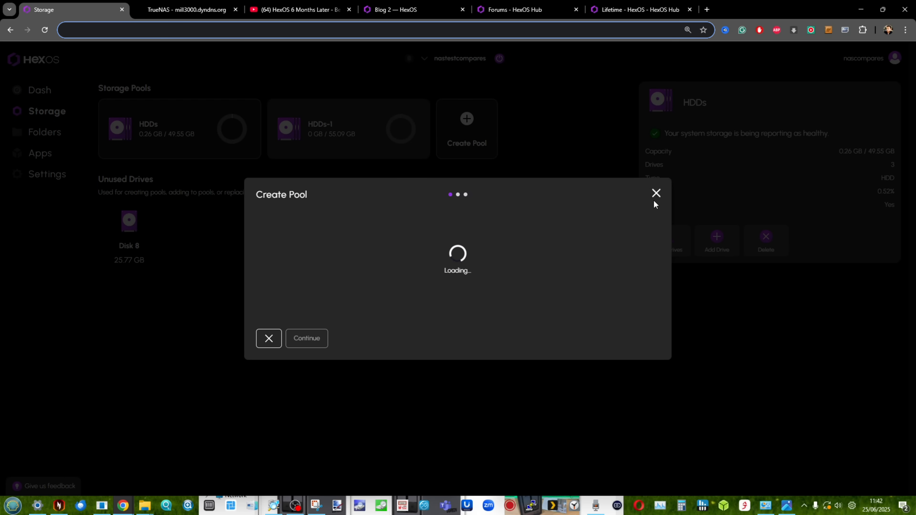
pyautogui.moveTo(492, 140)
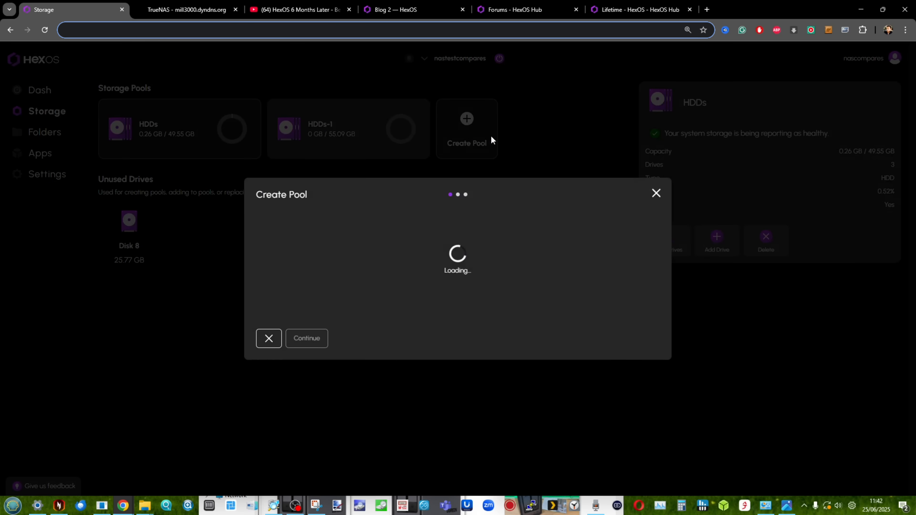
pyautogui.moveTo(472, 236)
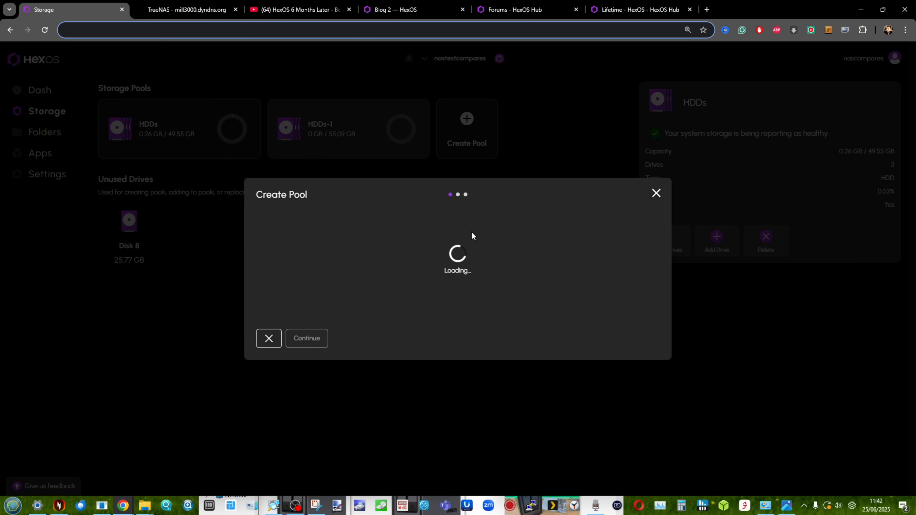
pyautogui.moveTo(440, 237)
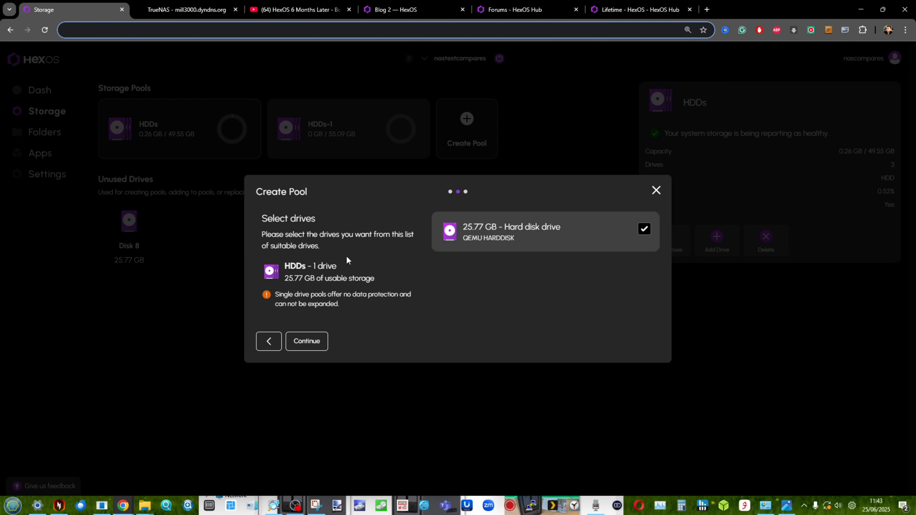
pyautogui.moveTo(398, 251)
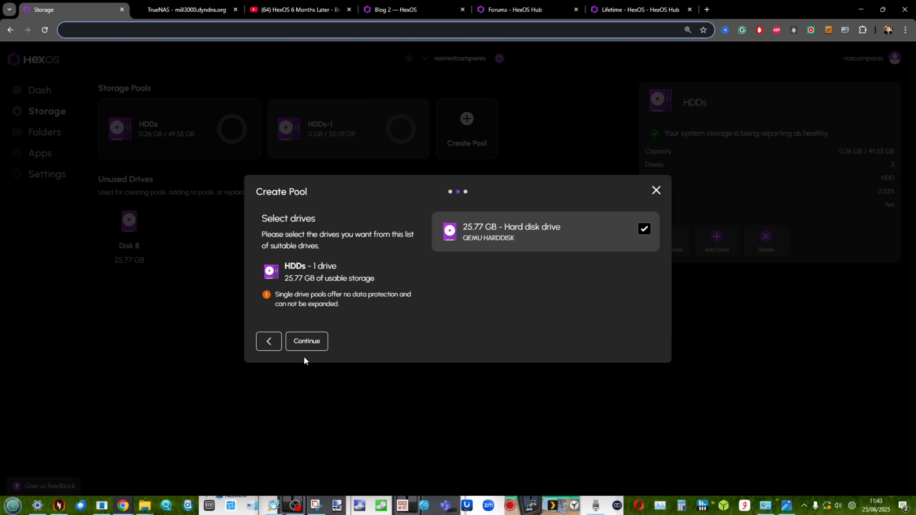
pyautogui.click(305, 341)
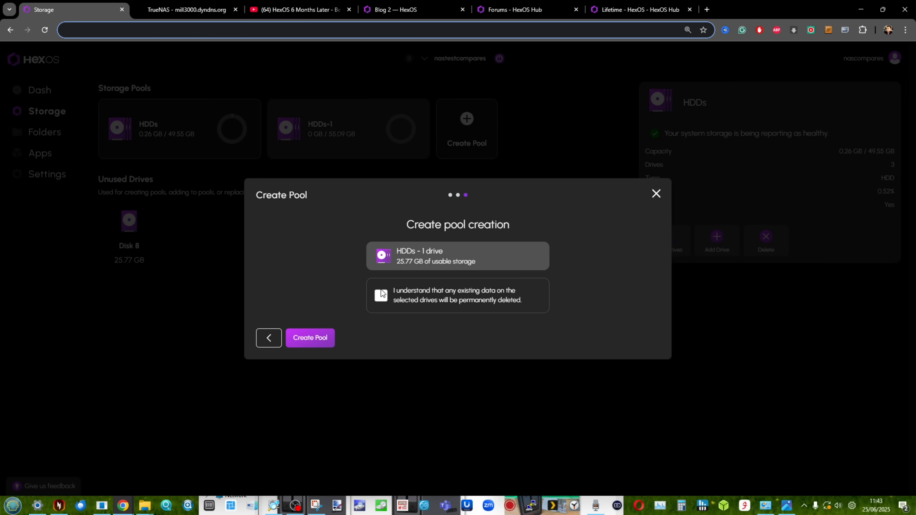
pyautogui.click(310, 338)
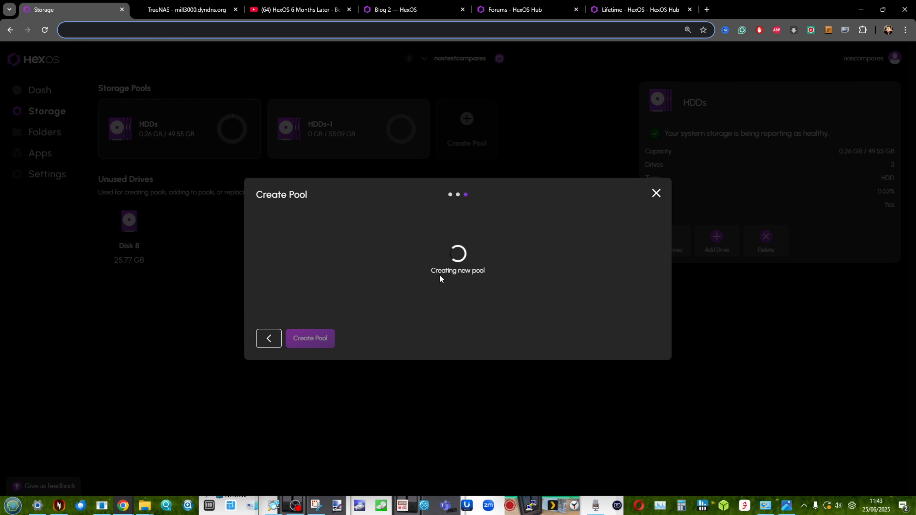
pyautogui.click(309, 338)
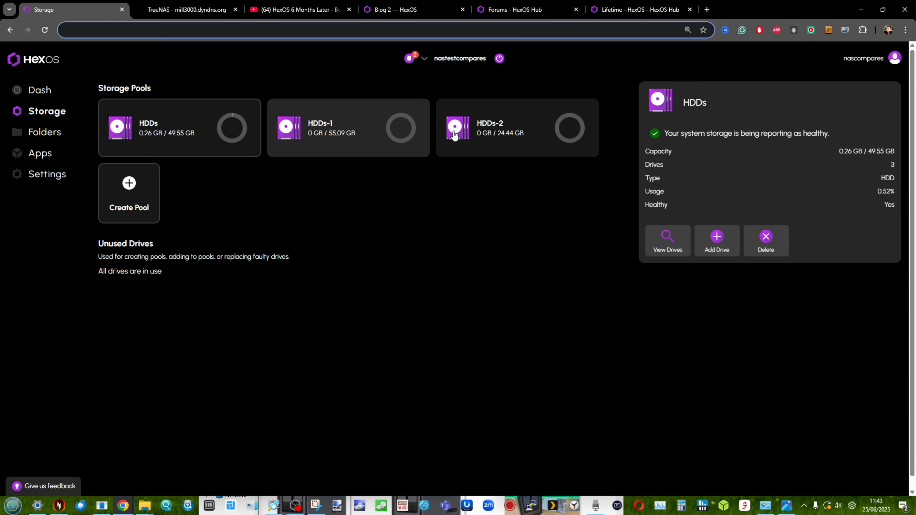
pyautogui.moveTo(402, 130)
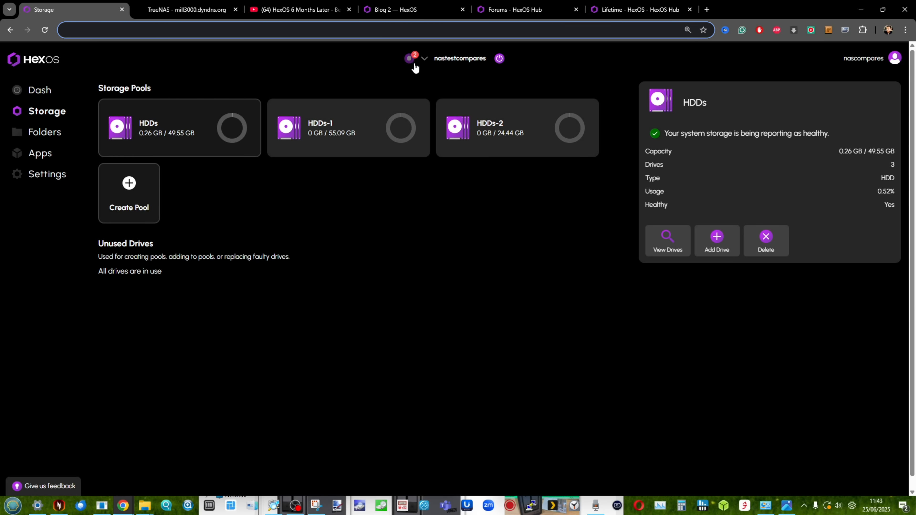
# Check the notifications list and go to the Folders page.
pyautogui.click(410, 58)
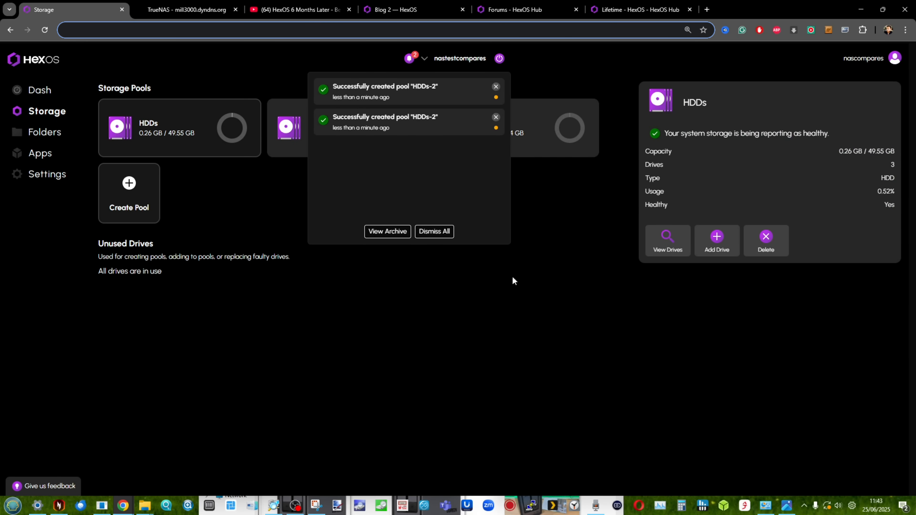
pyautogui.click(45, 132)
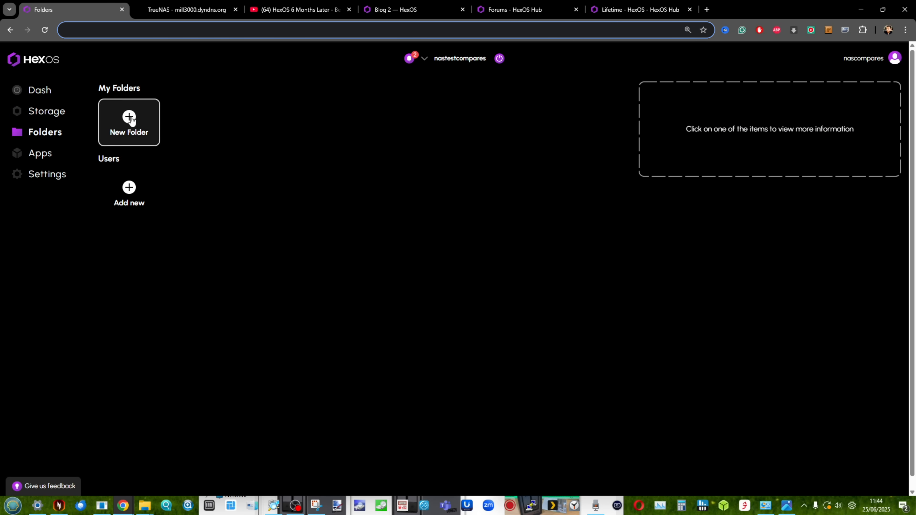
# Add a folder named testfolder on the HDDs-2 pool with Public access.
pyautogui.click(129, 121)
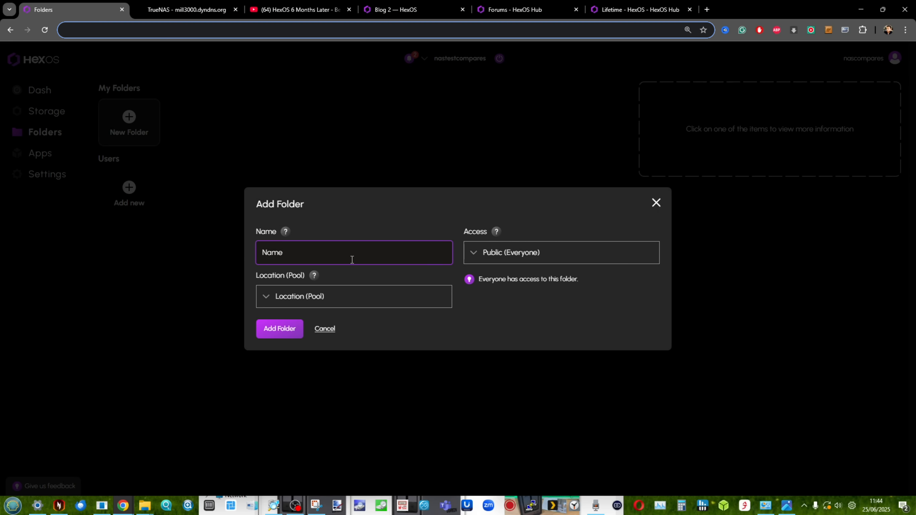
pyautogui.write('testfol')
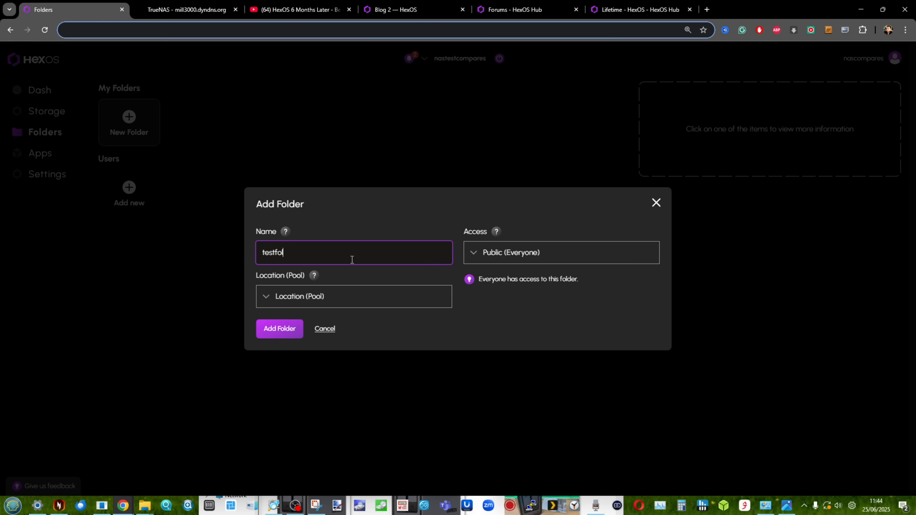
pyautogui.click(354, 296)
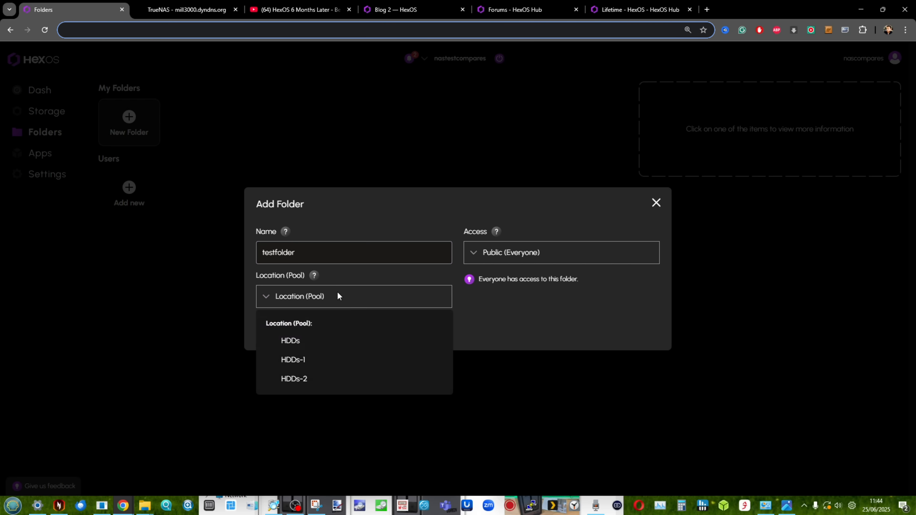
pyautogui.moveTo(294, 360)
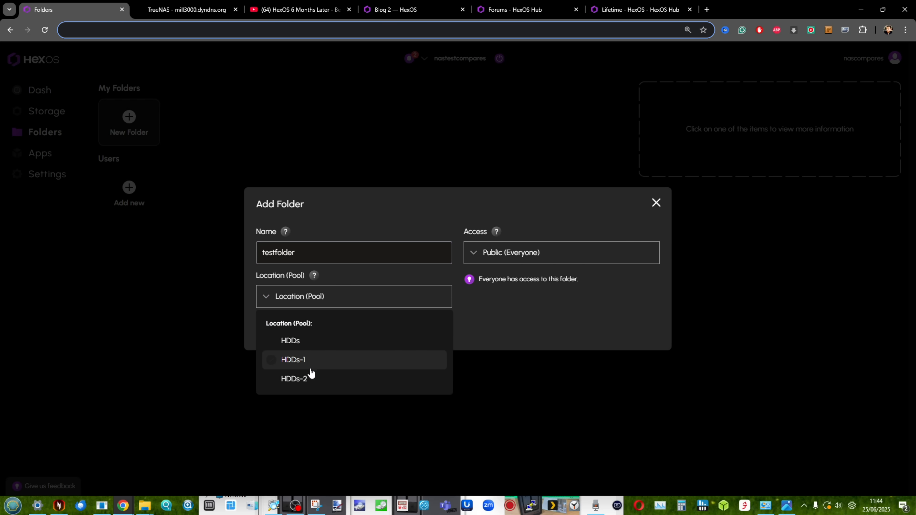
pyautogui.click(294, 378)
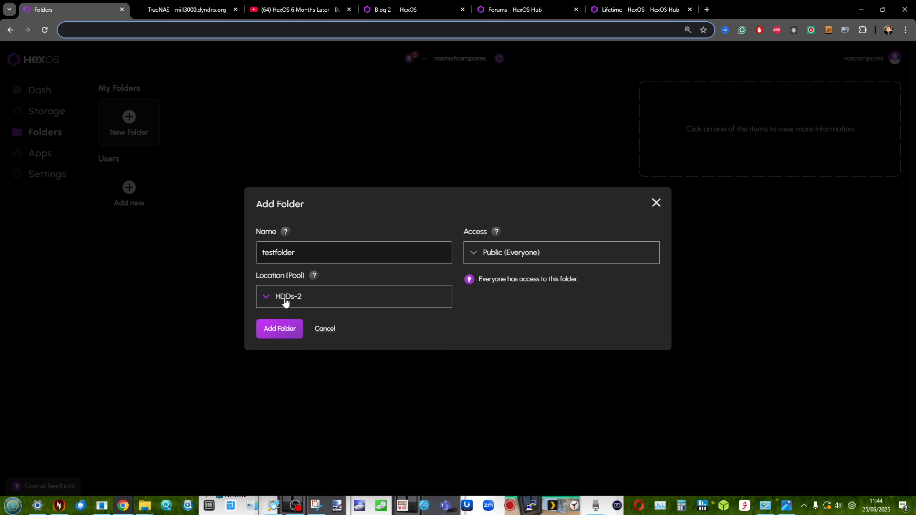
pyautogui.click(560, 252)
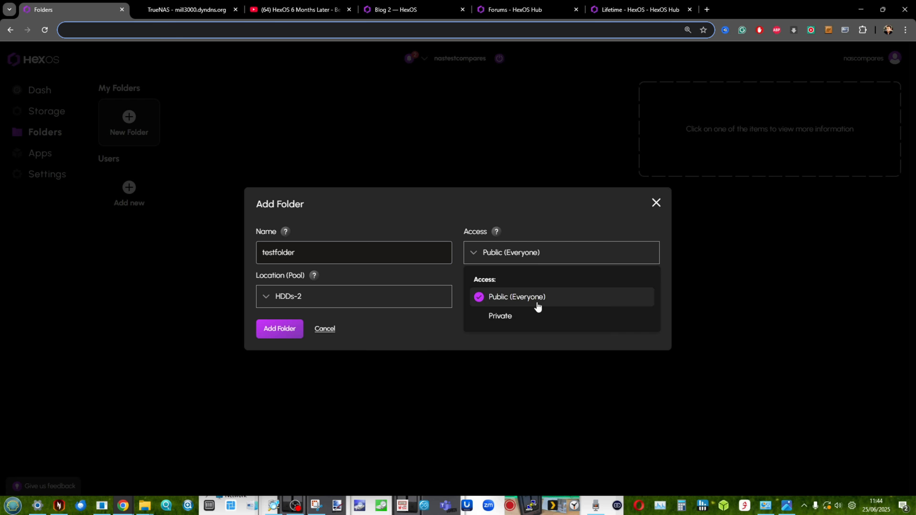
pyautogui.click(517, 297)
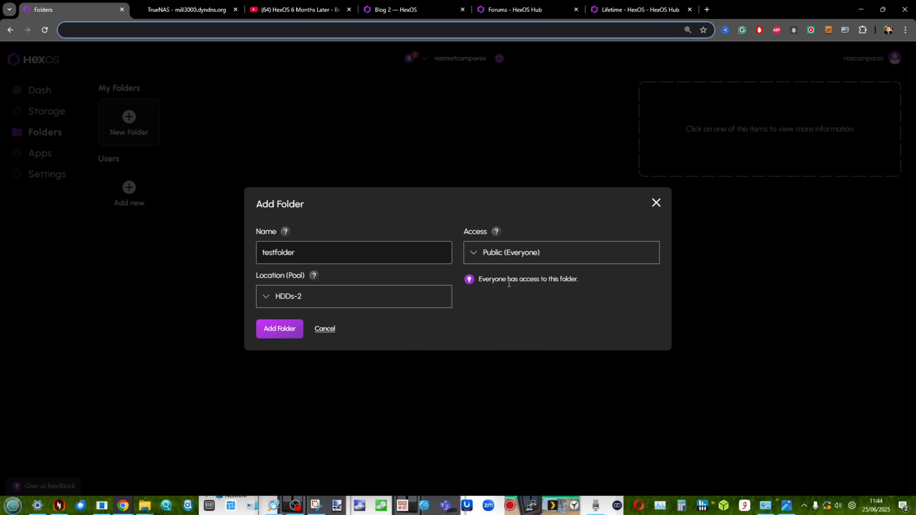
pyautogui.click(279, 328)
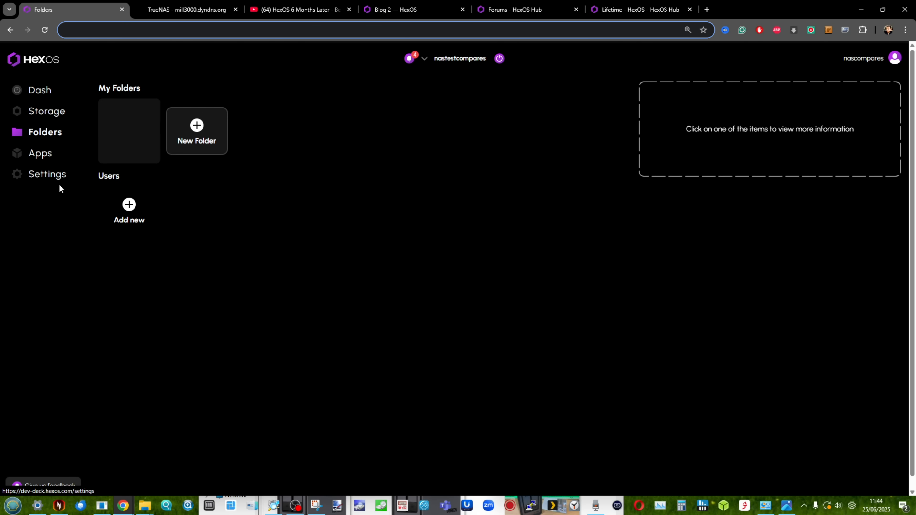
# Add a local user account admin2 with its password.
pyautogui.click(128, 211)
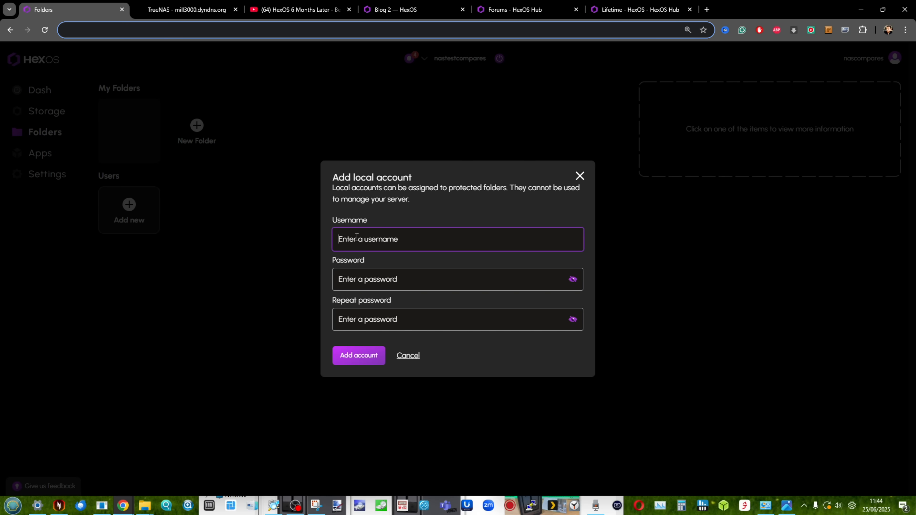
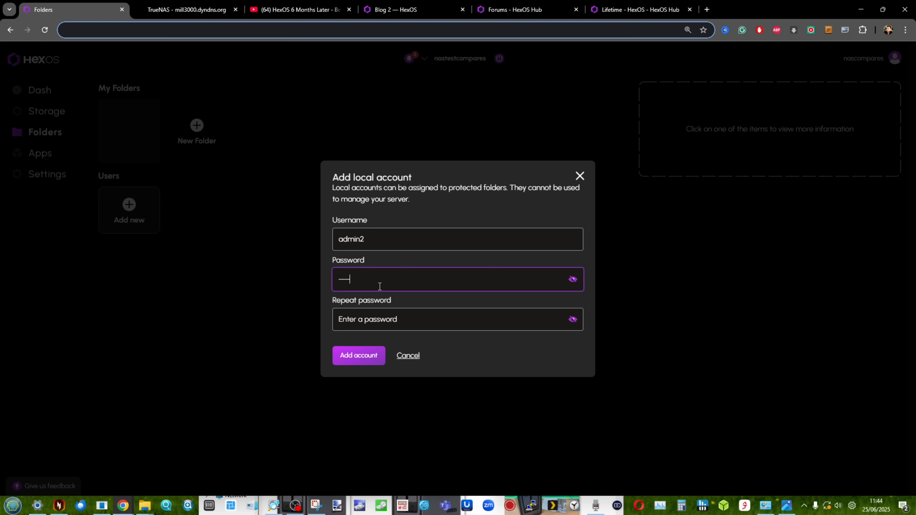
pyautogui.click(457, 319)
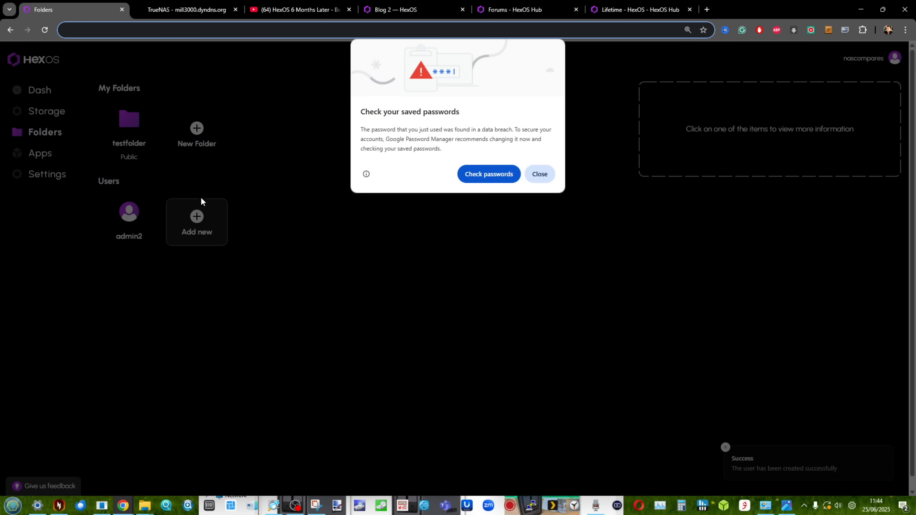
# Dismiss Chrome's password warning and bring up the admin2 account's details.
pyautogui.click(539, 174)
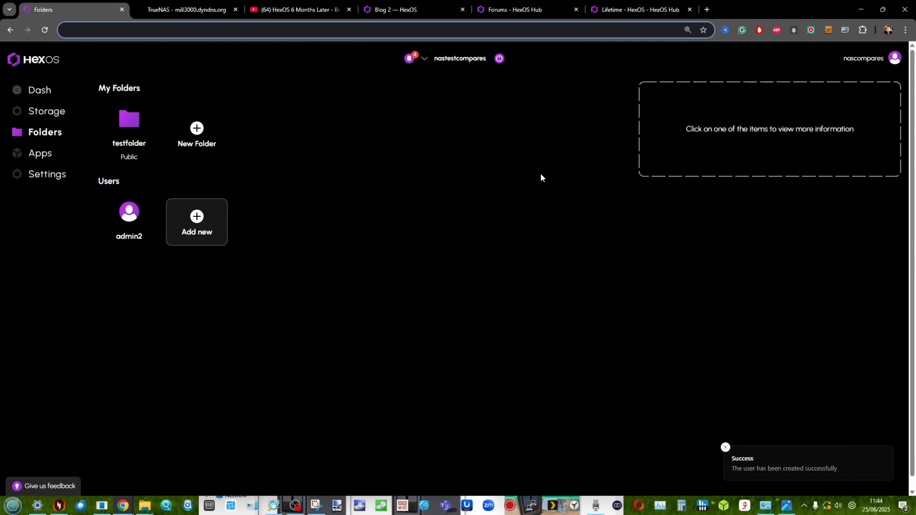
pyautogui.click(128, 219)
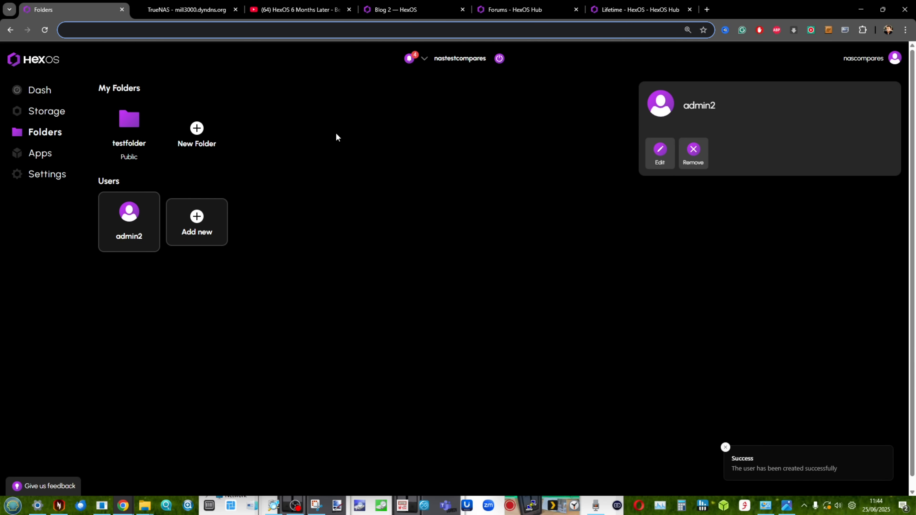
pyautogui.click(660, 153)
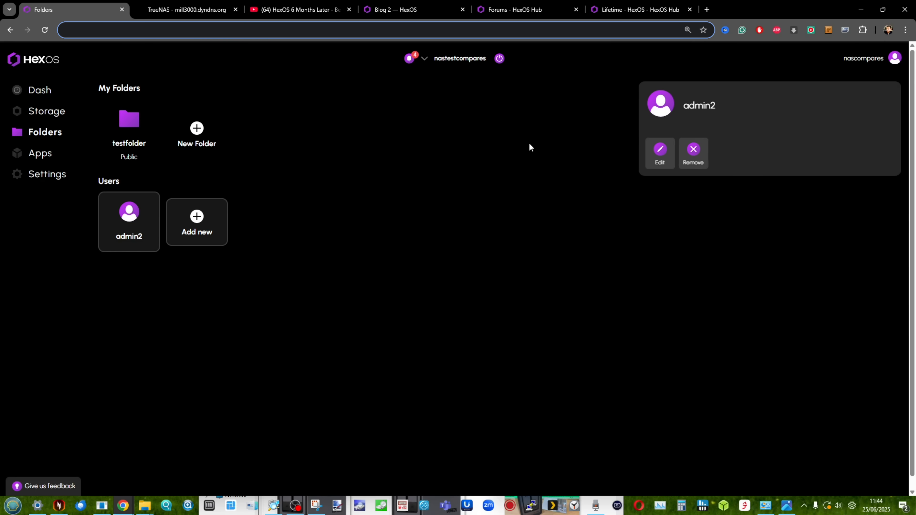
pyautogui.moveTo(128, 166)
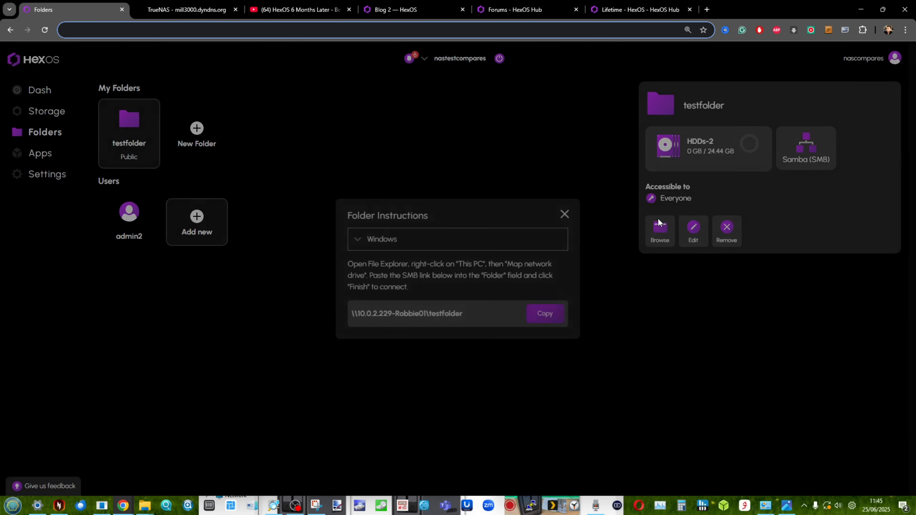
# Review testfolder's connection instructions for macOS and Windows, then bring up its edit settings.
pyautogui.click(457, 240)
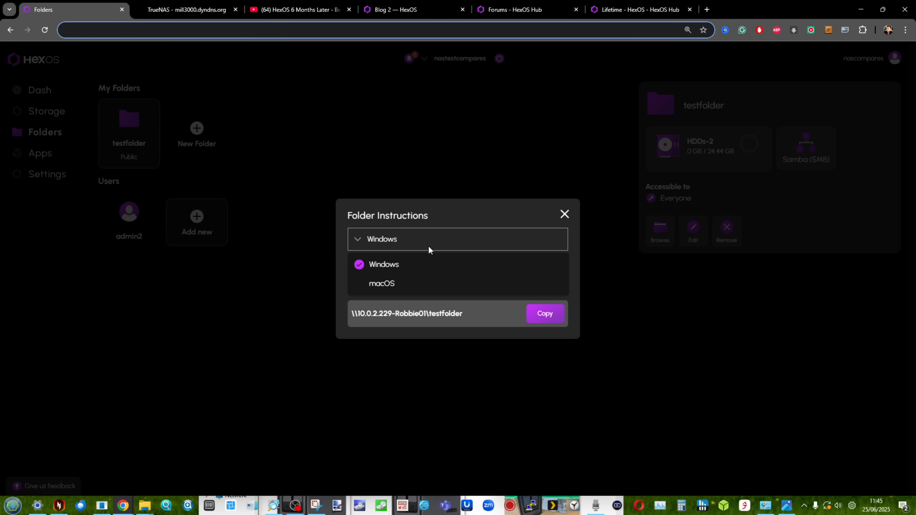
pyautogui.moveTo(433, 255)
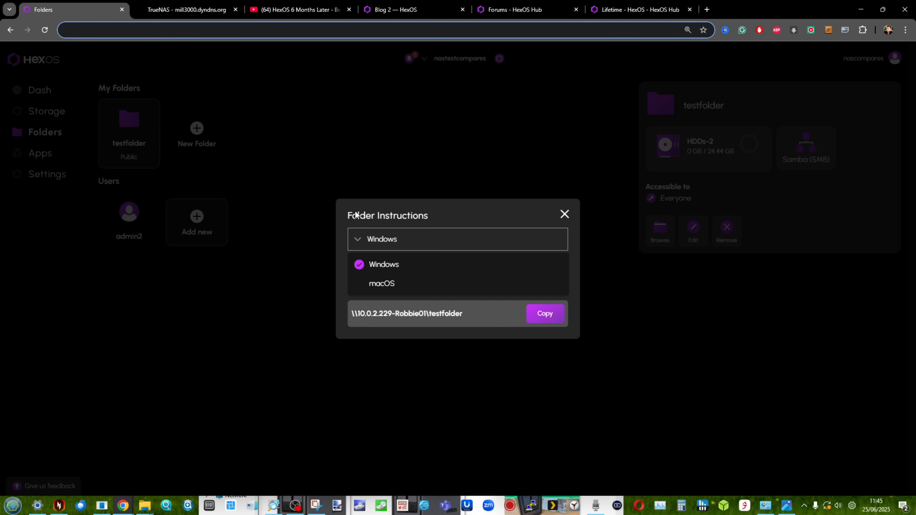
pyautogui.moveTo(380, 302)
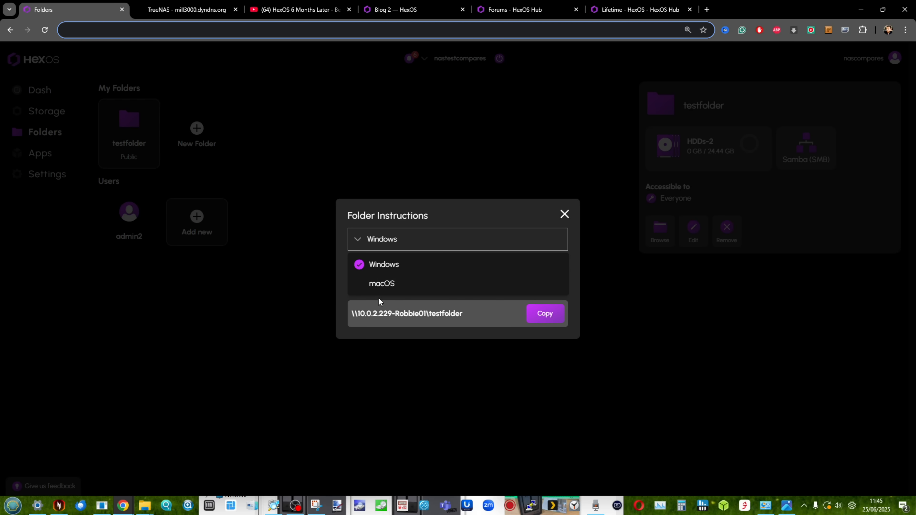
pyautogui.moveTo(314, 53)
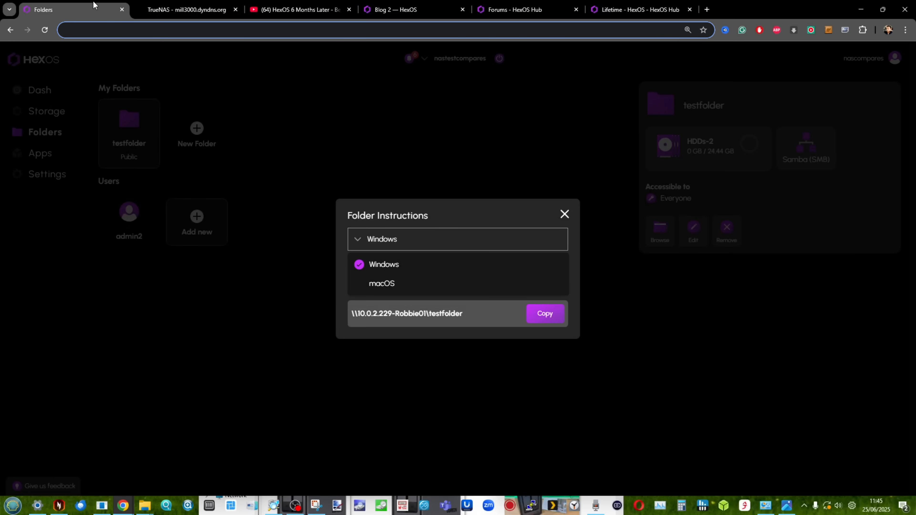
pyautogui.moveTo(425, 283)
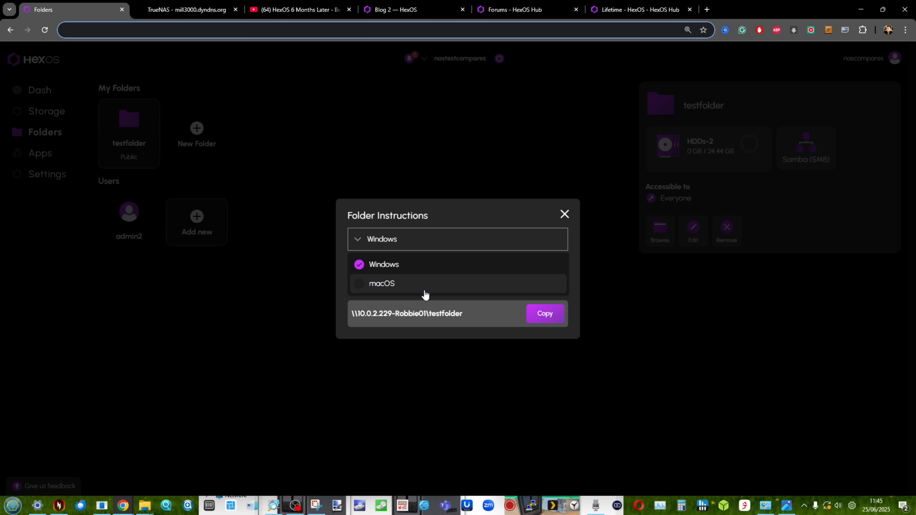
pyautogui.click(382, 284)
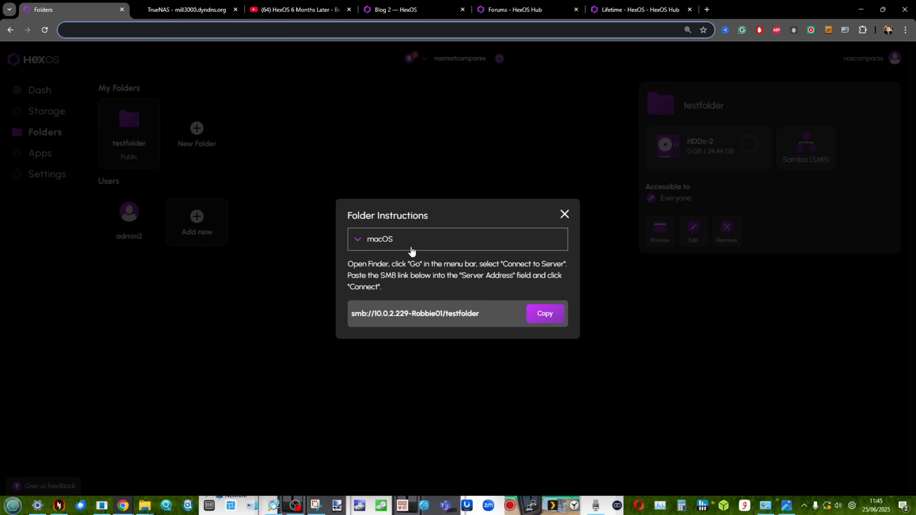
pyautogui.click(458, 239)
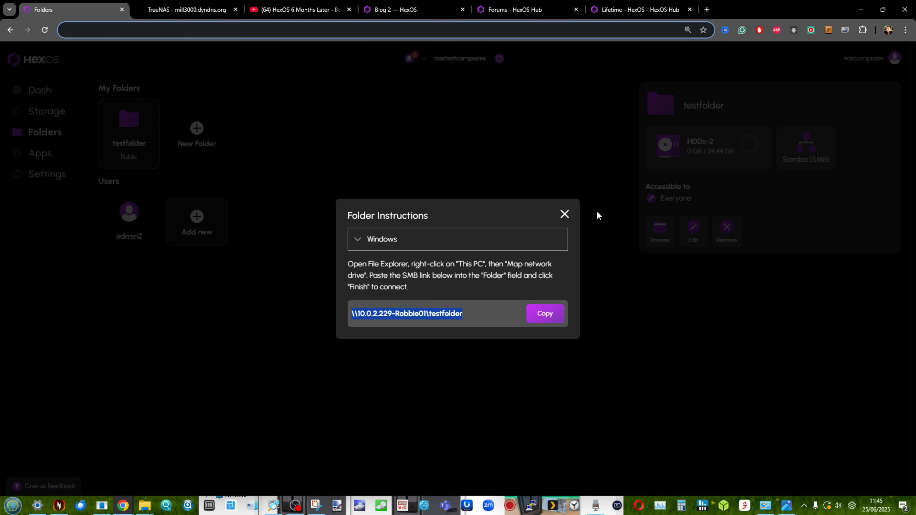
pyautogui.click(564, 214)
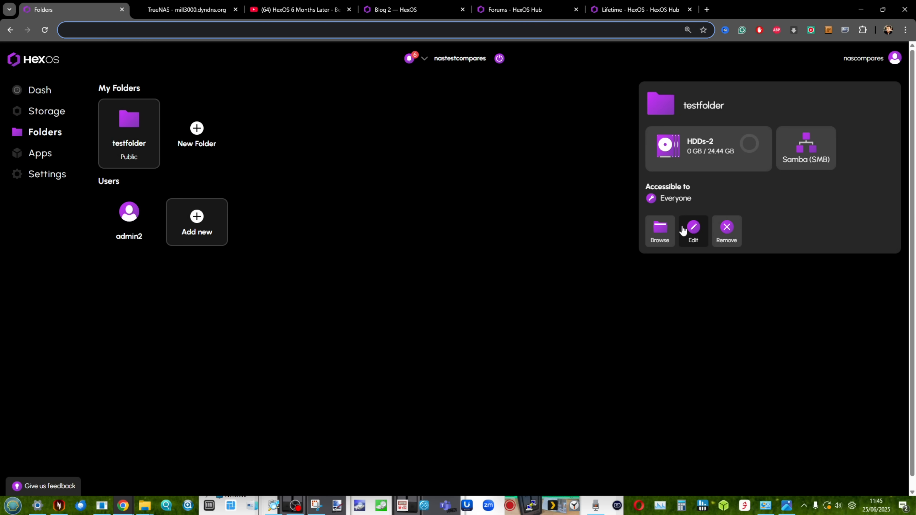
pyautogui.click(693, 231)
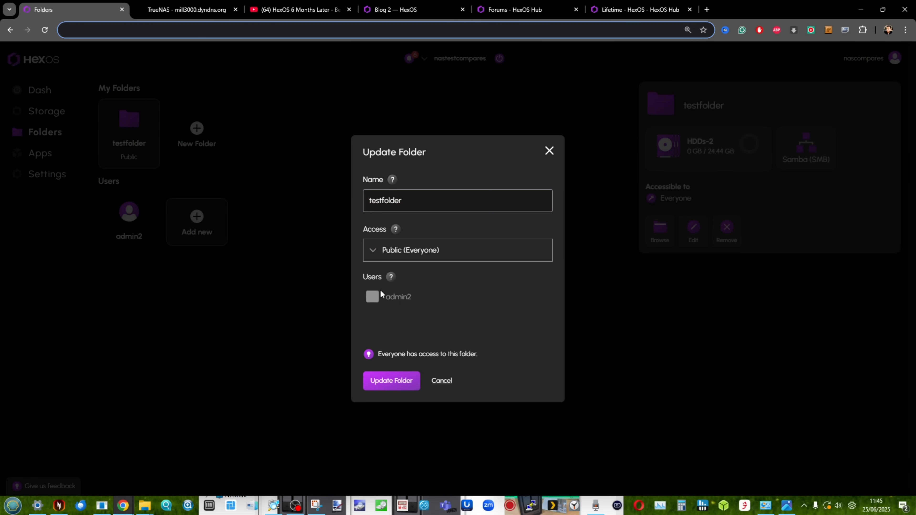
pyautogui.click(372, 297)
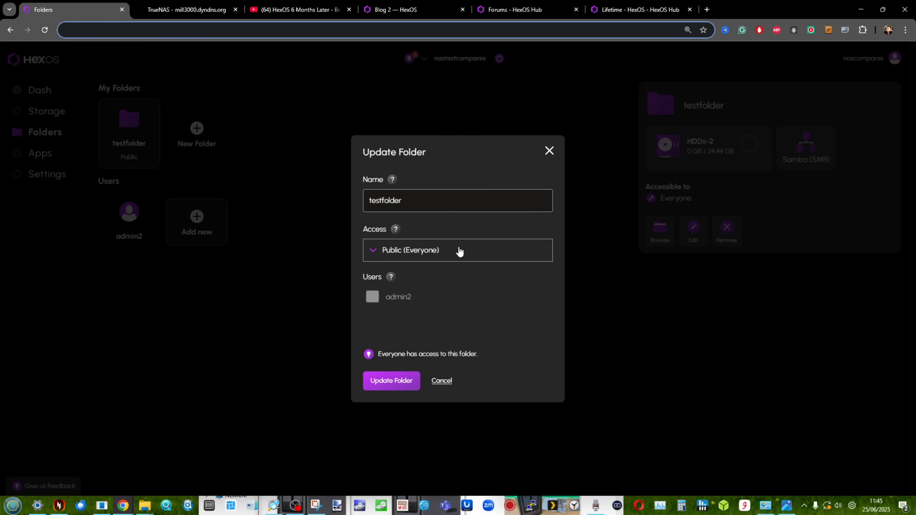
pyautogui.click(458, 250)
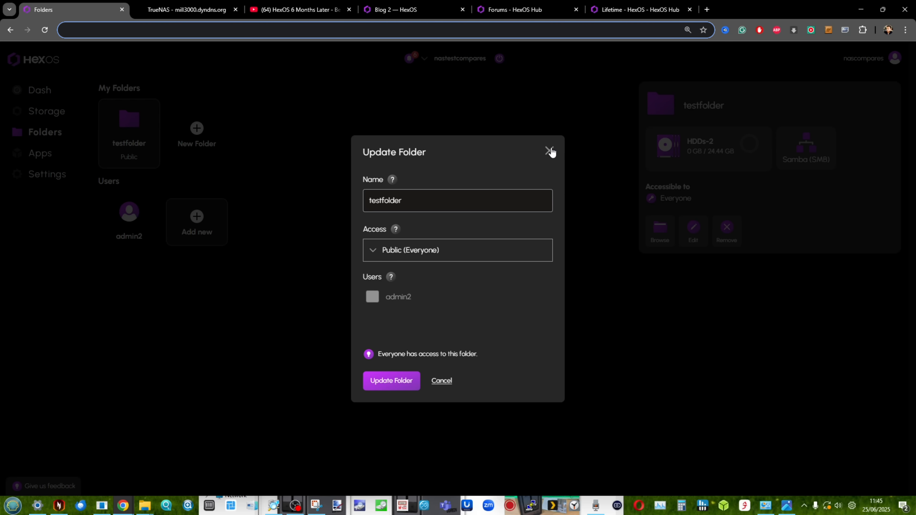
pyautogui.click(548, 152)
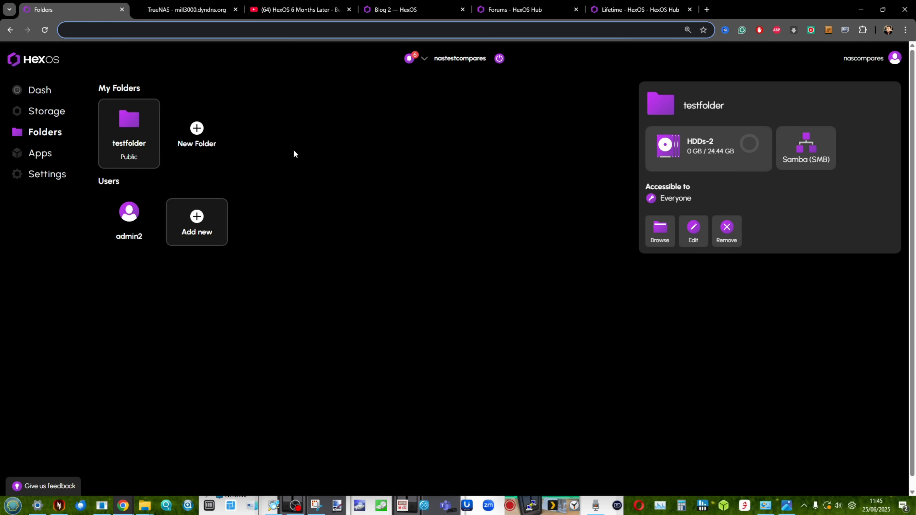
pyautogui.moveTo(40, 153)
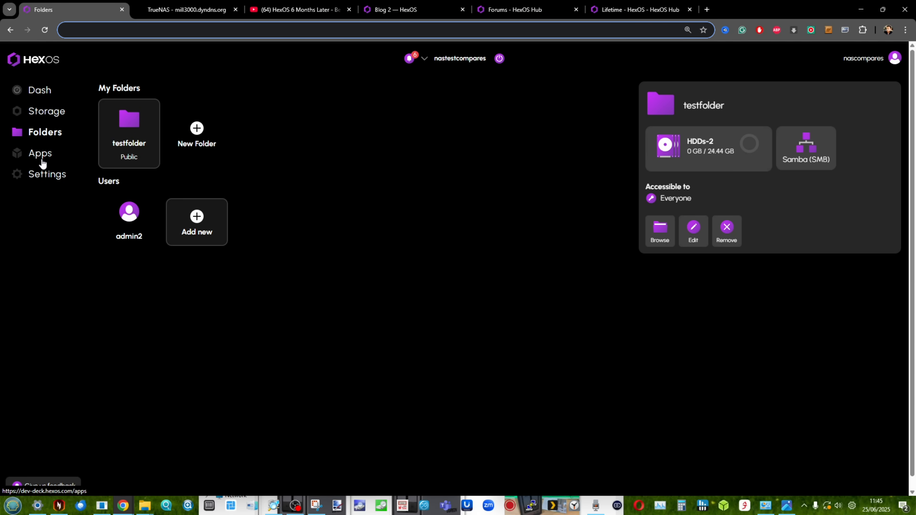
# Start installing Plex from the Apps catalogue and switch to the HexOS blog meanwhile.
pyautogui.click(40, 153)
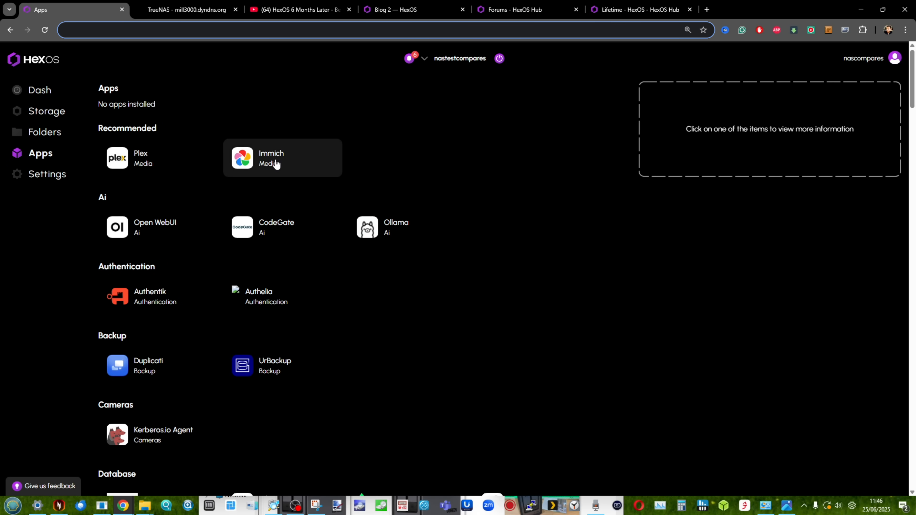
pyautogui.moveTo(146, 161)
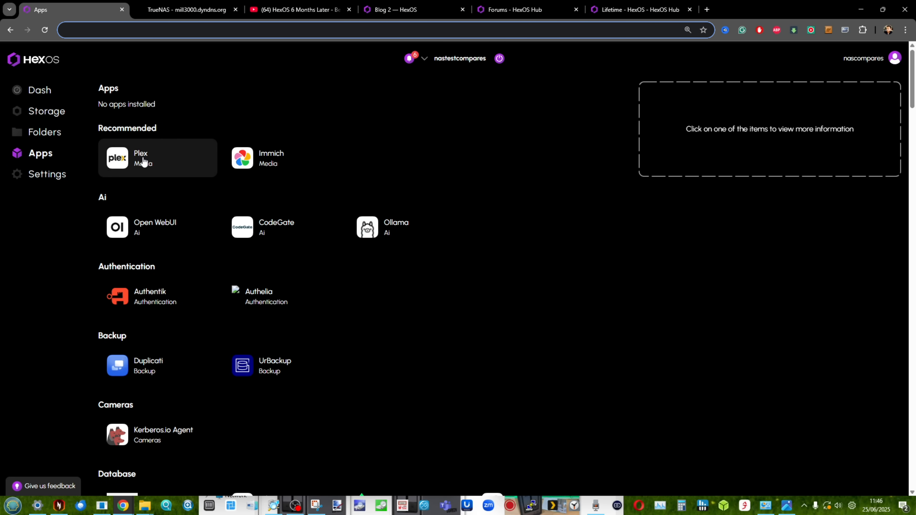
pyautogui.click(141, 158)
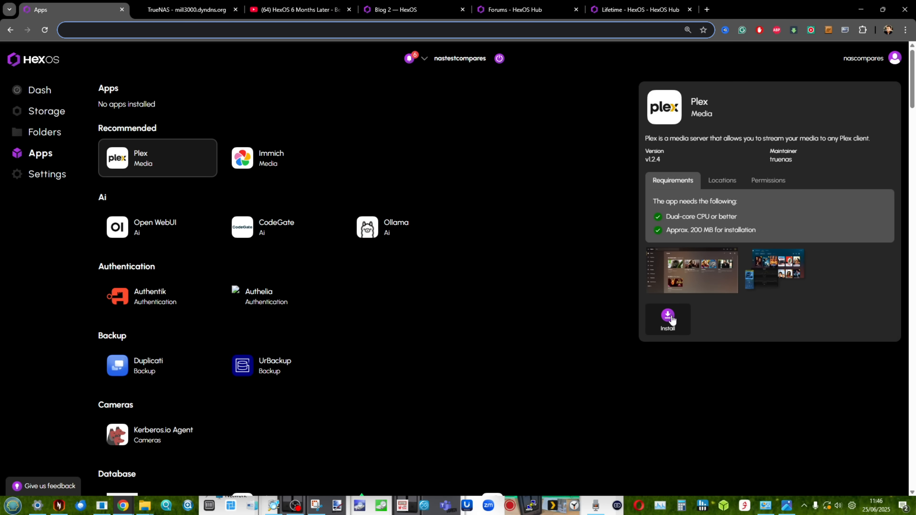
pyautogui.moveTo(668, 318)
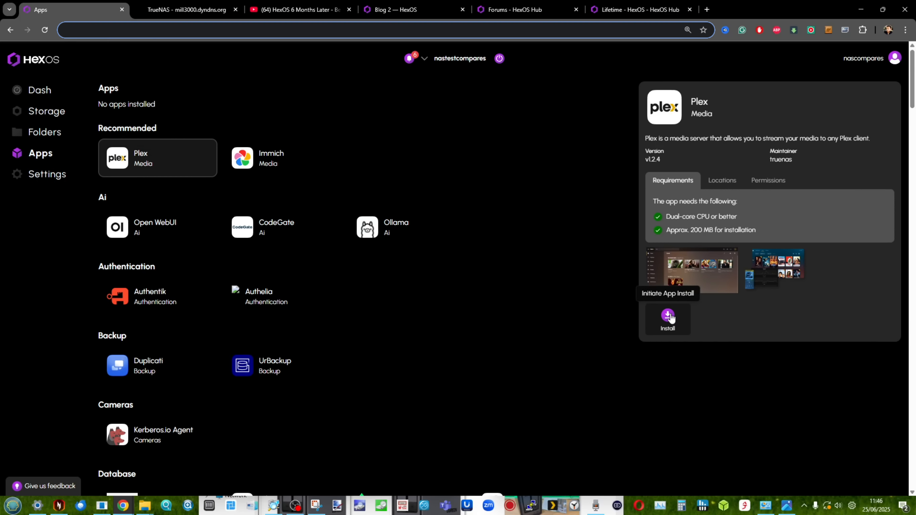
pyautogui.click(667, 320)
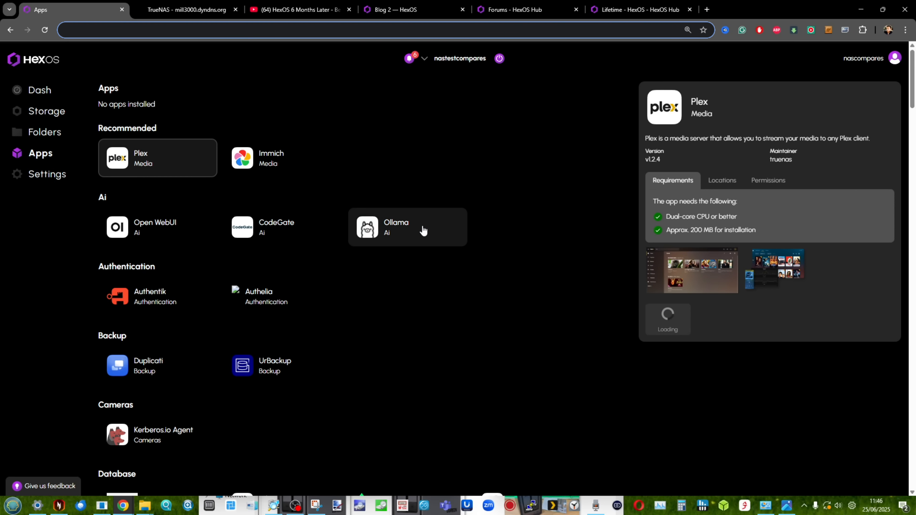
pyautogui.moveTo(396, 190)
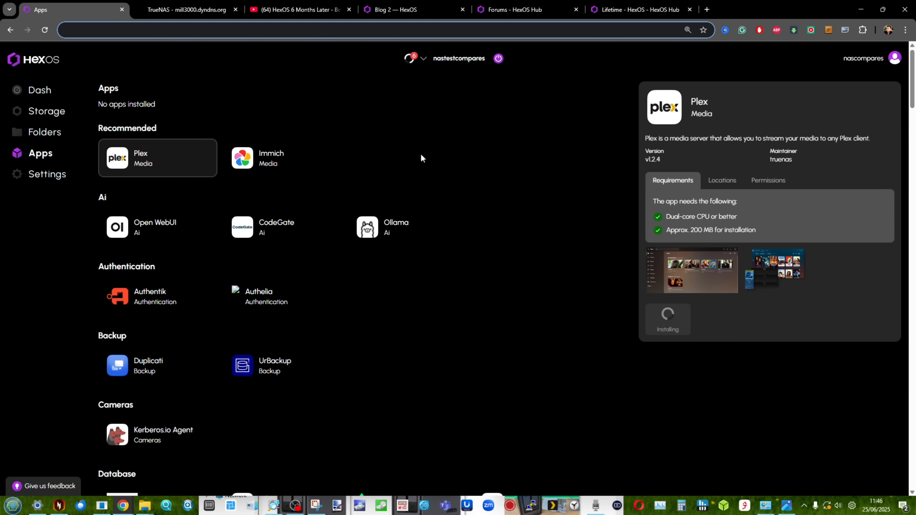
pyautogui.moveTo(519, 203)
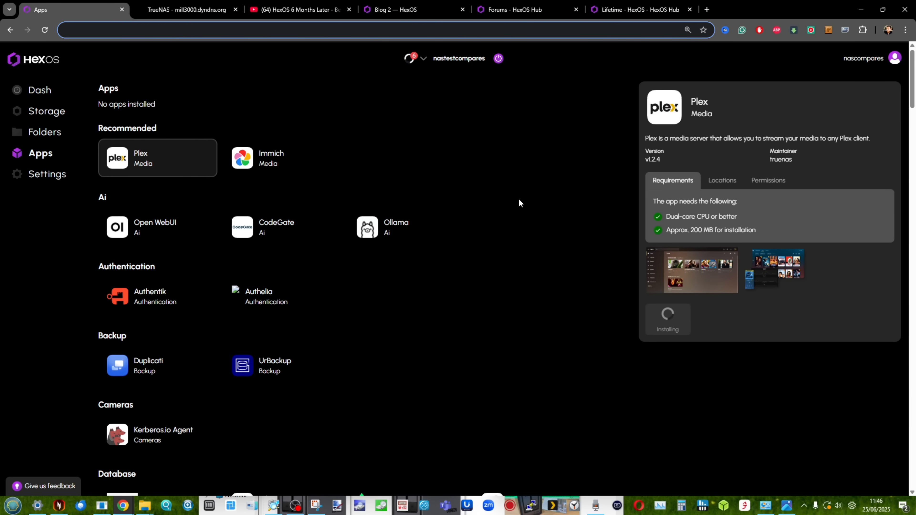
pyautogui.moveTo(430, 154)
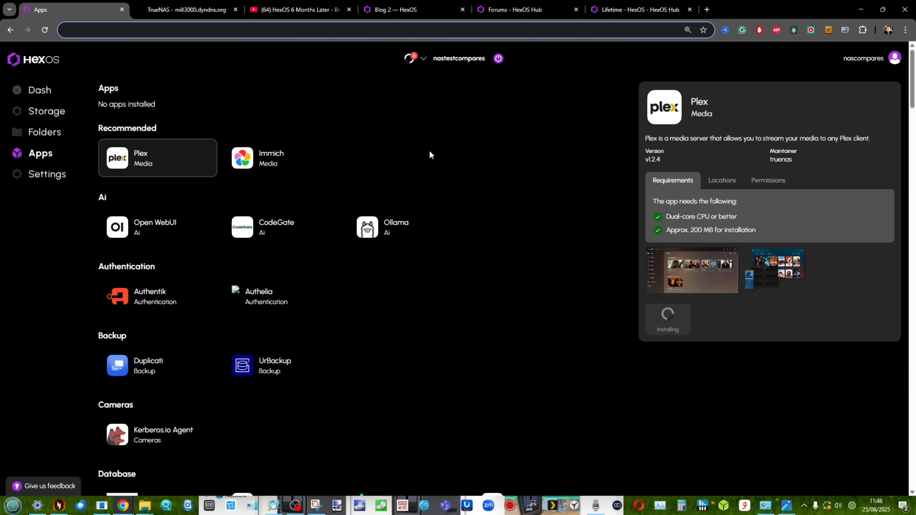
pyautogui.click(638, 9)
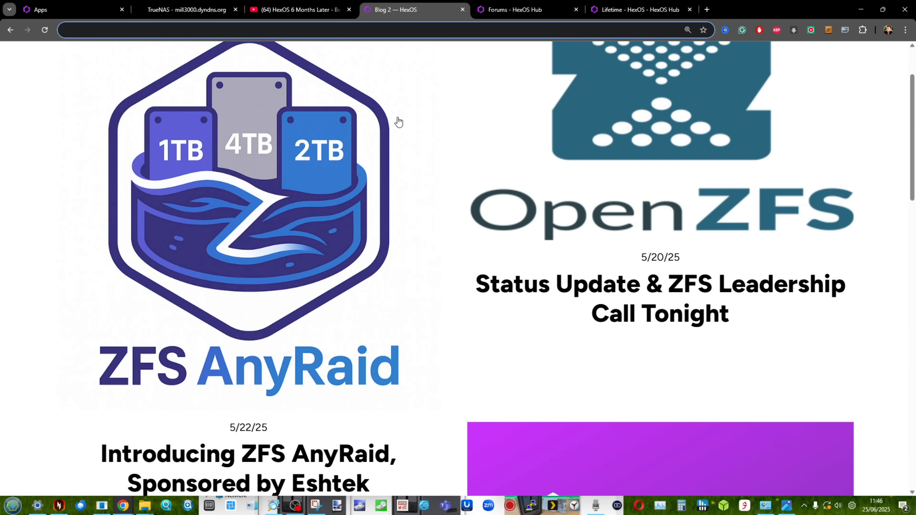
# Return from the blog post list to the Apps page where Plex is installing.
pyautogui.scroll(-3)
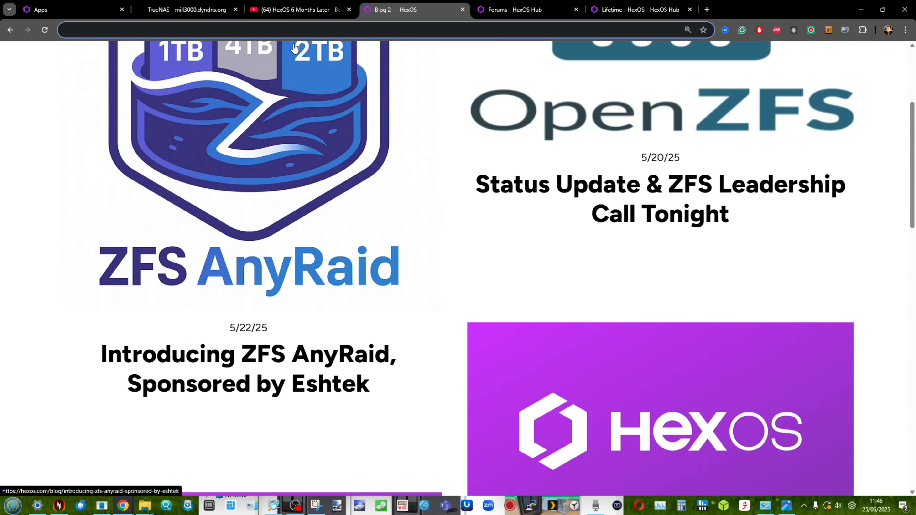
pyautogui.click(70, 9)
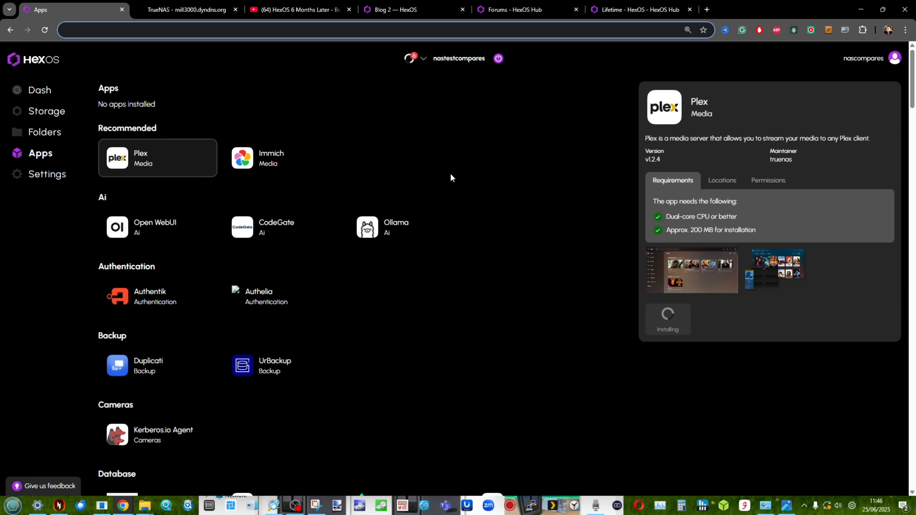
# Scroll through the Apps catalogue and back up while Plex finishes installing.
pyautogui.scroll(-3)
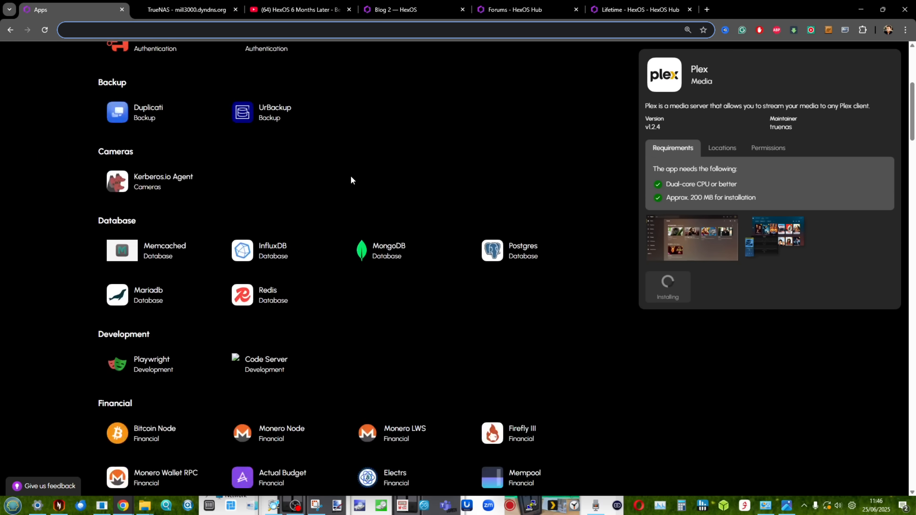
pyautogui.scroll(-3)
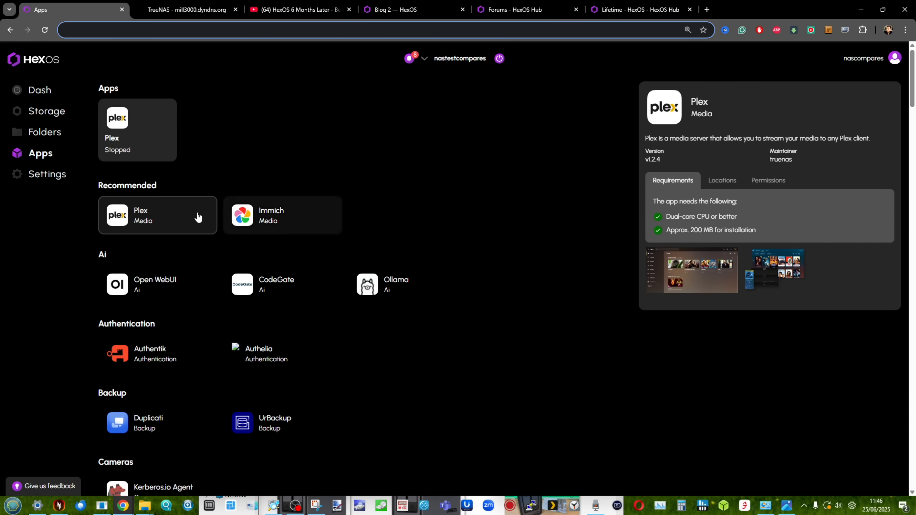
pyautogui.moveTo(359, 229)
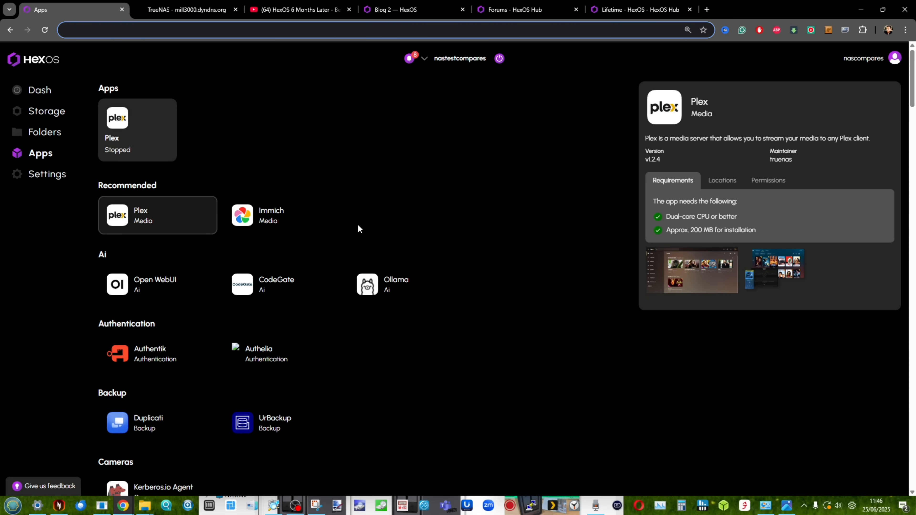
pyautogui.scroll(-3)
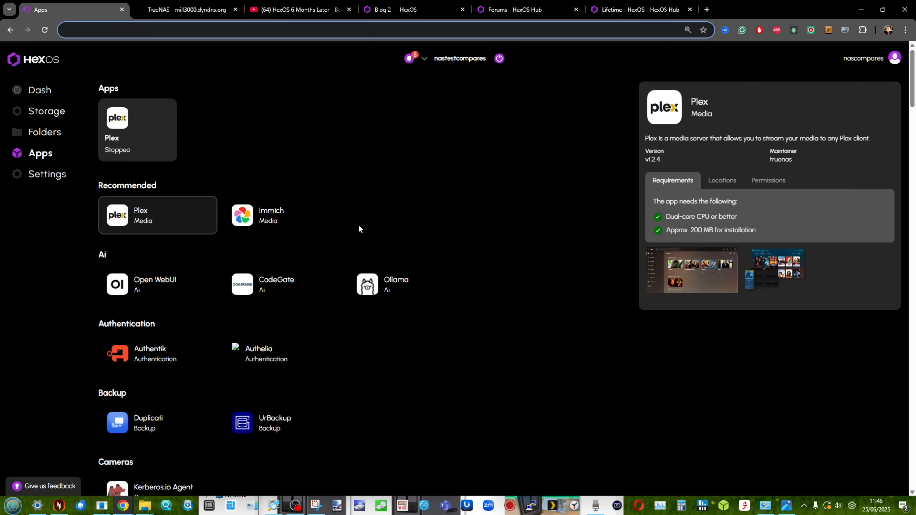
pyautogui.scroll(-3)
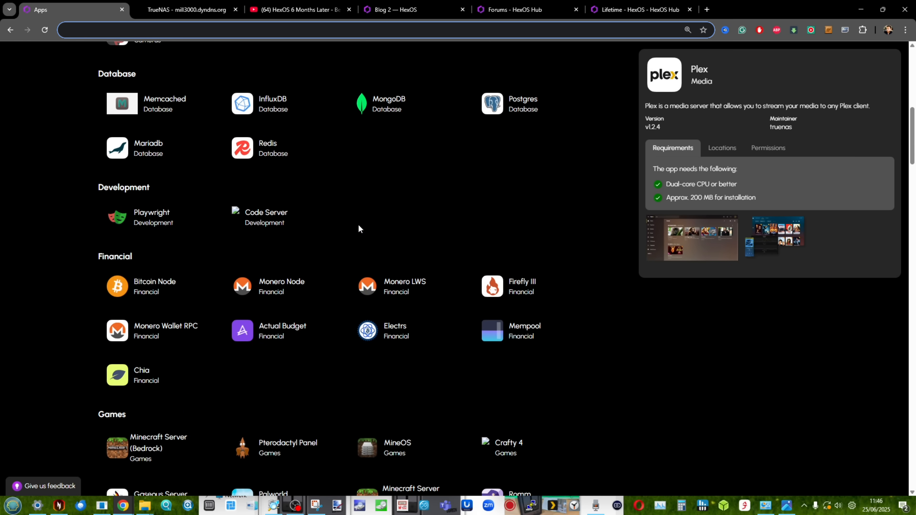
pyautogui.scroll(3)
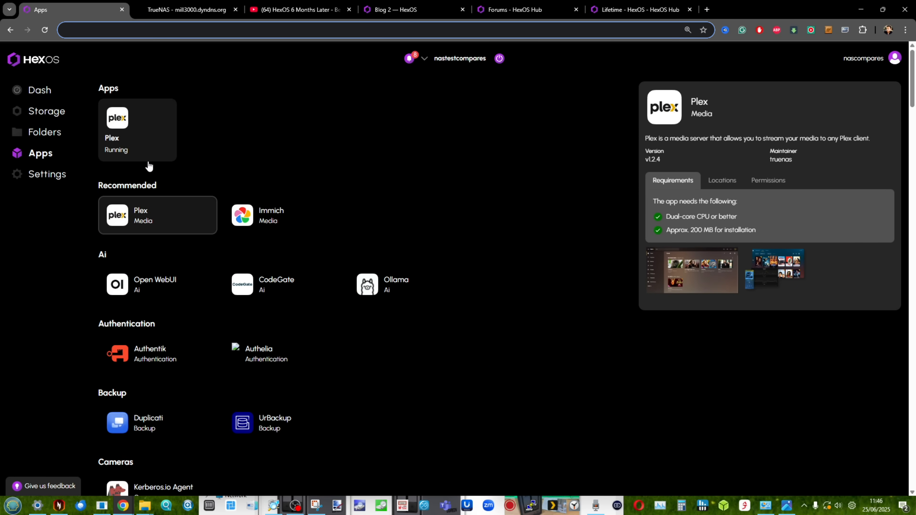
# Show the installed Plex app's details with Show on dashboard enabled.
pyautogui.click(138, 130)
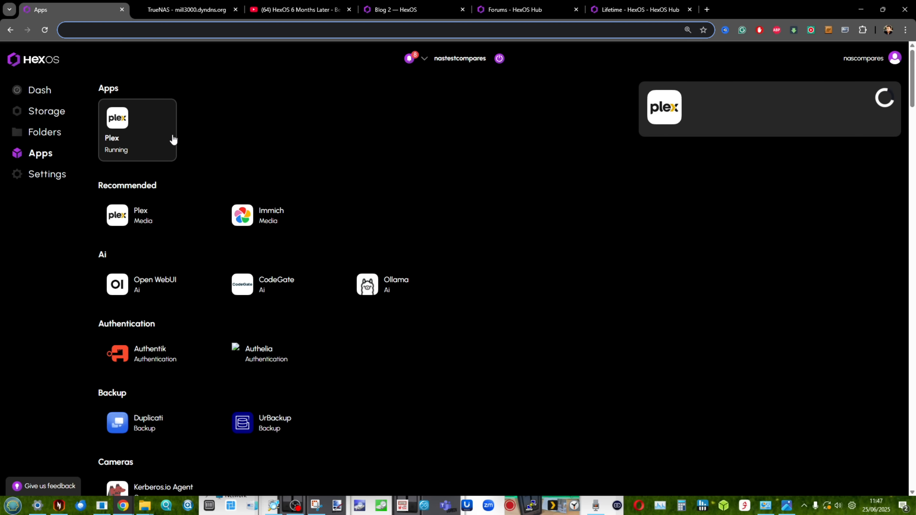
pyautogui.click(137, 130)
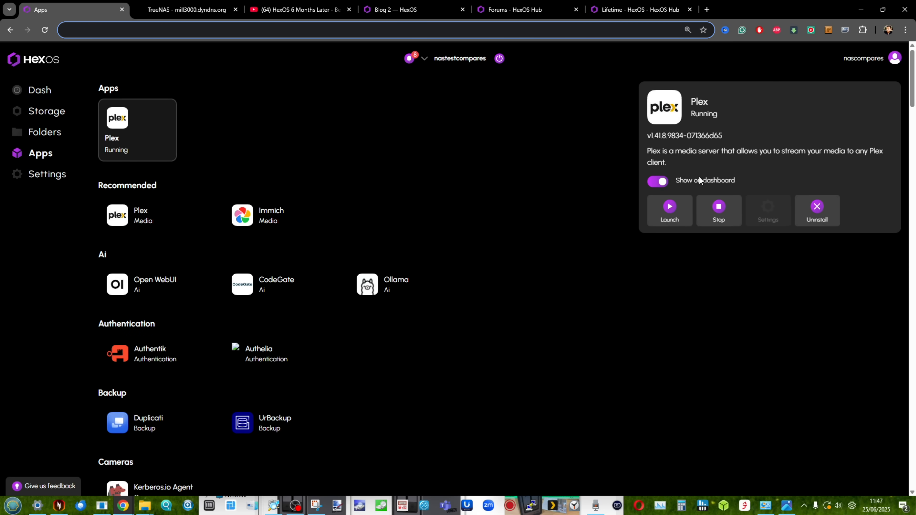
pyautogui.moveTo(47, 174)
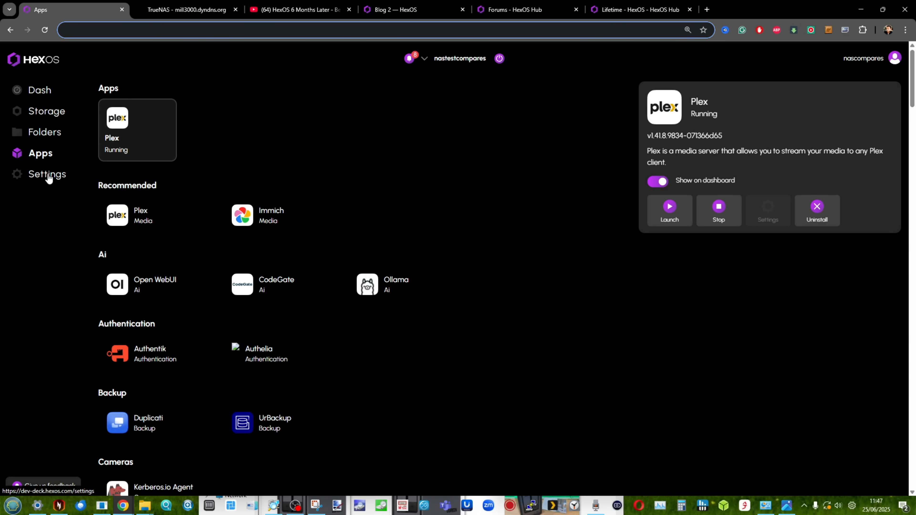
# Visit Network settings and cancel the Create Network bridge dialog without changes.
pyautogui.click(46, 174)
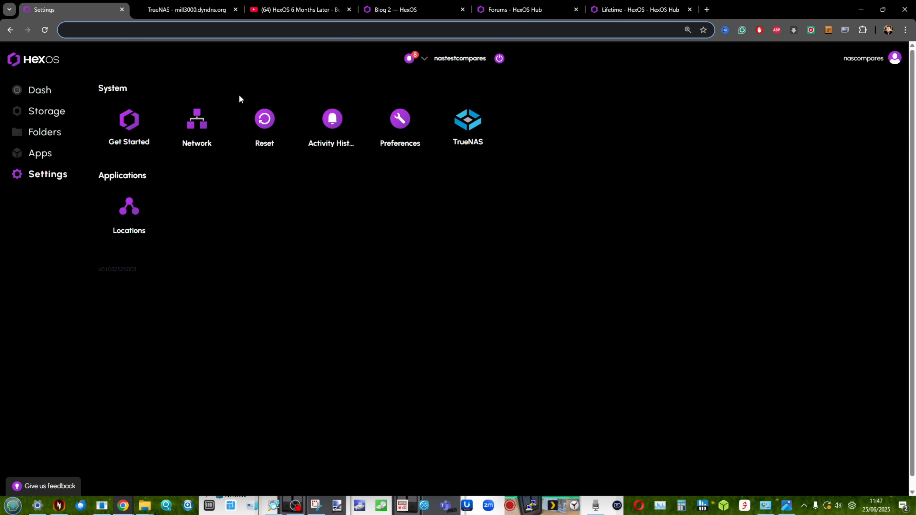
pyautogui.moveTo(129, 121)
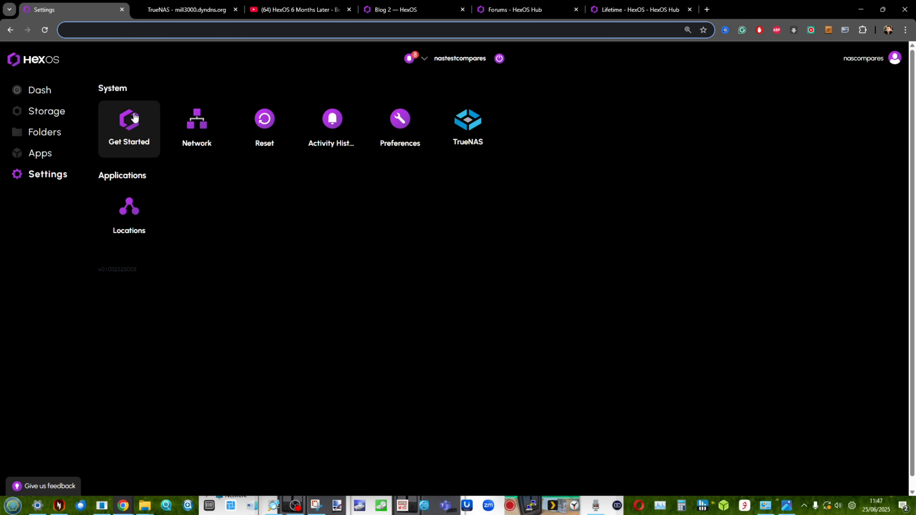
pyautogui.click(196, 122)
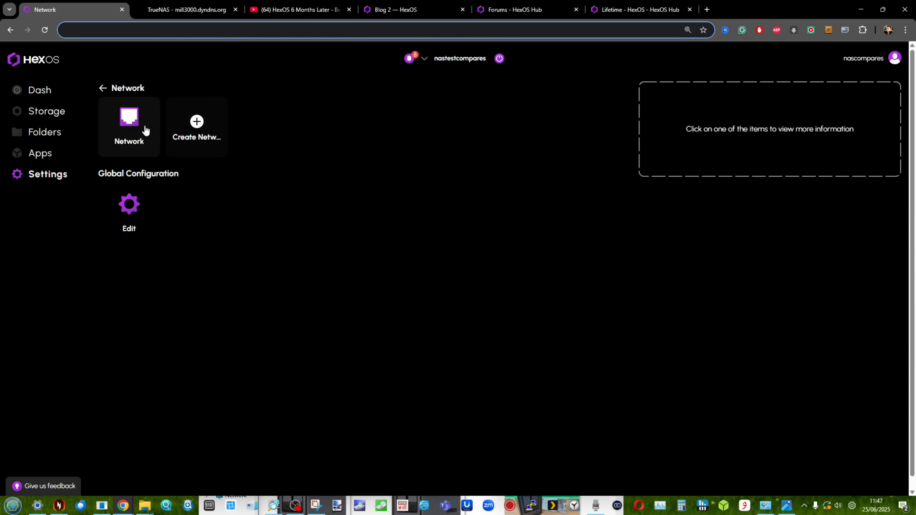
pyautogui.click(197, 127)
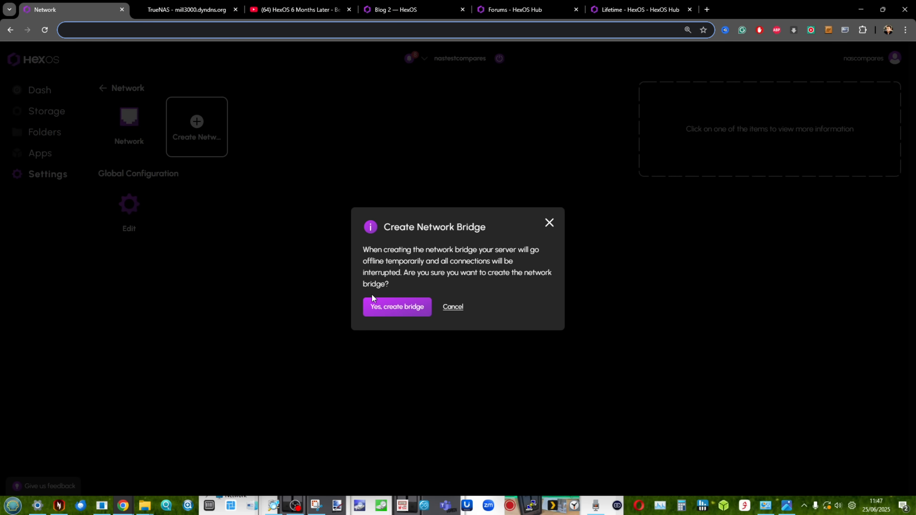
pyautogui.click(452, 307)
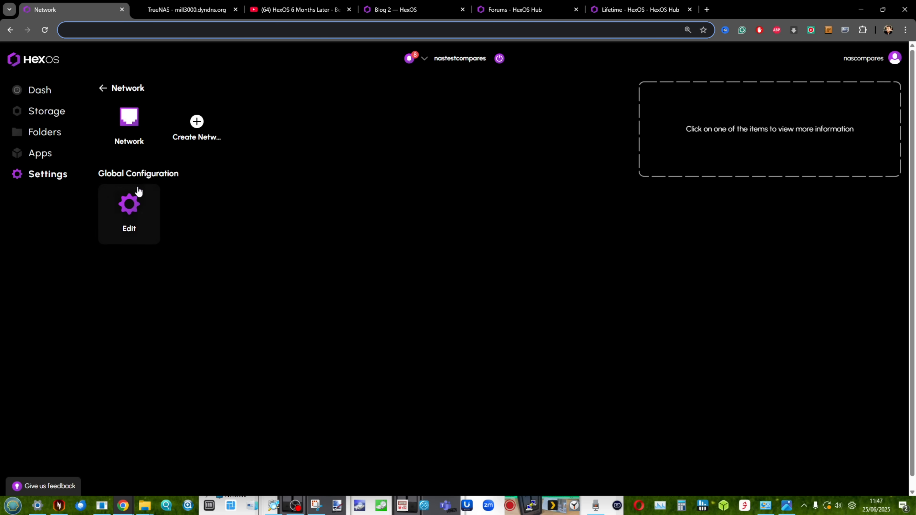
# Return to the Settings overview page.
pyautogui.click(128, 213)
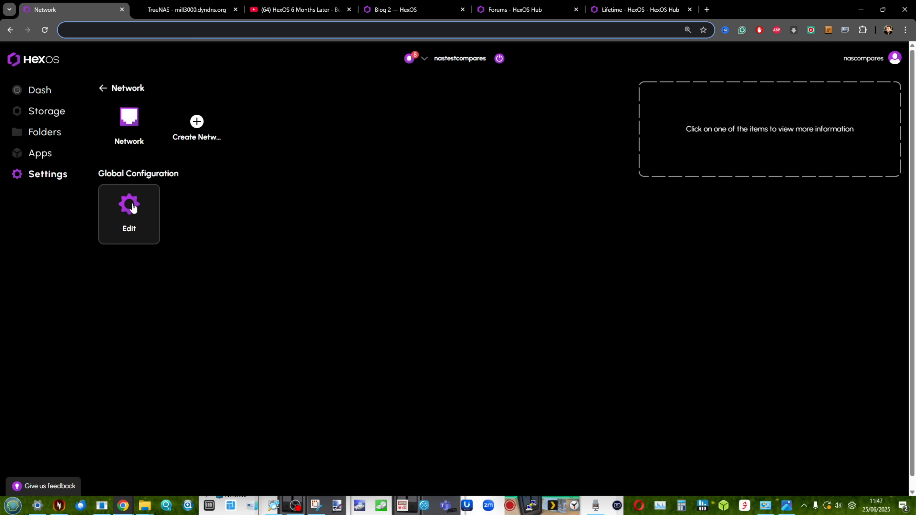
pyautogui.click(196, 127)
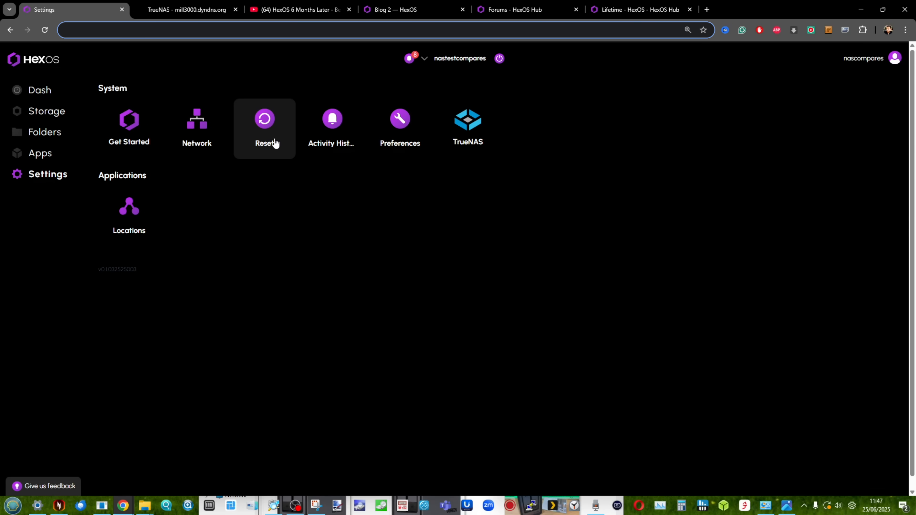
pyautogui.click(332, 119)
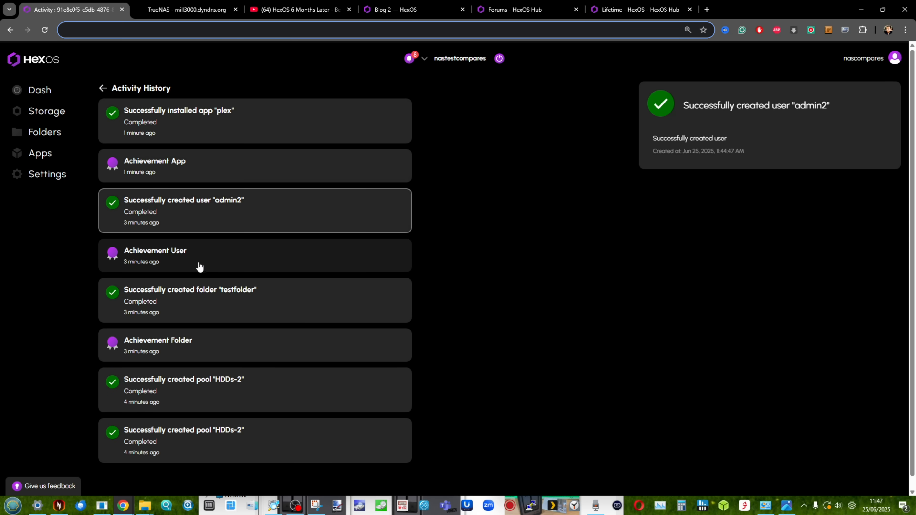
pyautogui.click(254, 300)
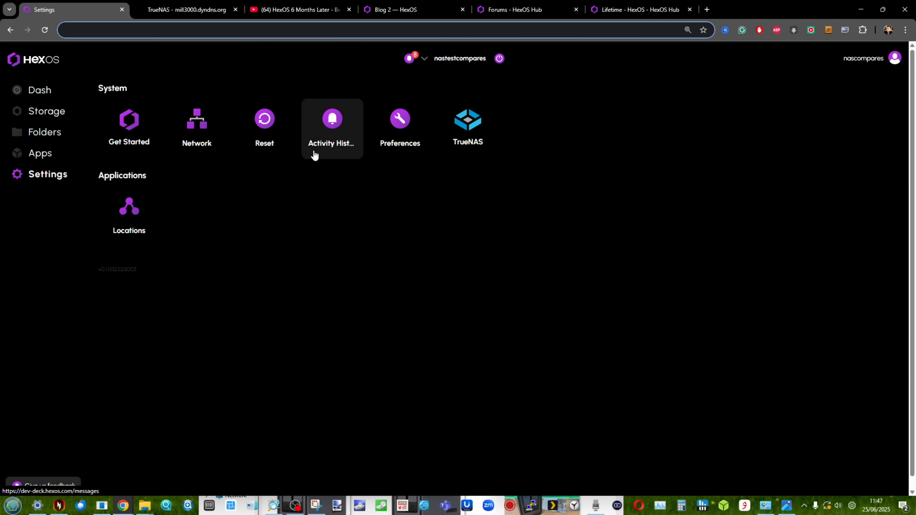
pyautogui.moveTo(367, 86)
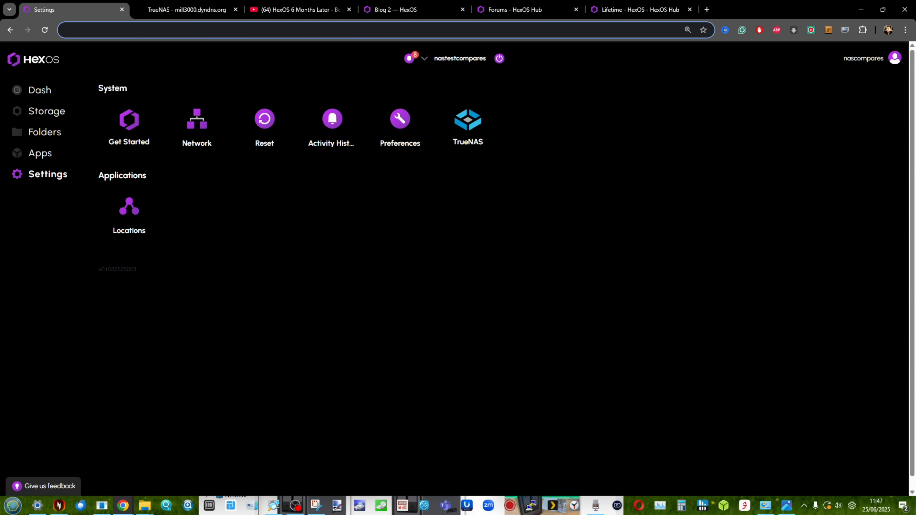
pyautogui.moveTo(39, 90)
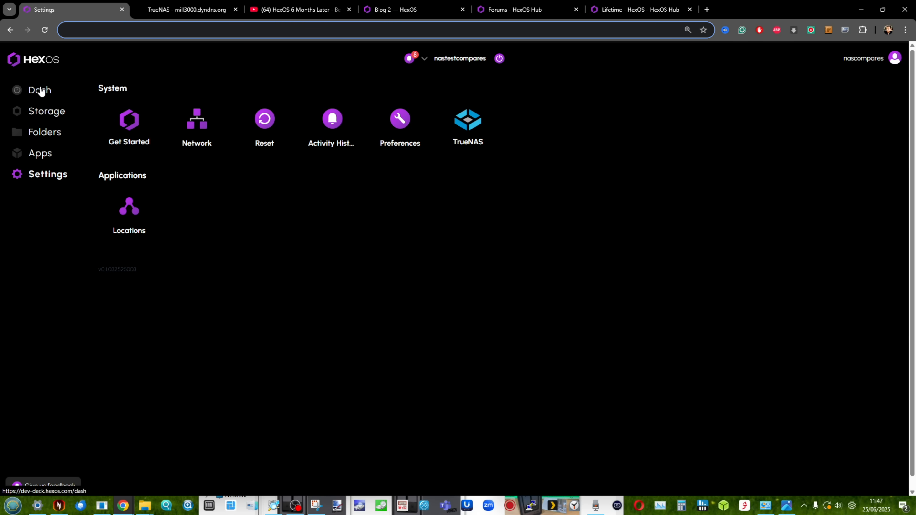
pyautogui.moveTo(829, 107)
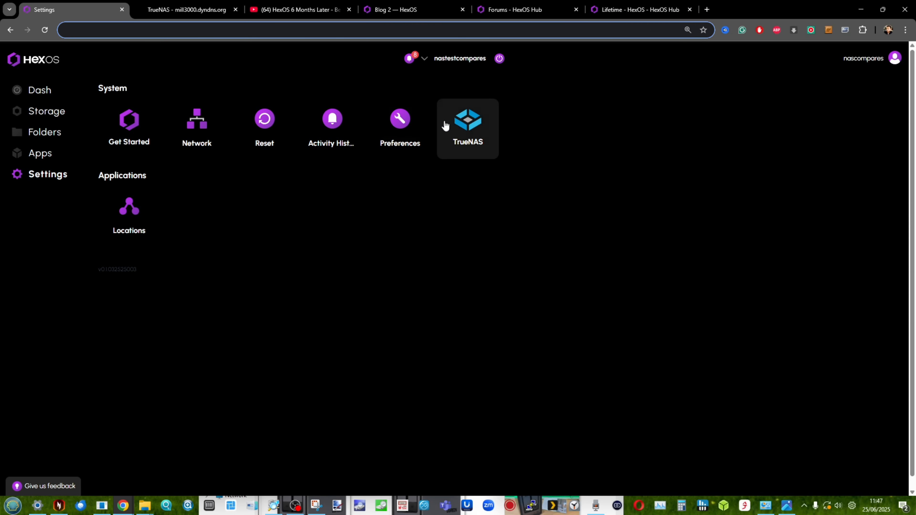
# Show the Preferences with all dashboard widgets and Dark Mode enabled.
pyautogui.click(400, 120)
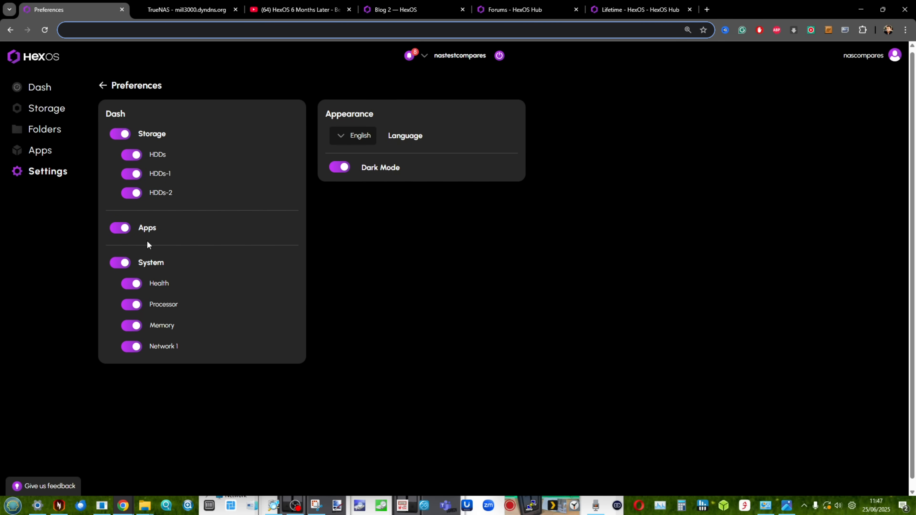
pyautogui.moveTo(148, 159)
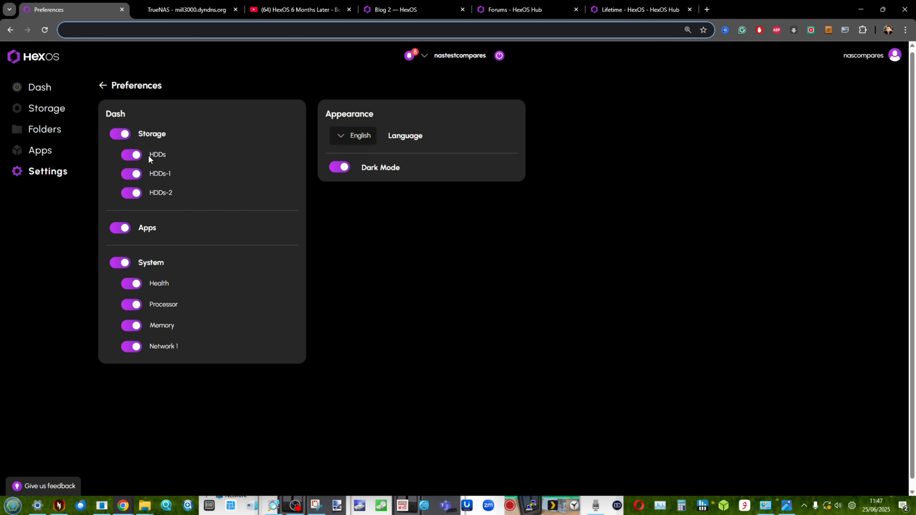
pyautogui.moveTo(162, 232)
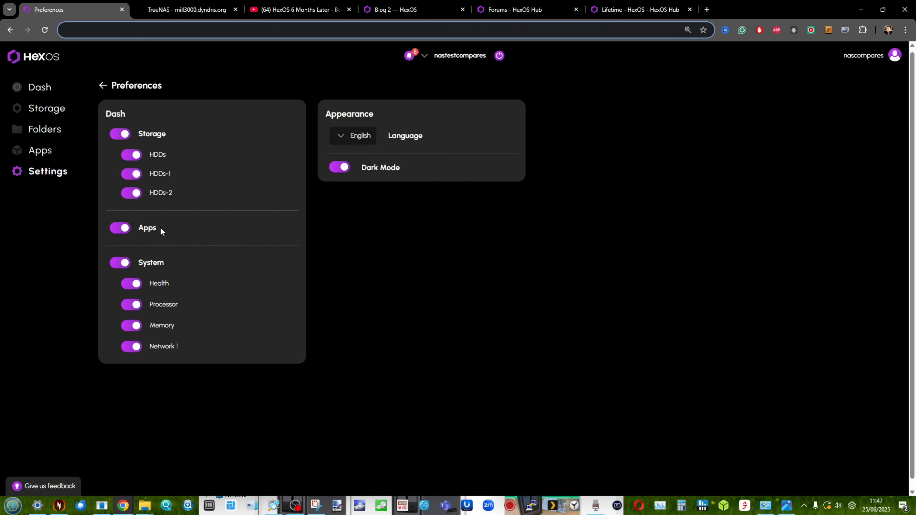
pyautogui.moveTo(93, 201)
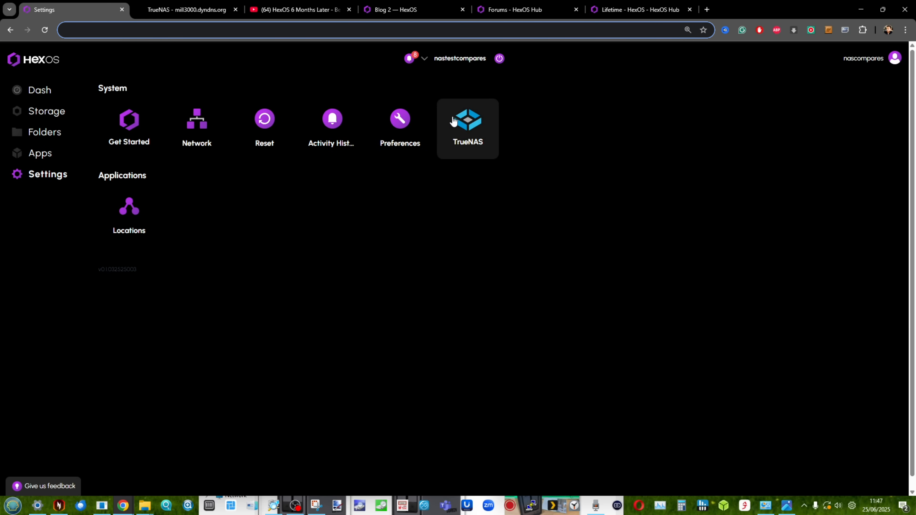
pyautogui.moveTo(479, 135)
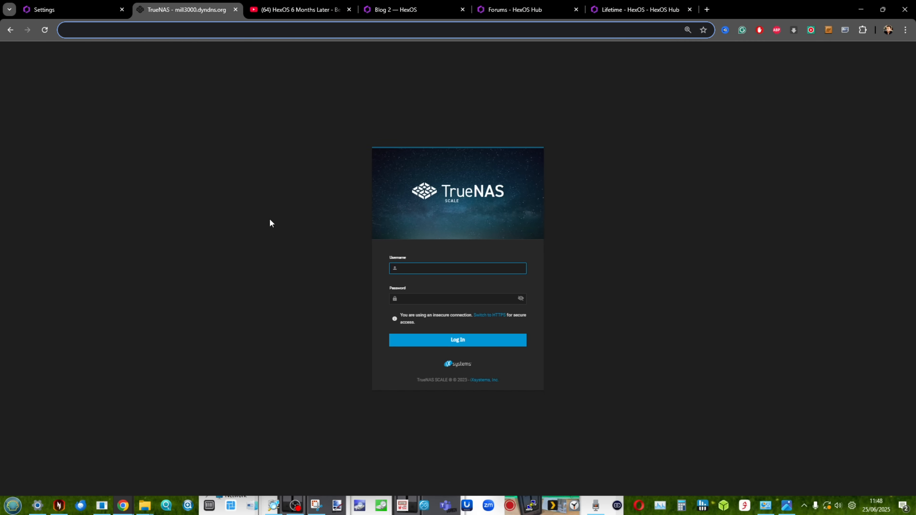
# Leave the TrueNAS sign-in page and return to the HexOS Settings overview.
pyautogui.click(64, 10)
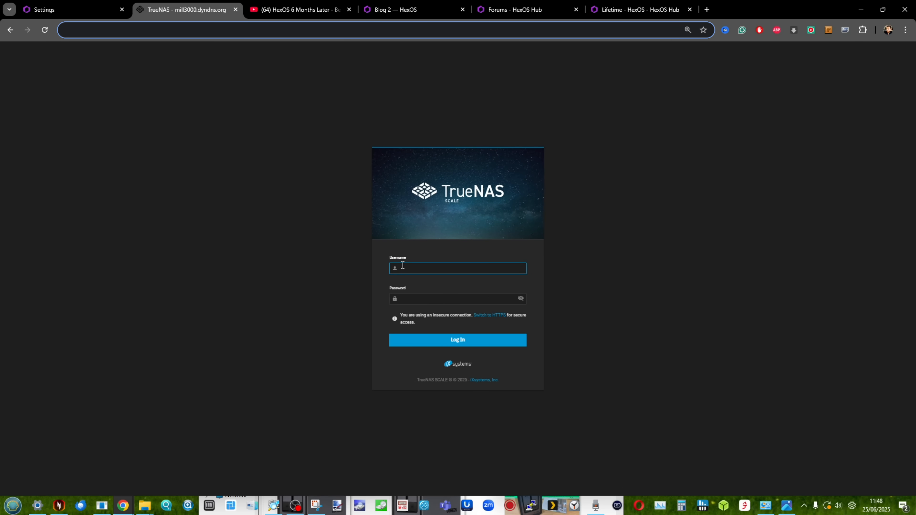
pyautogui.click(70, 9)
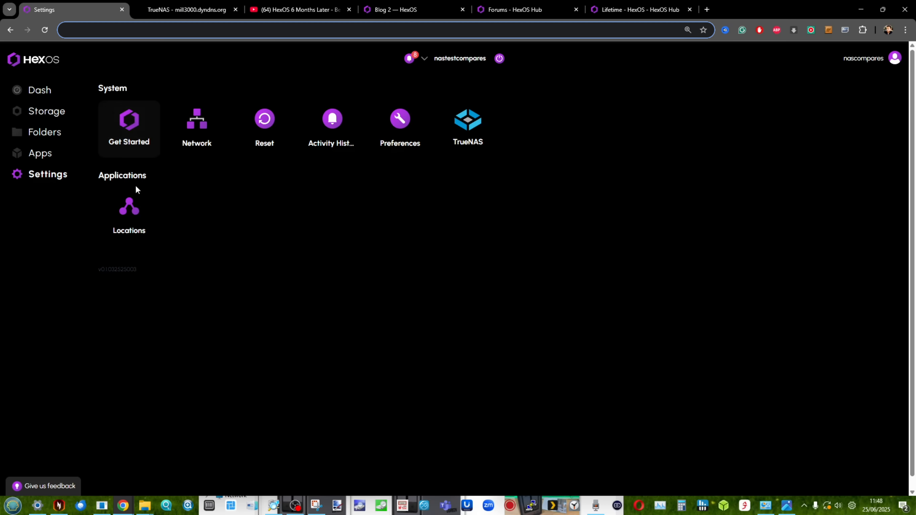
# Show the Locations table with storage paths by type, Plex on Media, Downloads and Documents not created.
pyautogui.click(129, 210)
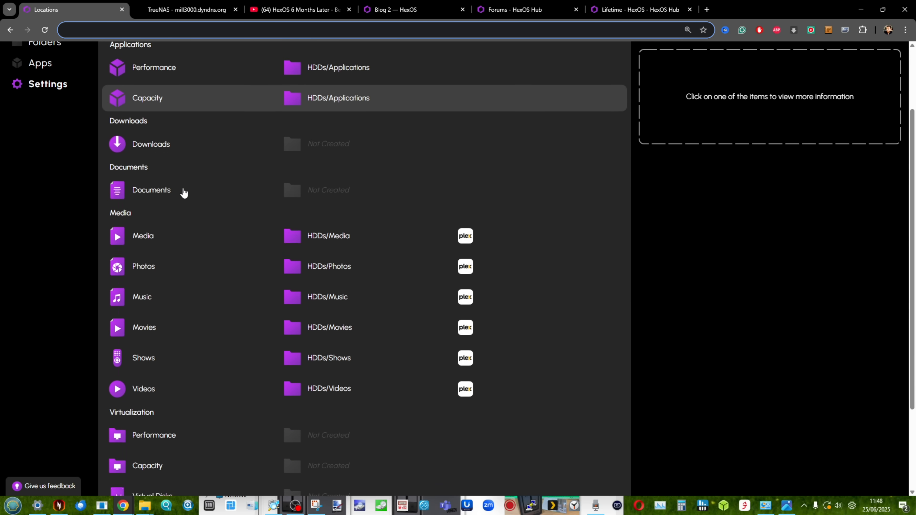
pyautogui.scroll(-3)
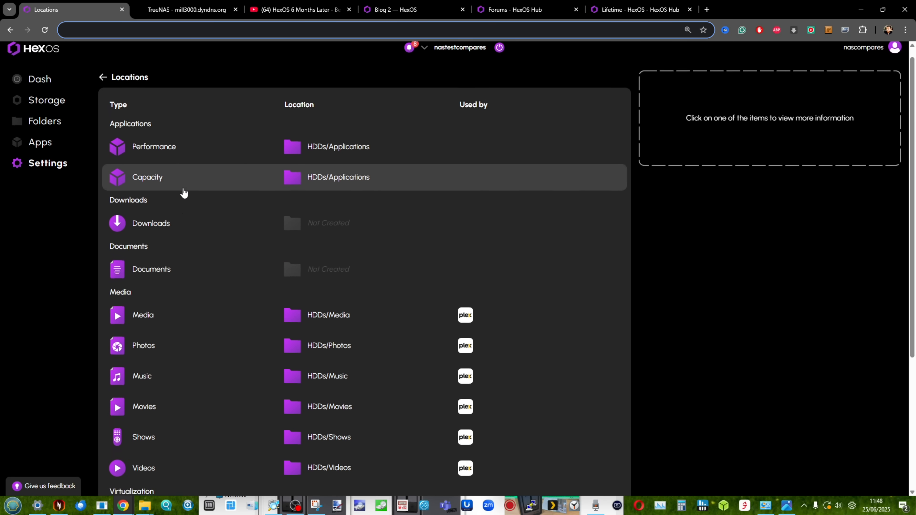
pyautogui.scroll(-3)
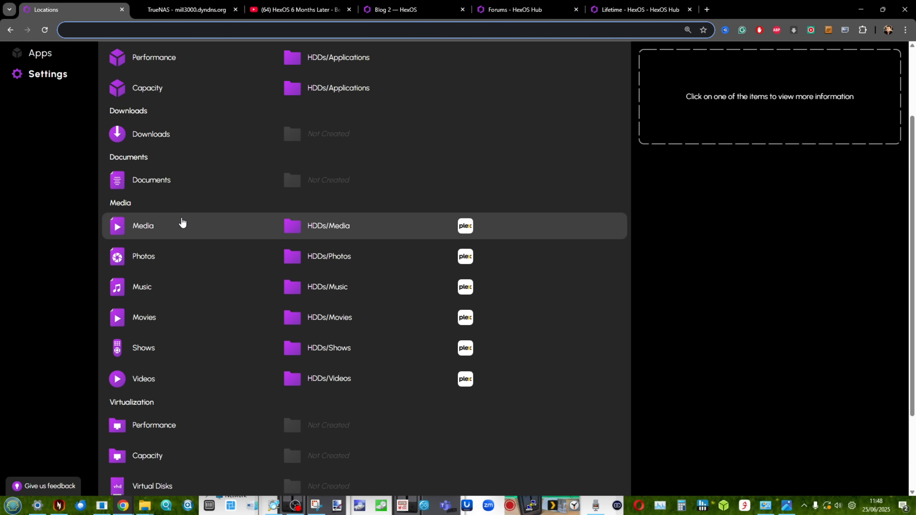
pyautogui.moveTo(345, 379)
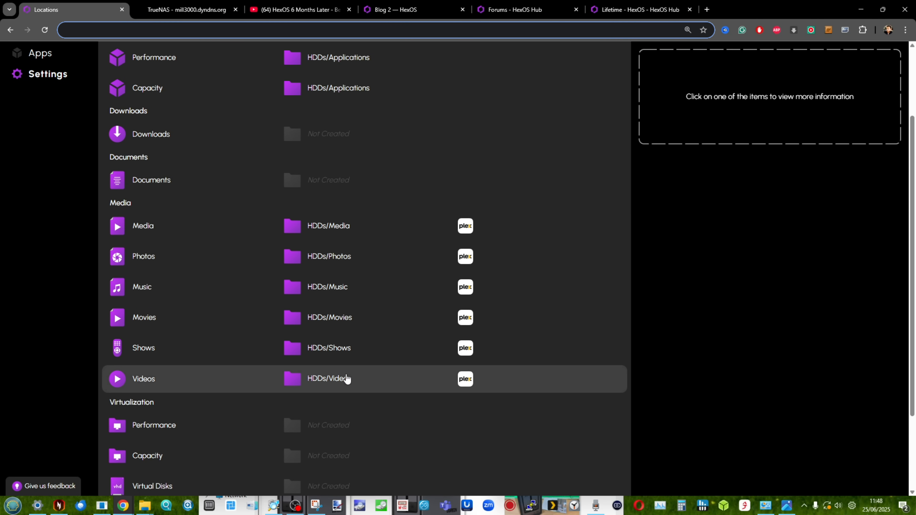
pyautogui.scroll(-3)
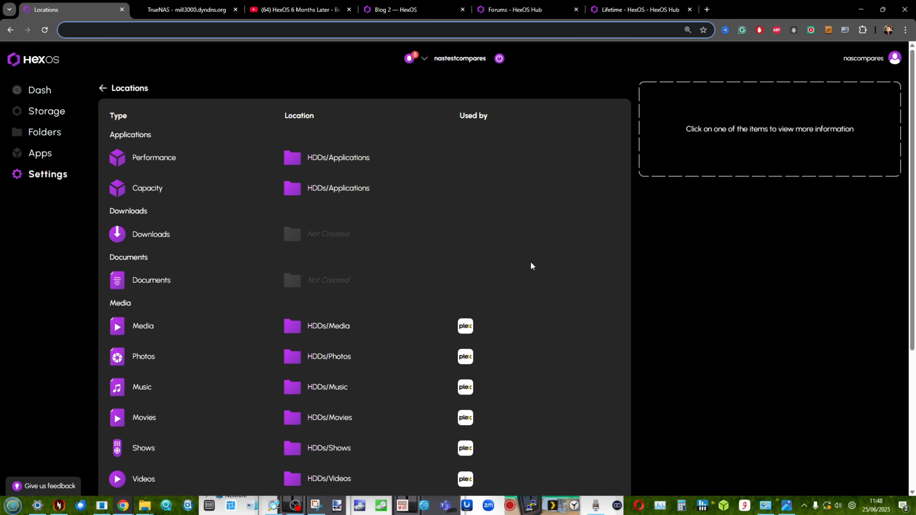
pyautogui.moveTo(202, 177)
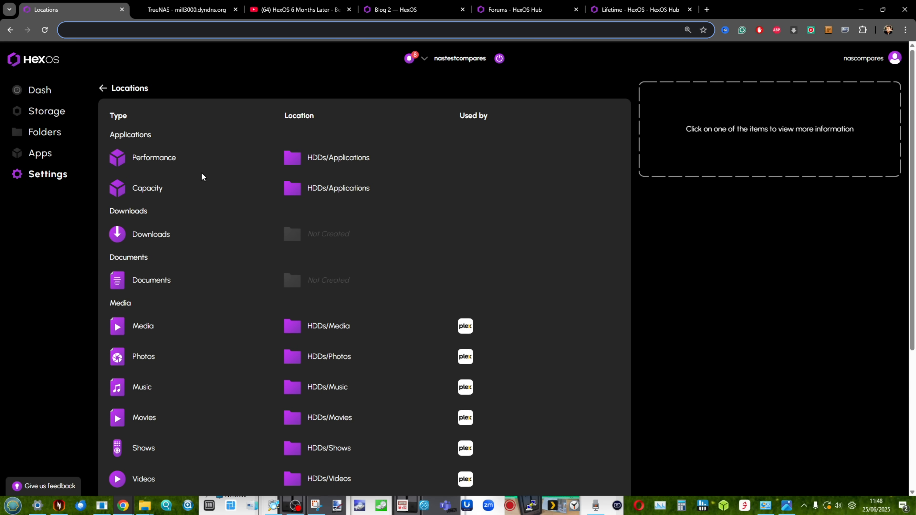
pyautogui.scroll(-3)
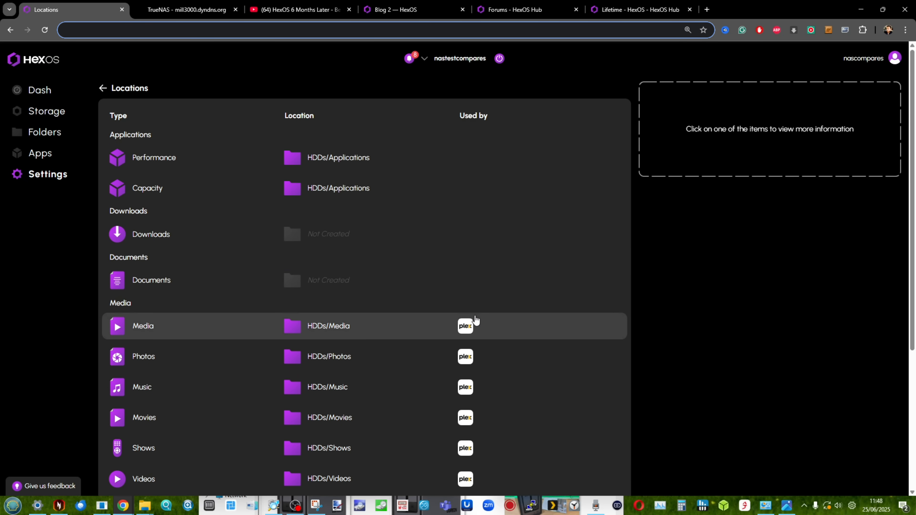
pyautogui.moveTo(336, 268)
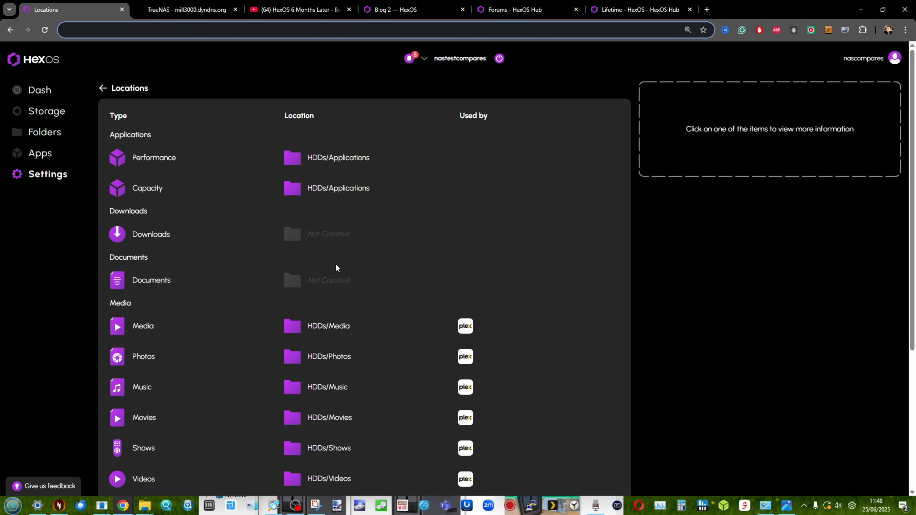
pyautogui.scroll(-3)
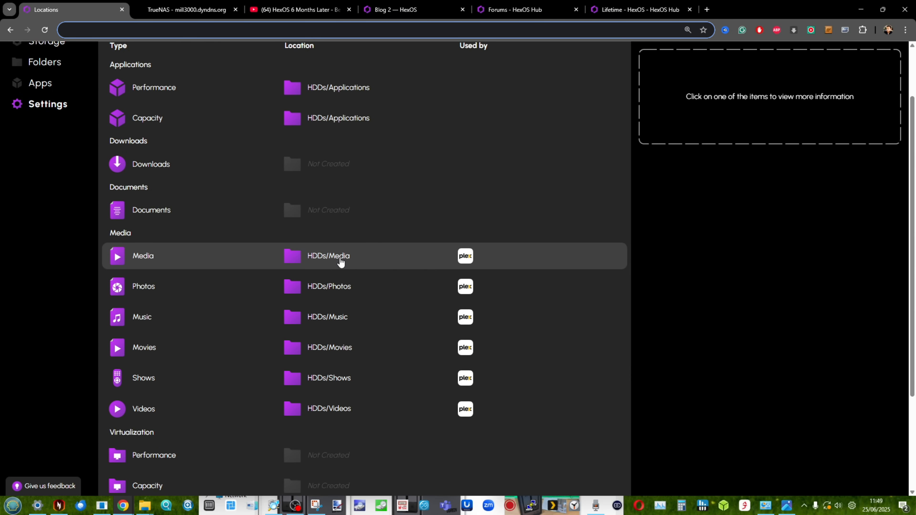
pyautogui.moveTo(40, 82)
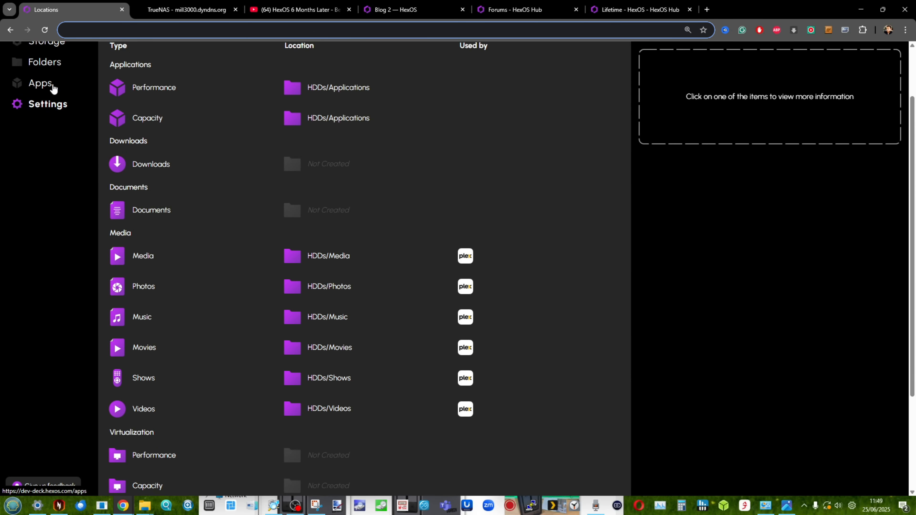
# Start the Immich install from the Apps catalogue and go back to Locations.
pyautogui.click(40, 83)
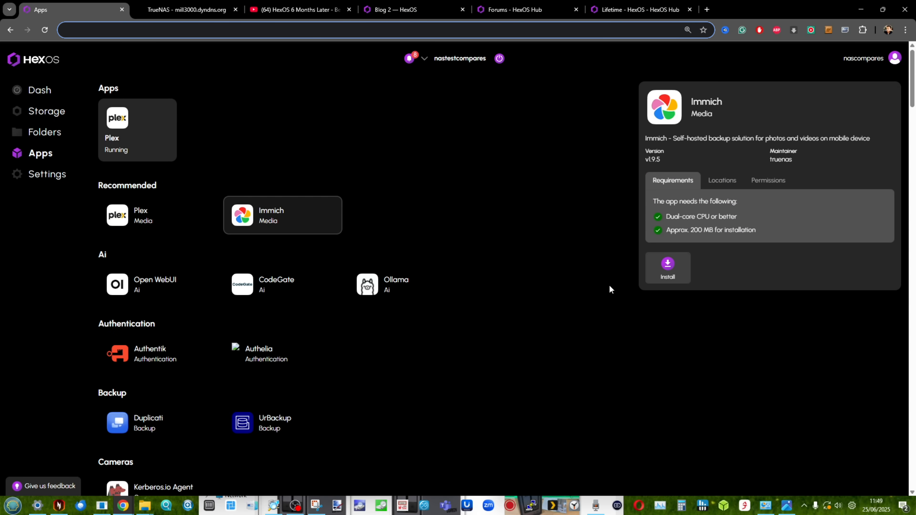
pyautogui.click(668, 267)
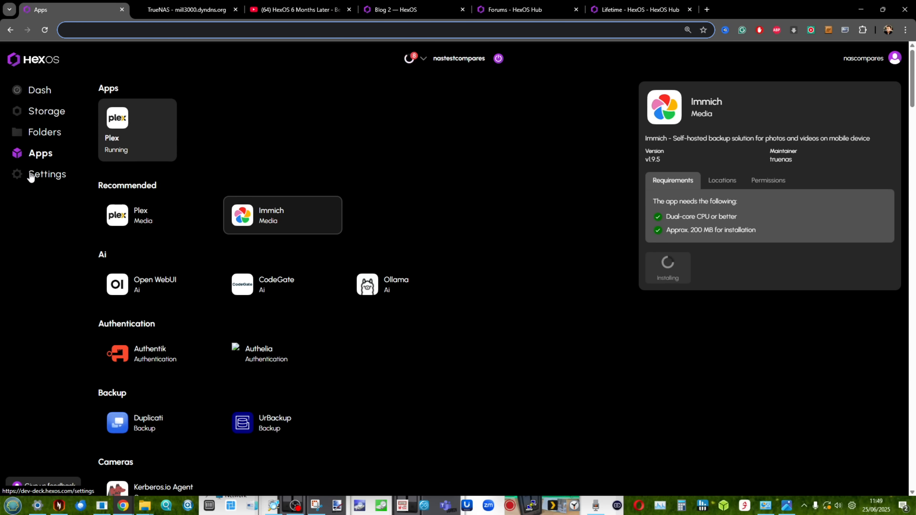
pyautogui.click(44, 132)
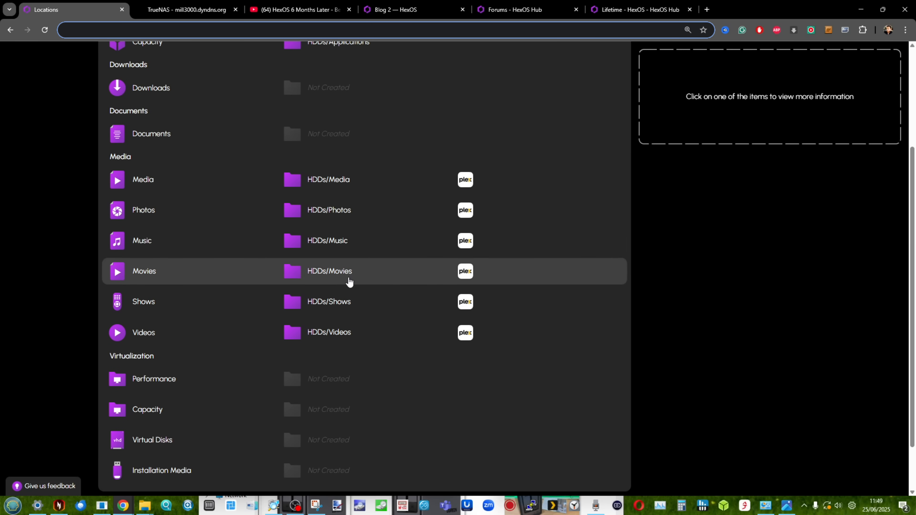
pyautogui.moveTo(346, 218)
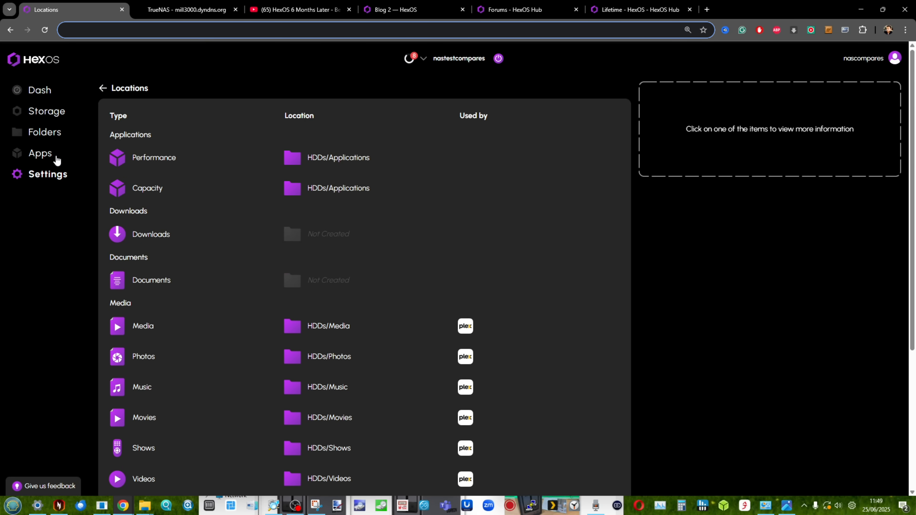
# Review Plex's permissions and the storage locations it relies on.
pyautogui.click(40, 153)
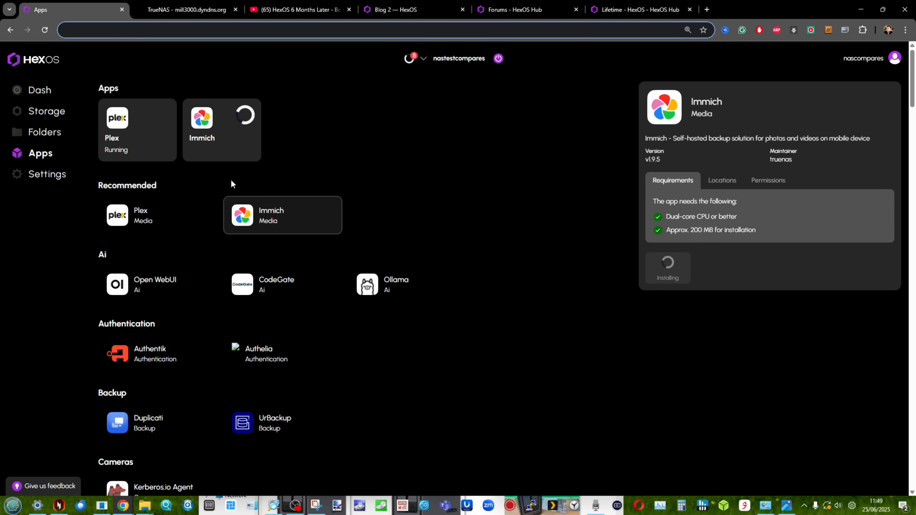
pyautogui.click(158, 215)
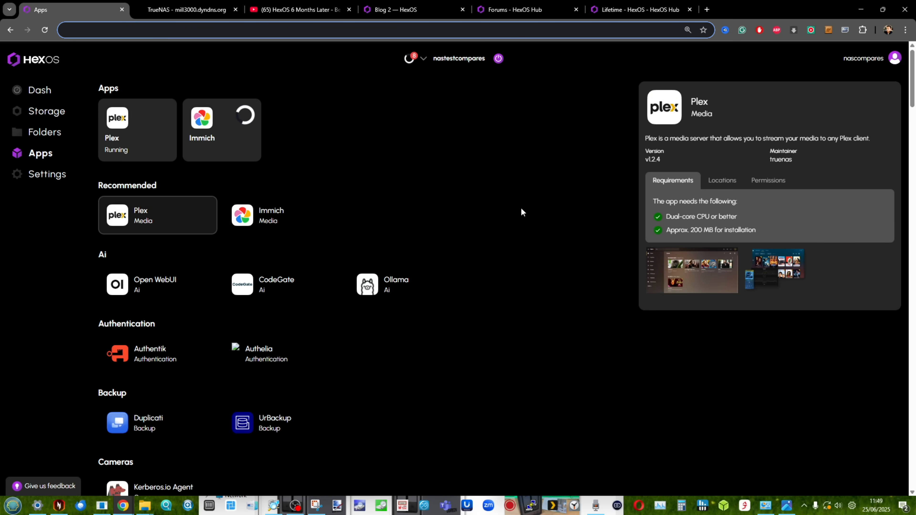
pyautogui.click(768, 180)
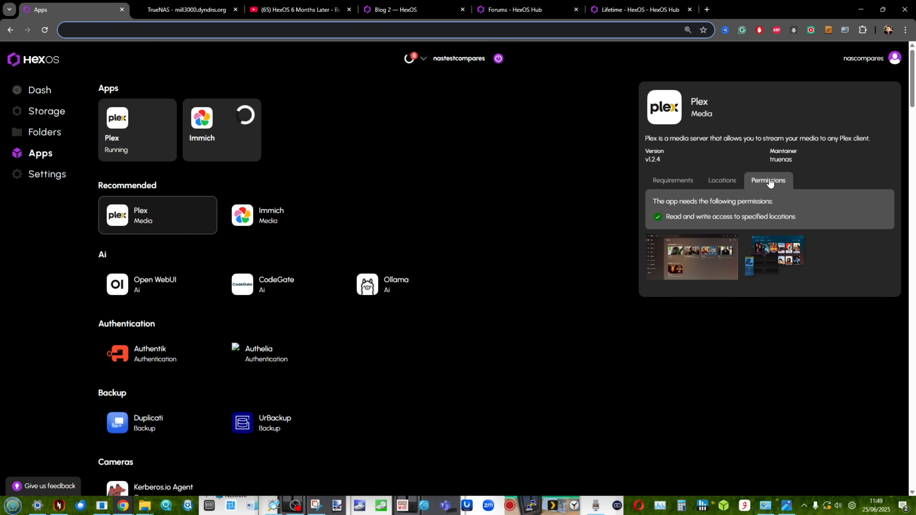
pyautogui.click(721, 180)
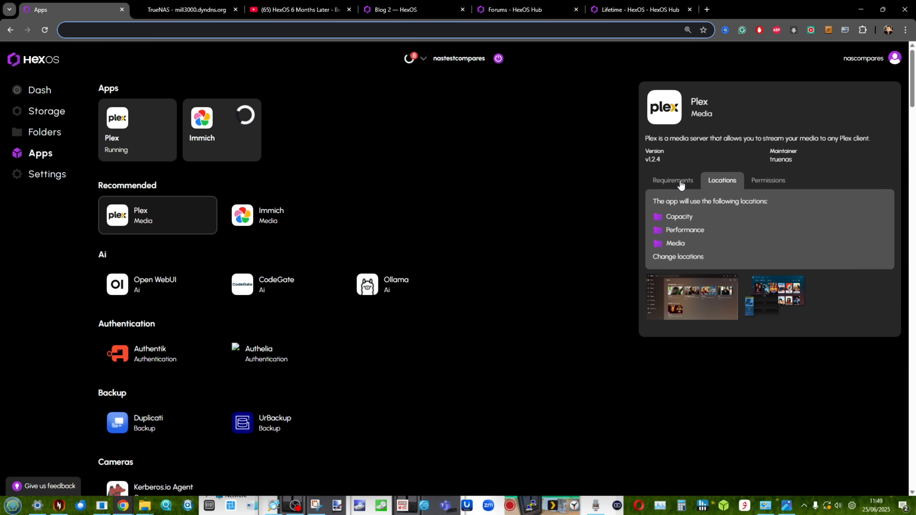
pyautogui.click(678, 260)
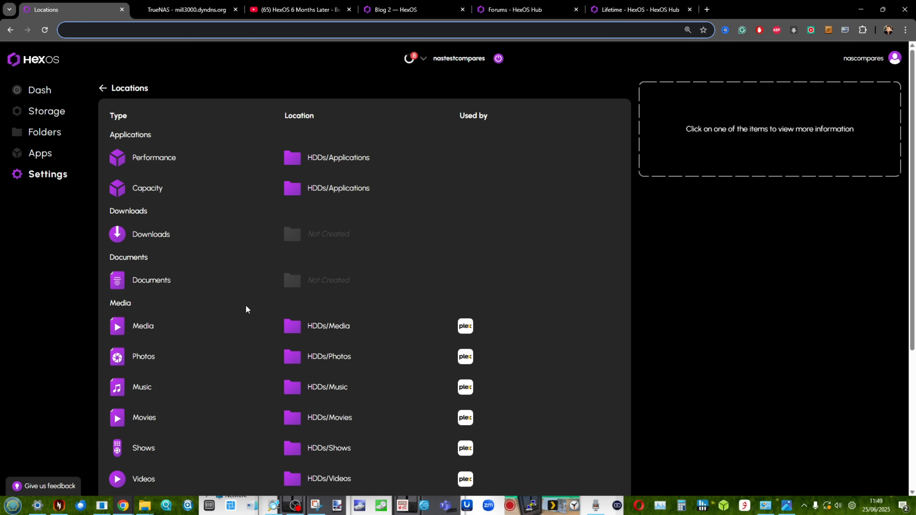
# Check the still-installing Immich app's status and return to Locations settings.
pyautogui.click(40, 152)
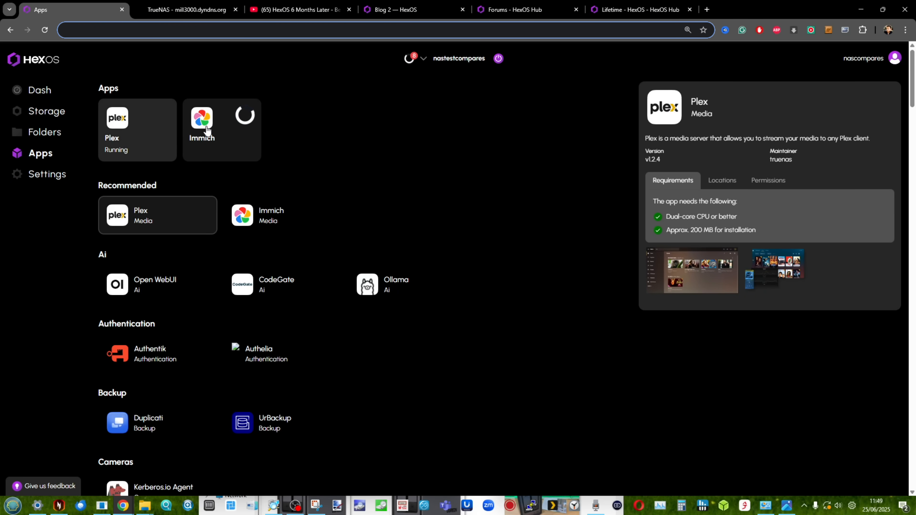
pyautogui.click(201, 128)
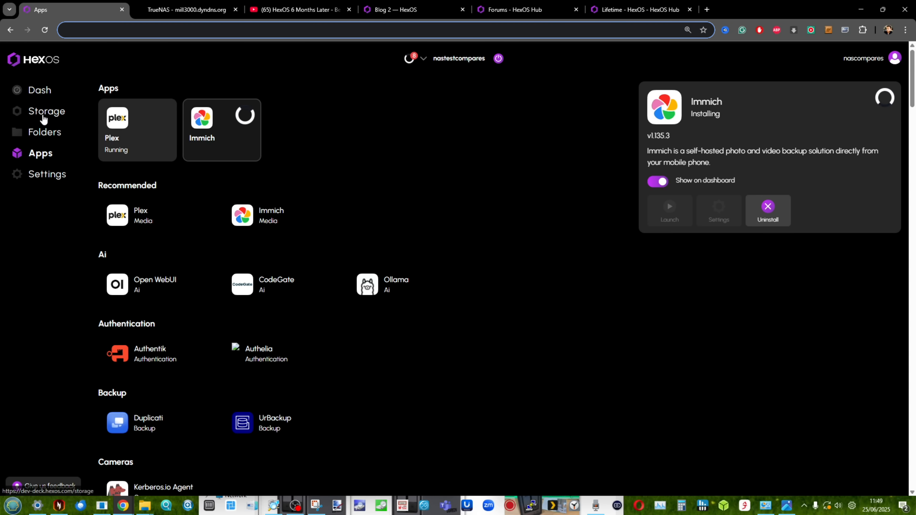
pyautogui.click(47, 112)
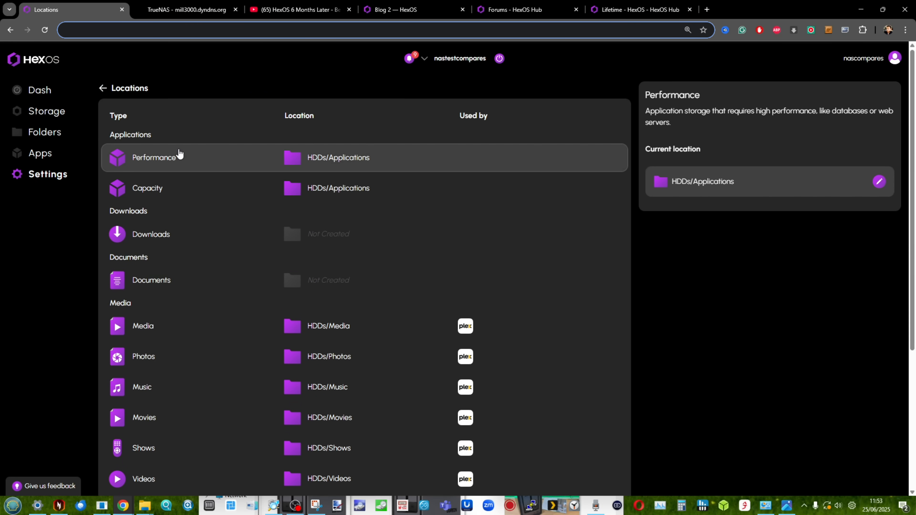
# Show the Downloads location's options: existing folder or new folder.
pyautogui.click(409, 9)
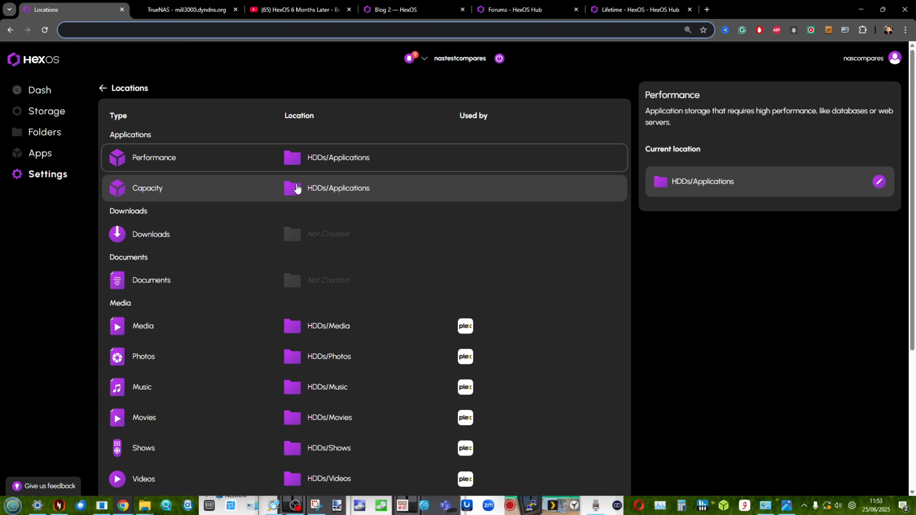
pyautogui.moveTo(311, 192)
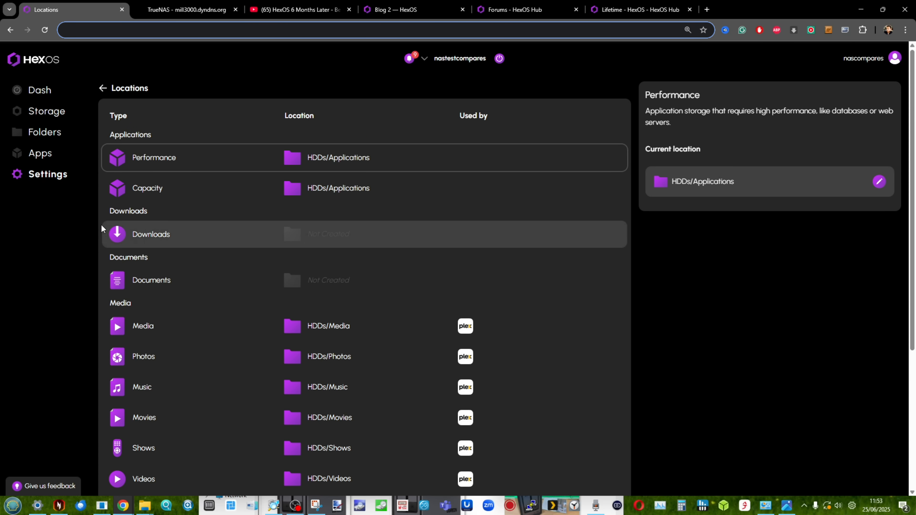
pyautogui.click(150, 234)
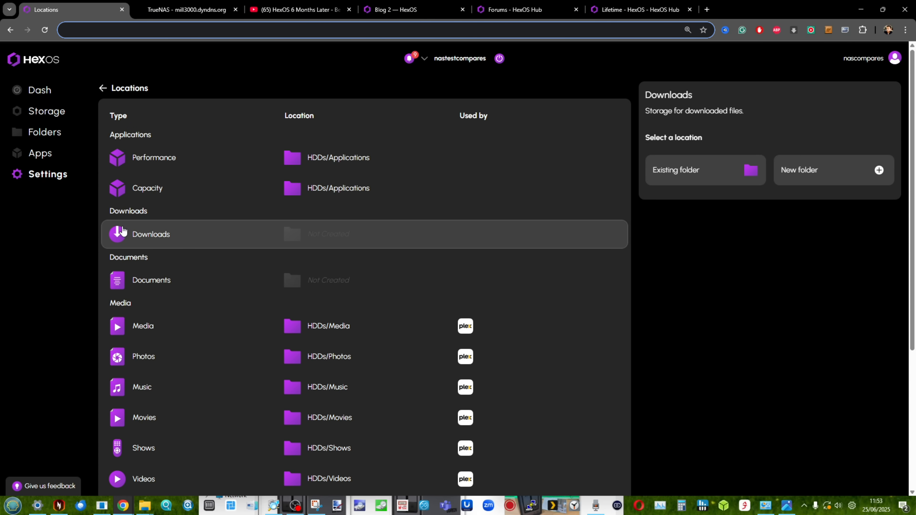
pyautogui.moveTo(150, 238)
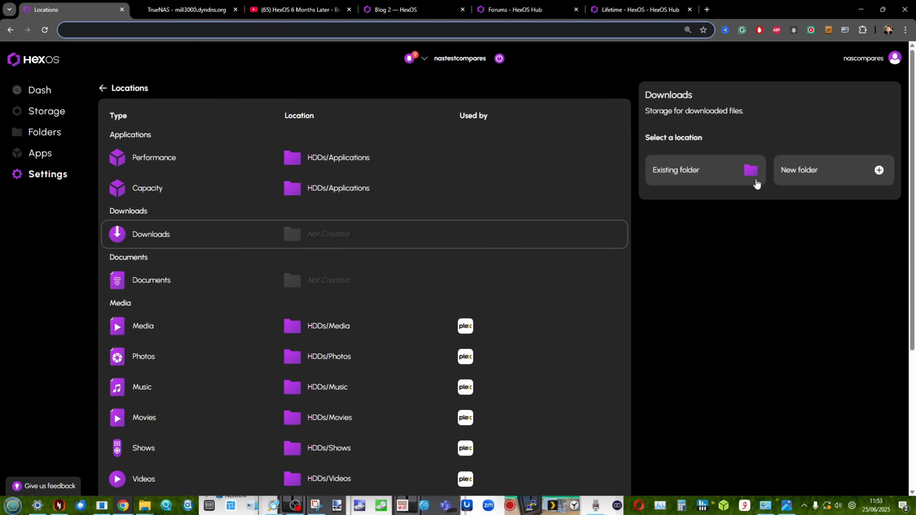
pyautogui.click(832, 170)
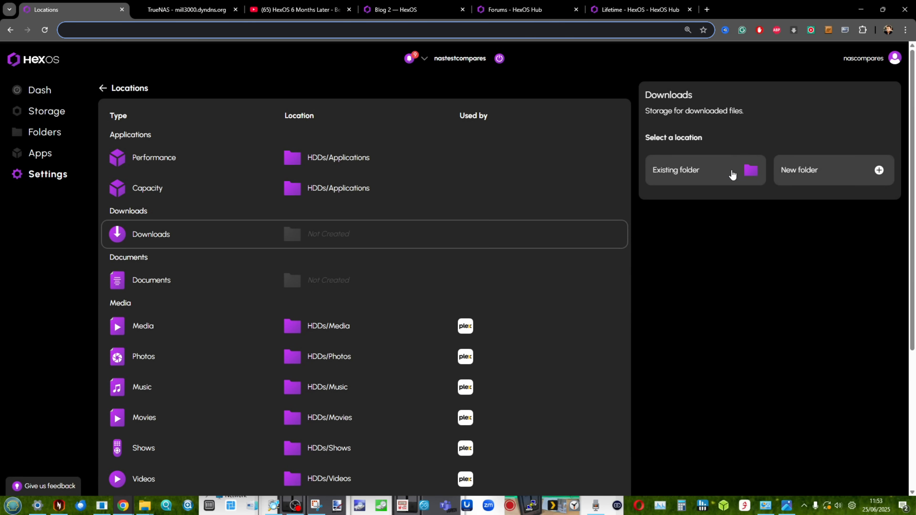
pyautogui.moveTo(729, 176)
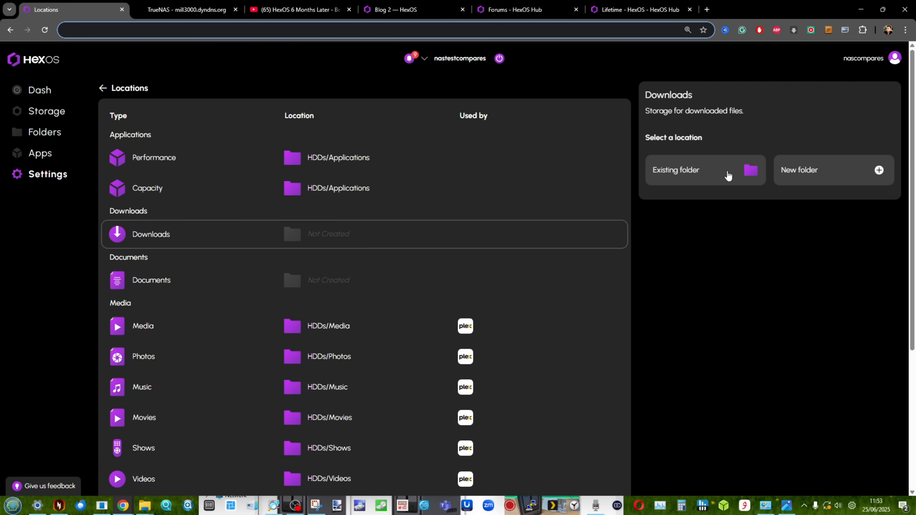
pyautogui.moveTo(544, 228)
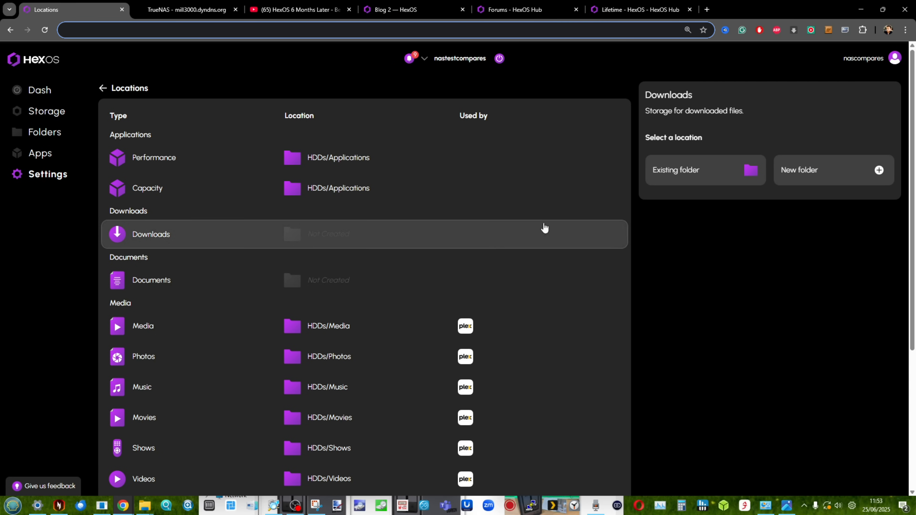
pyautogui.click(833, 169)
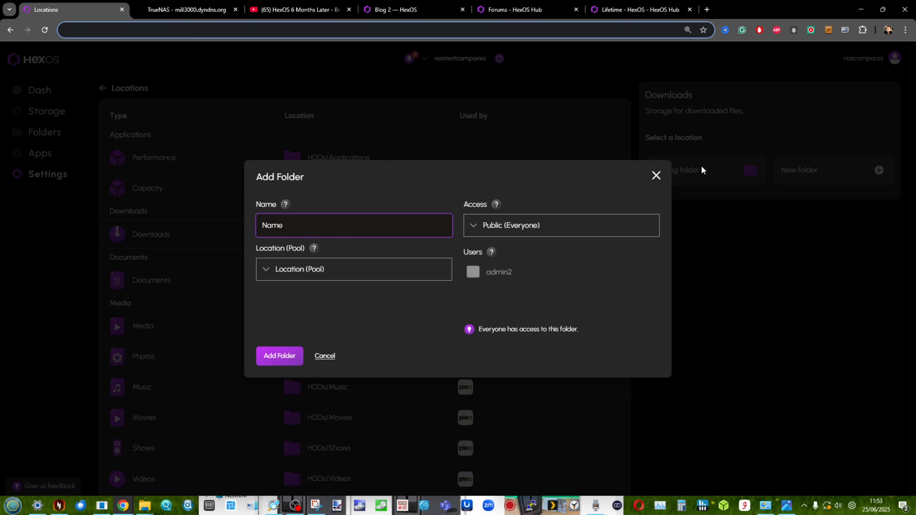
pyautogui.click(353, 269)
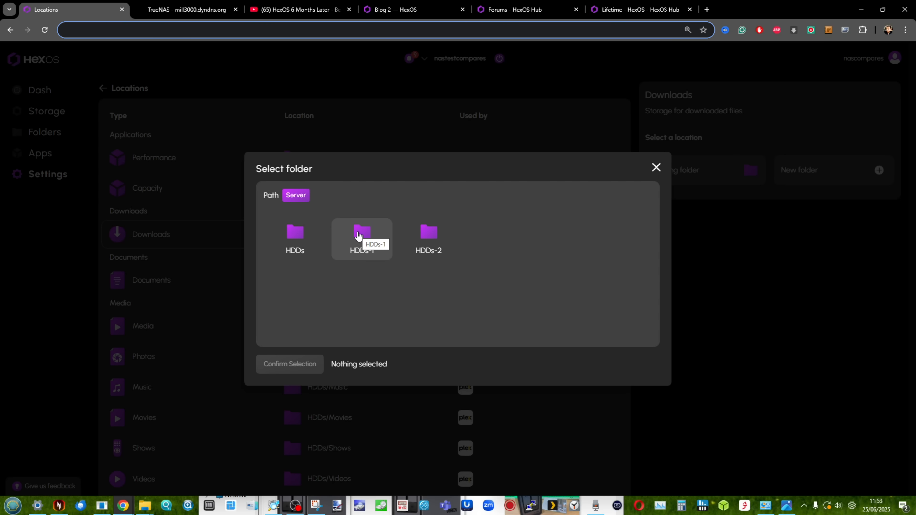
pyautogui.moveTo(317, 250)
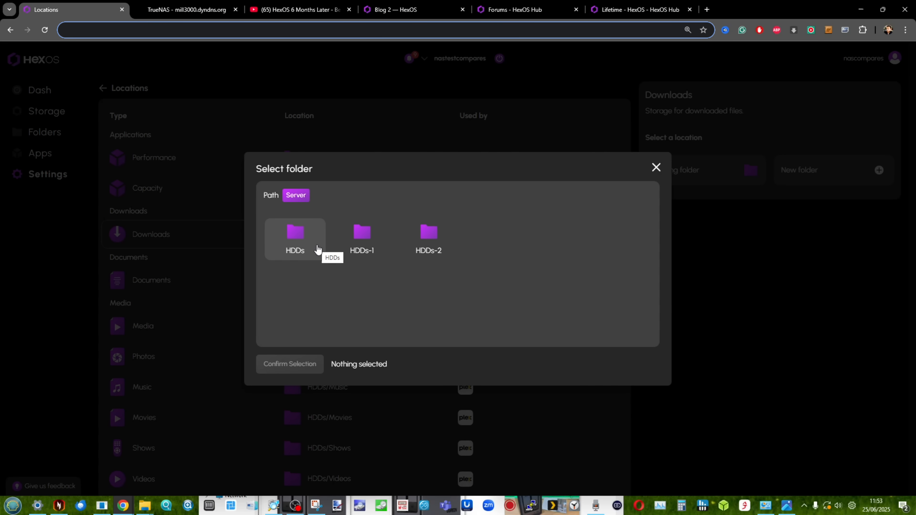
pyautogui.moveTo(321, 265)
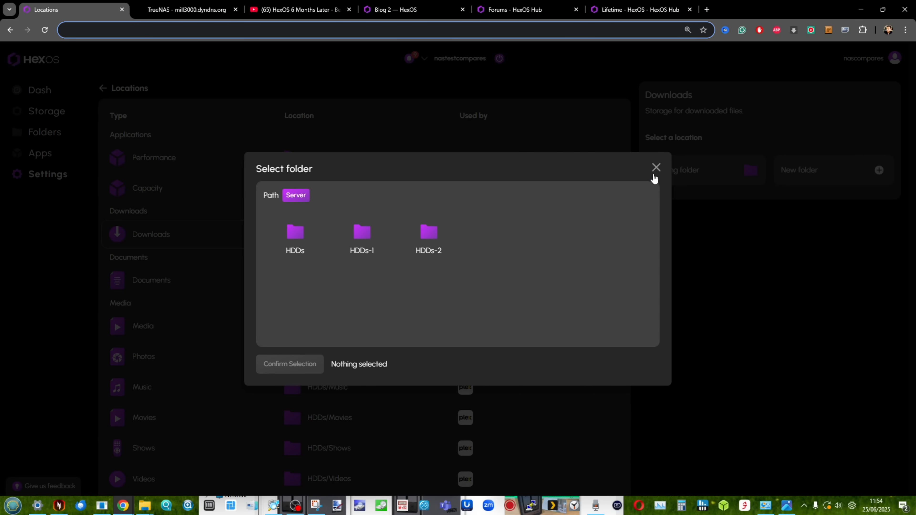
pyautogui.click(656, 167)
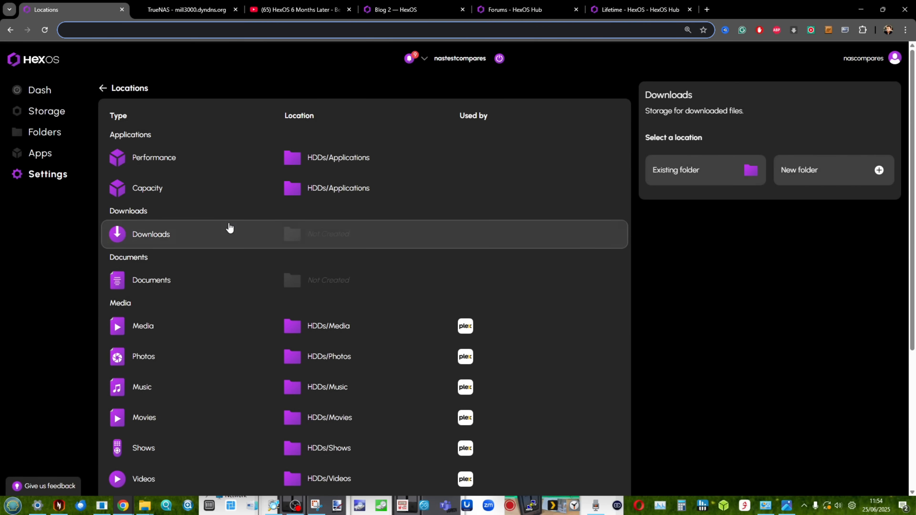
pyautogui.moveTo(65, 185)
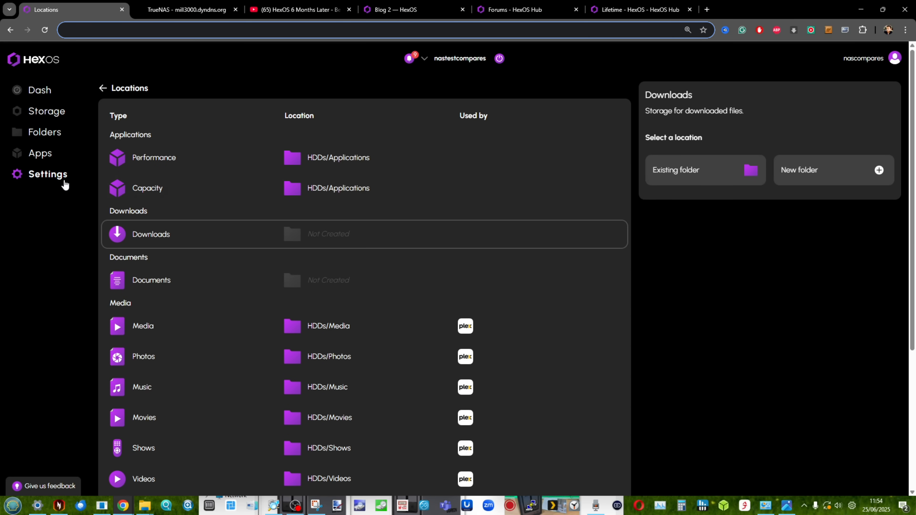
# Confirm Immich and Plex are both running, then land back on the dashboard.
pyautogui.click(39, 153)
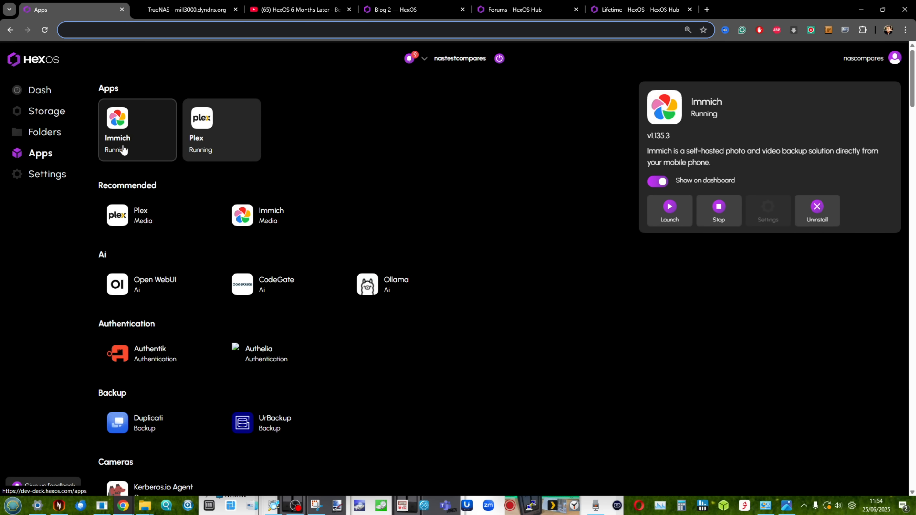
pyautogui.click(221, 130)
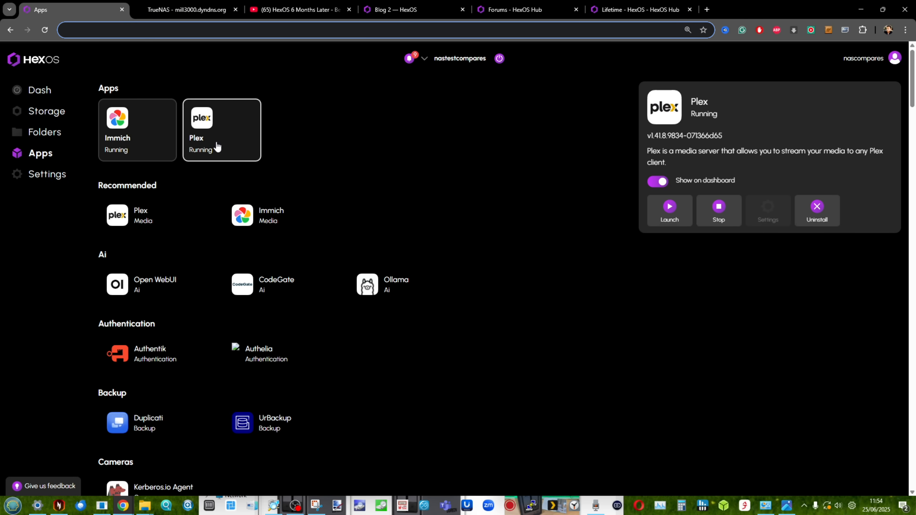
pyautogui.click(47, 175)
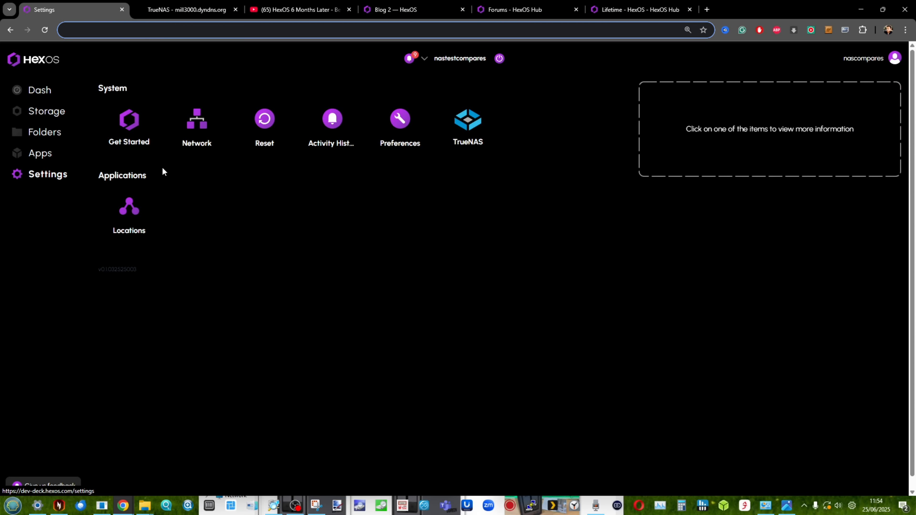
pyautogui.click(39, 89)
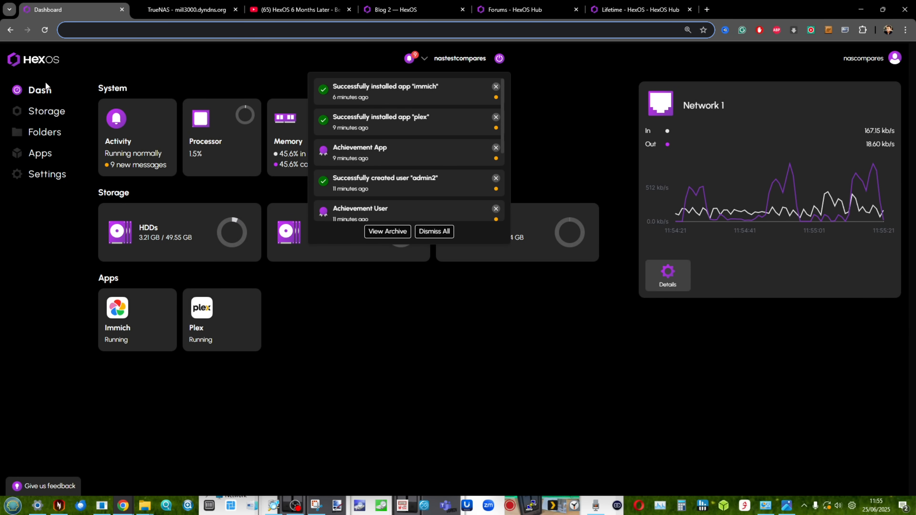
# View the 'Successfully created pool HDDs-2' entry in the Activity History archive, dated Jun 25, 2025.
pyautogui.click(409, 58)
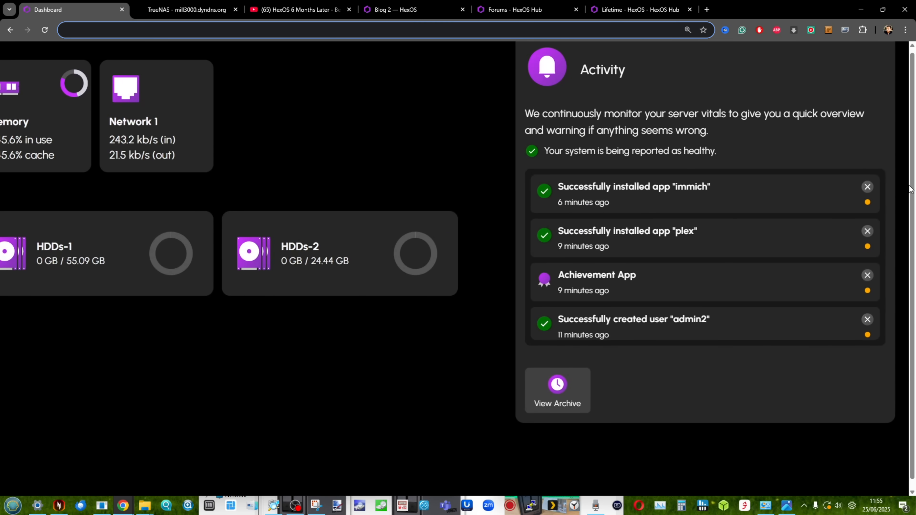
pyautogui.click(557, 390)
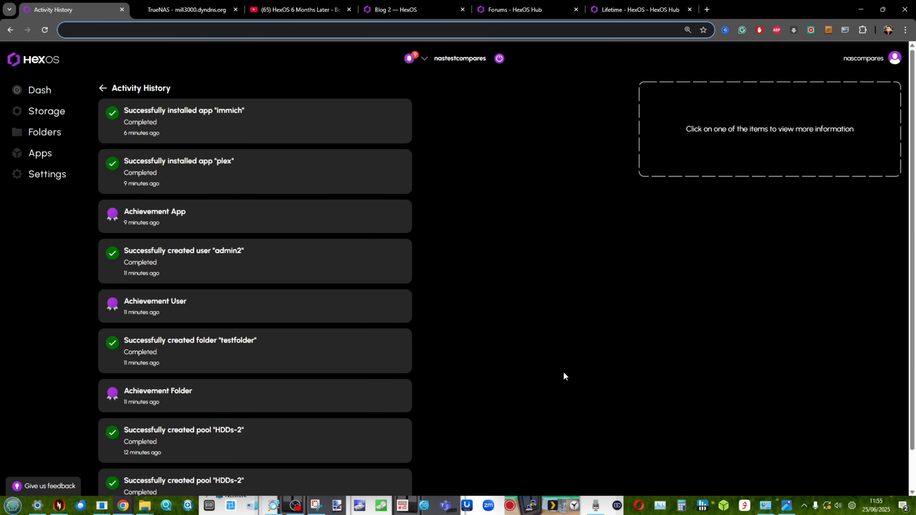
pyautogui.scroll(-3)
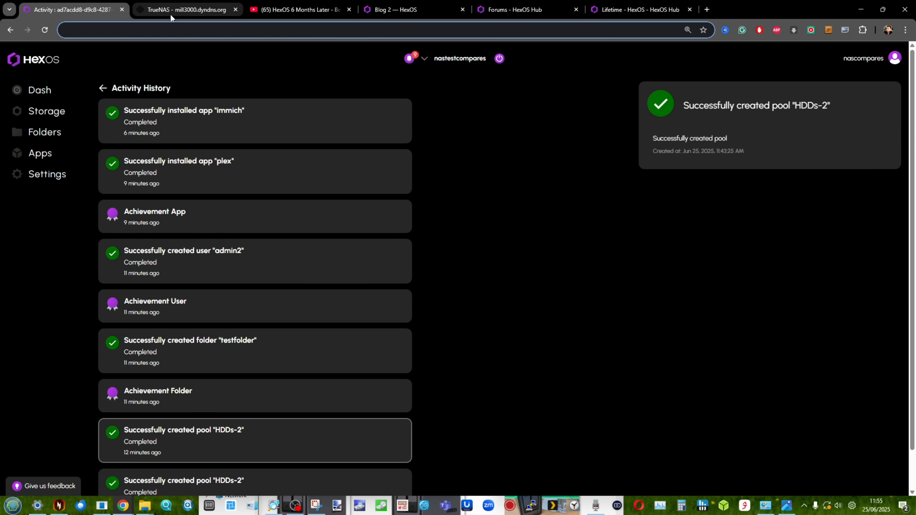
pyautogui.click(187, 10)
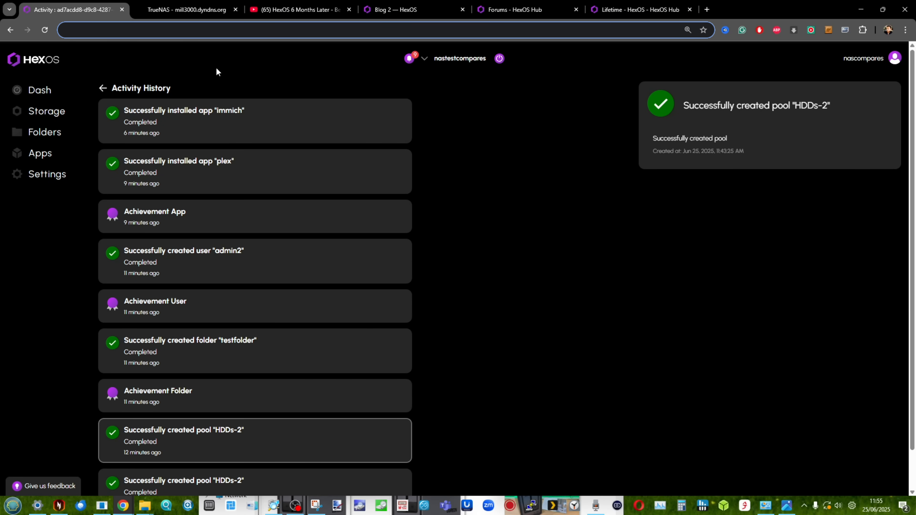
pyautogui.moveTo(158, 266)
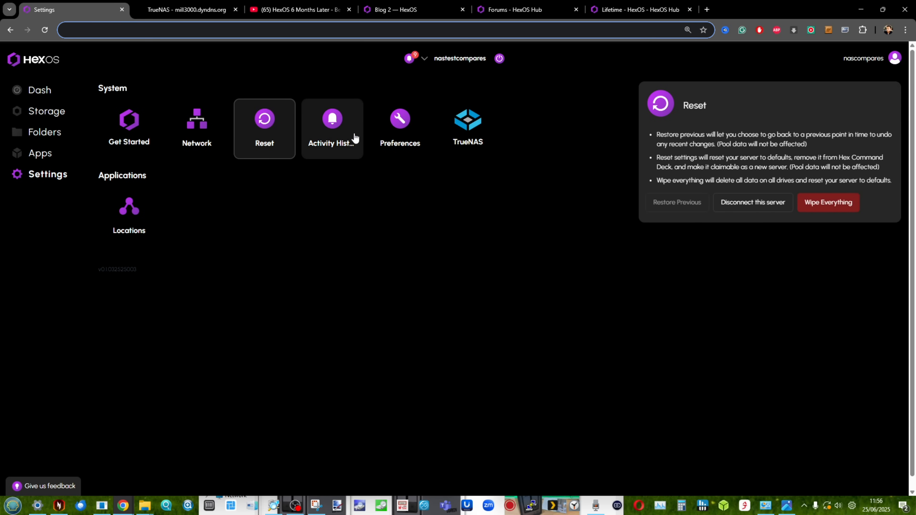
# Read the server Reset options on the Settings page.
pyautogui.click(400, 127)
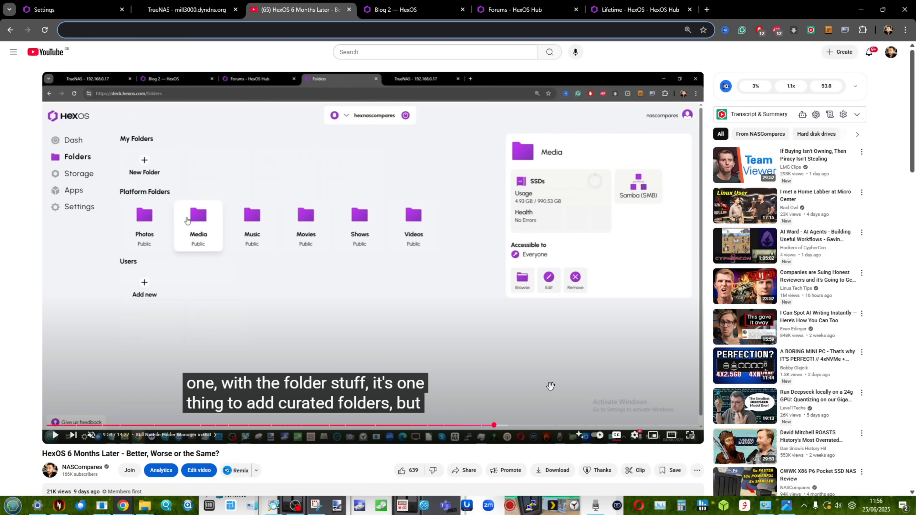
pyautogui.moveTo(567, 426)
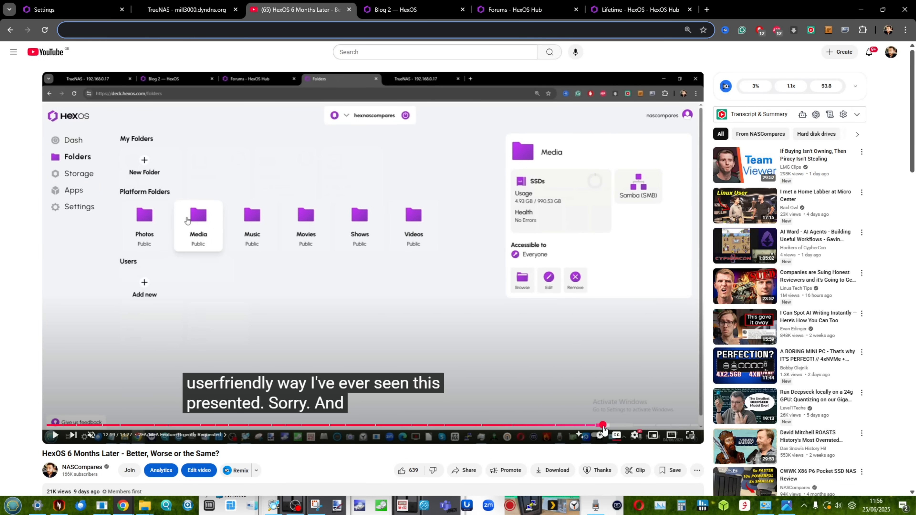
# Skip the HexOS review video ahead past its folders section.
pyautogui.click(64, 9)
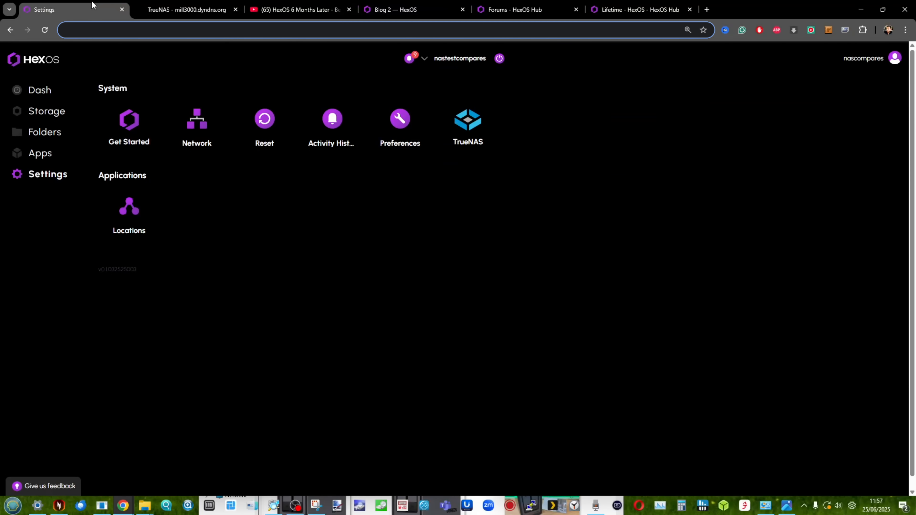
pyautogui.moveTo(40, 90)
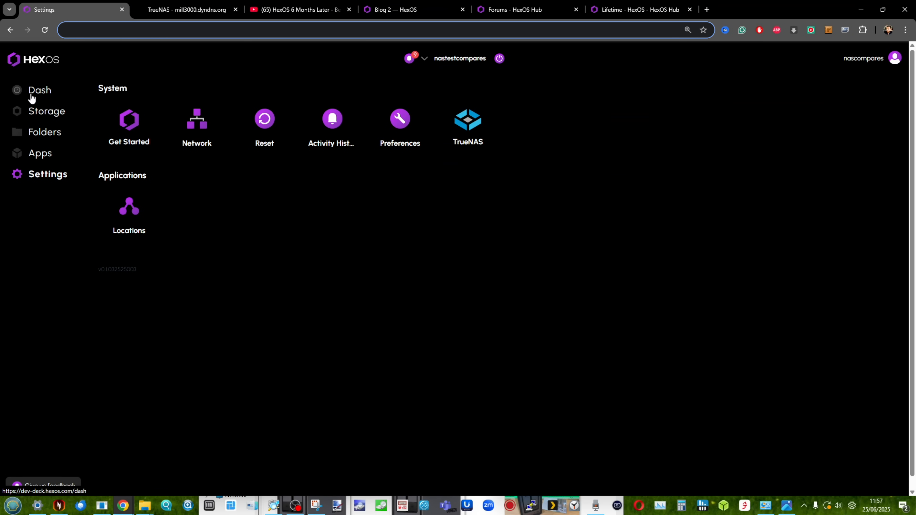
# Return to the dashboard and show Processor details: 1.8% usage, uptime 1 hr 8 mins.
pyautogui.click(39, 90)
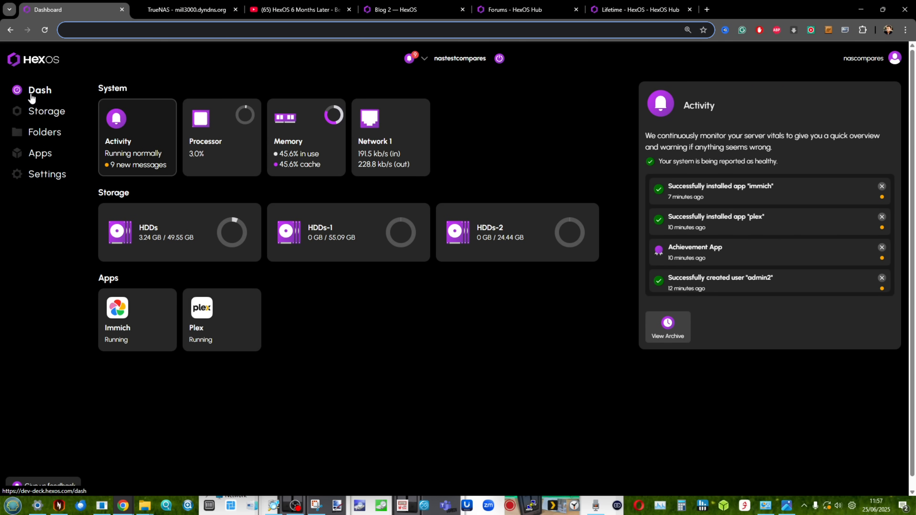
pyautogui.moveTo(218, 182)
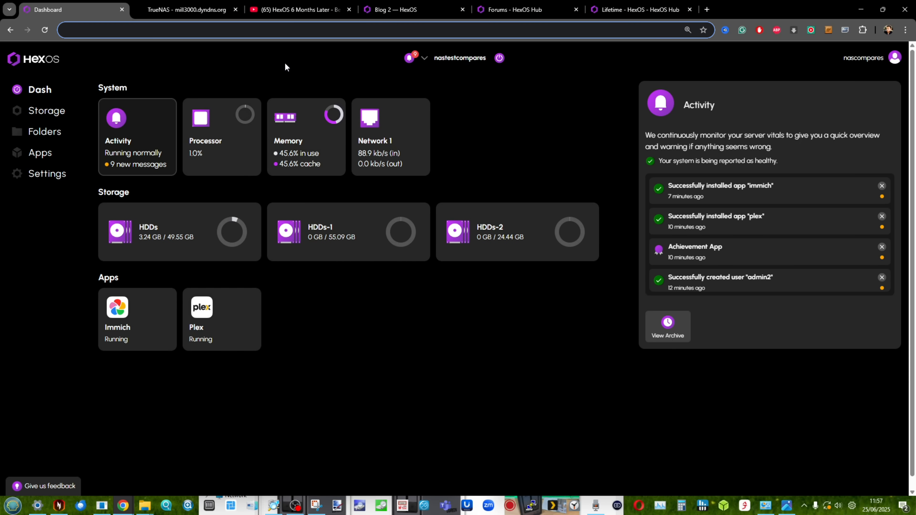
pyautogui.moveTo(300, 10)
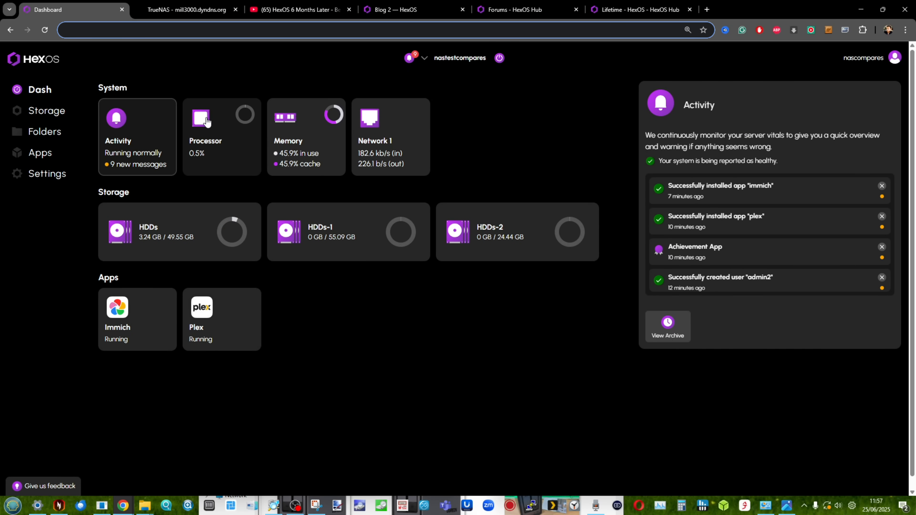
pyautogui.click(413, 9)
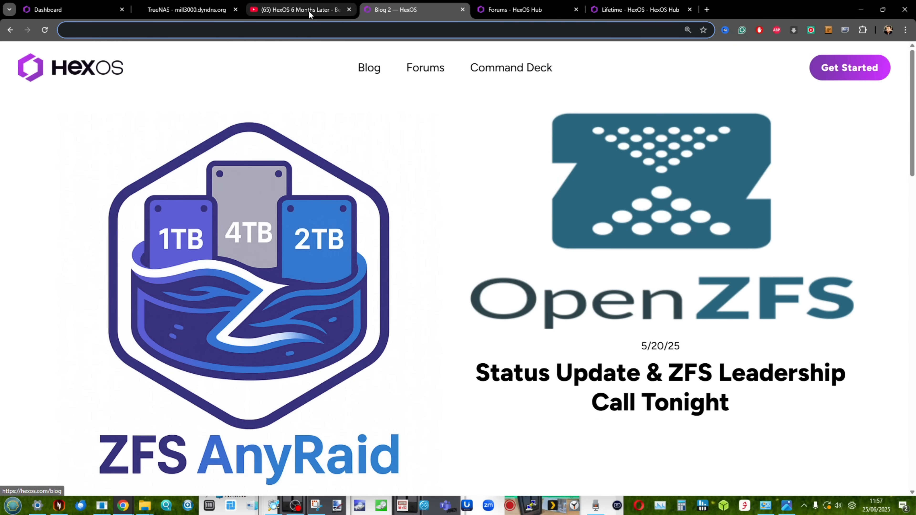
pyautogui.click(299, 10)
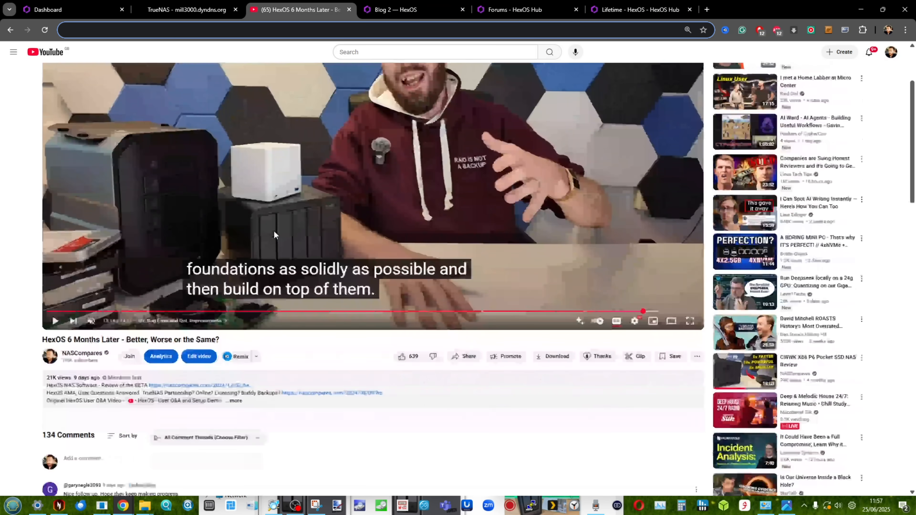
pyautogui.click(65, 10)
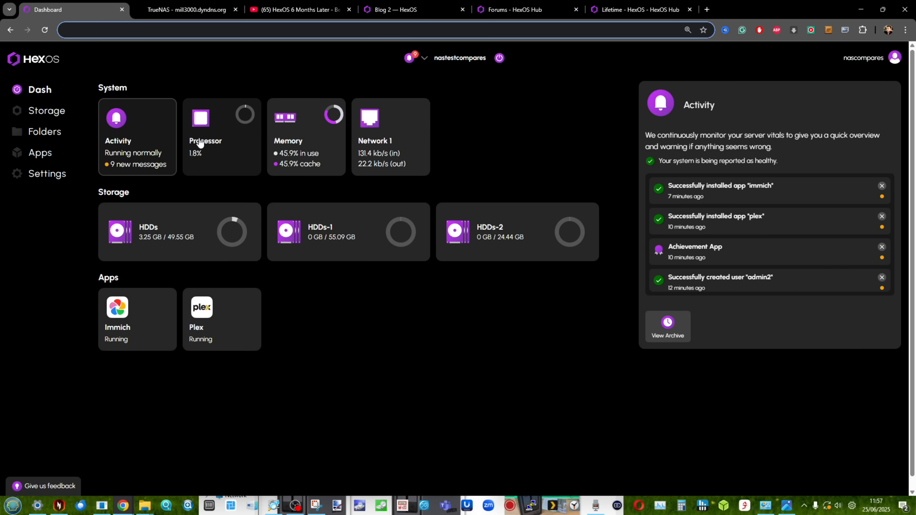
pyautogui.click(221, 138)
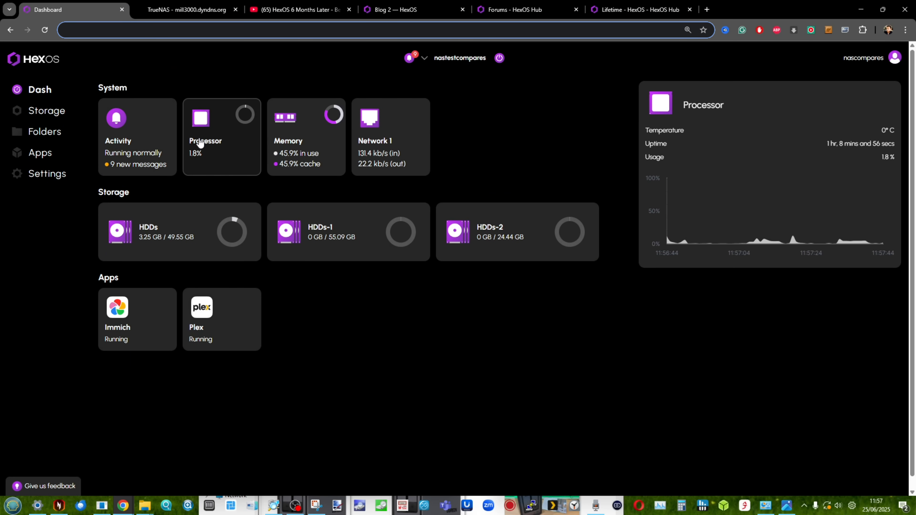